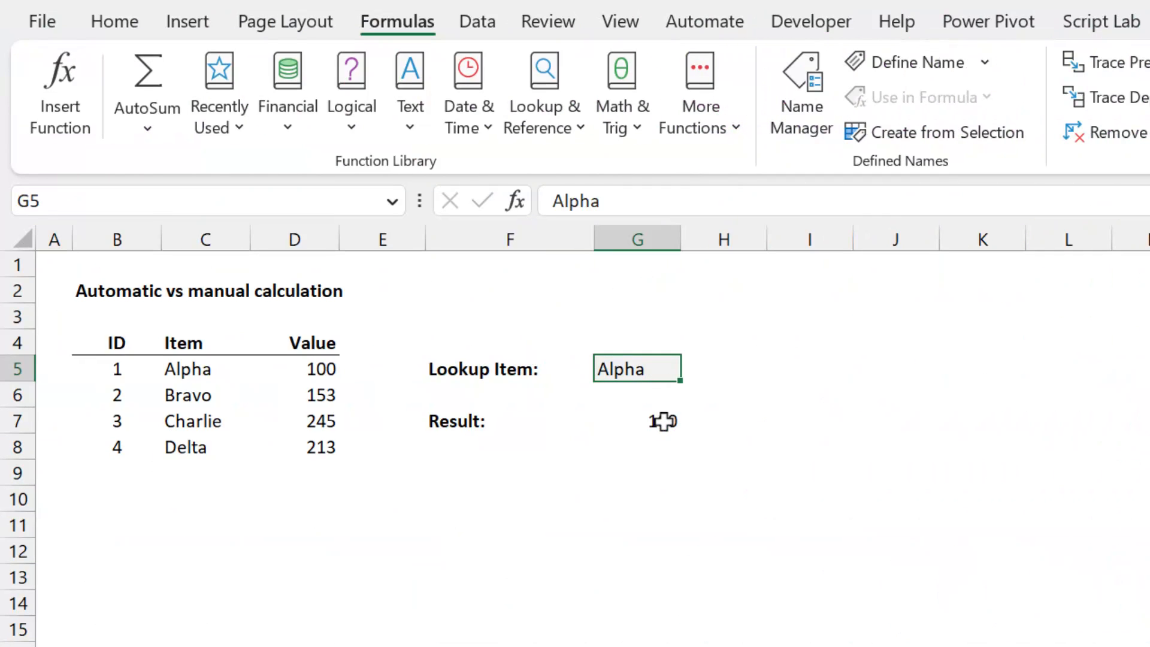
Enter =XLOOKUP(G5,C5:C8,D5:D8), then try lookup items Bravo and Charlie in G5
{"action": "type", "text": "=XLOOKUP(G5,C5:C8,D5:D8)"}
{"action": "type", "text": "B"}
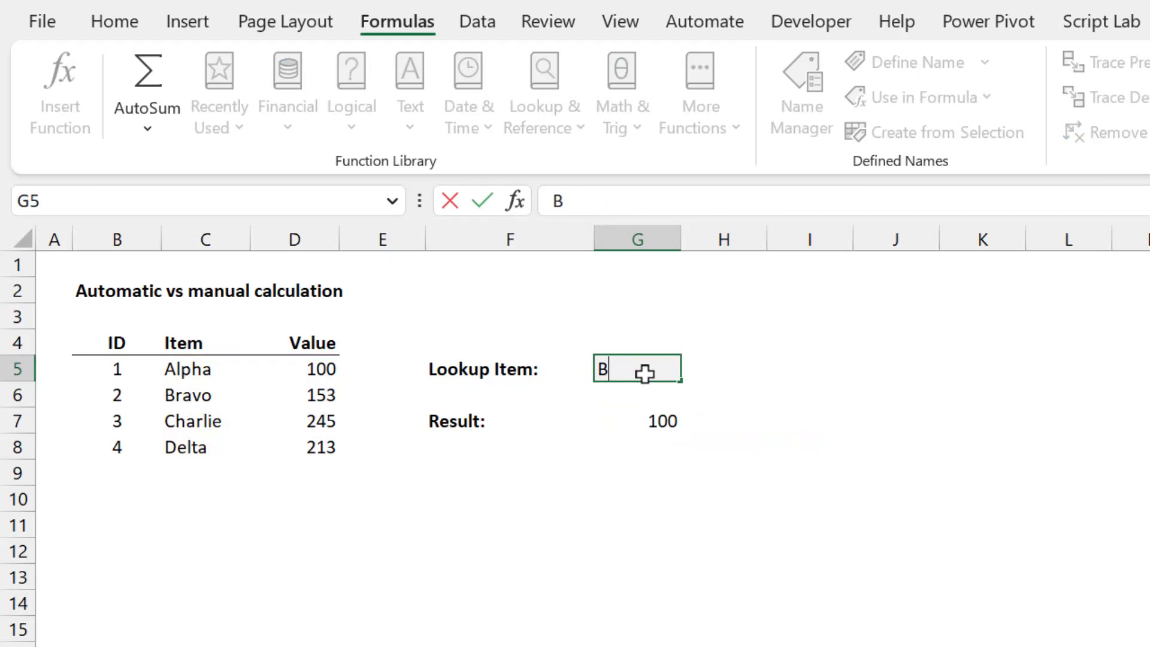
{"action": "type", "text": "ravo"}
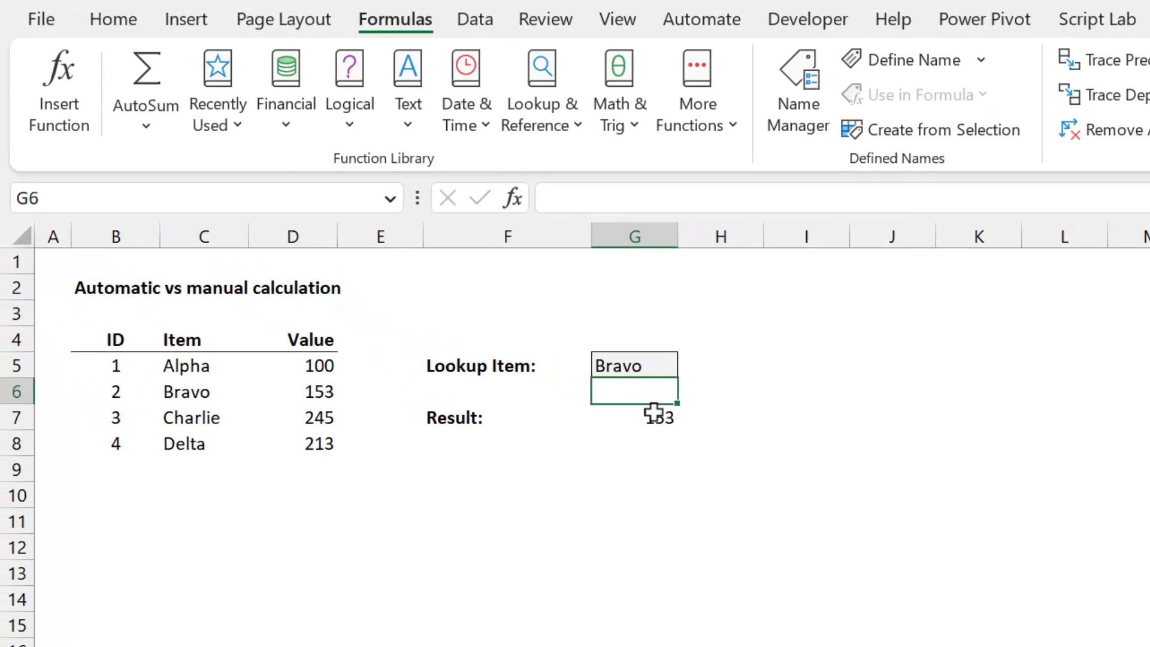
{"action": "type", "text": "Ch"}
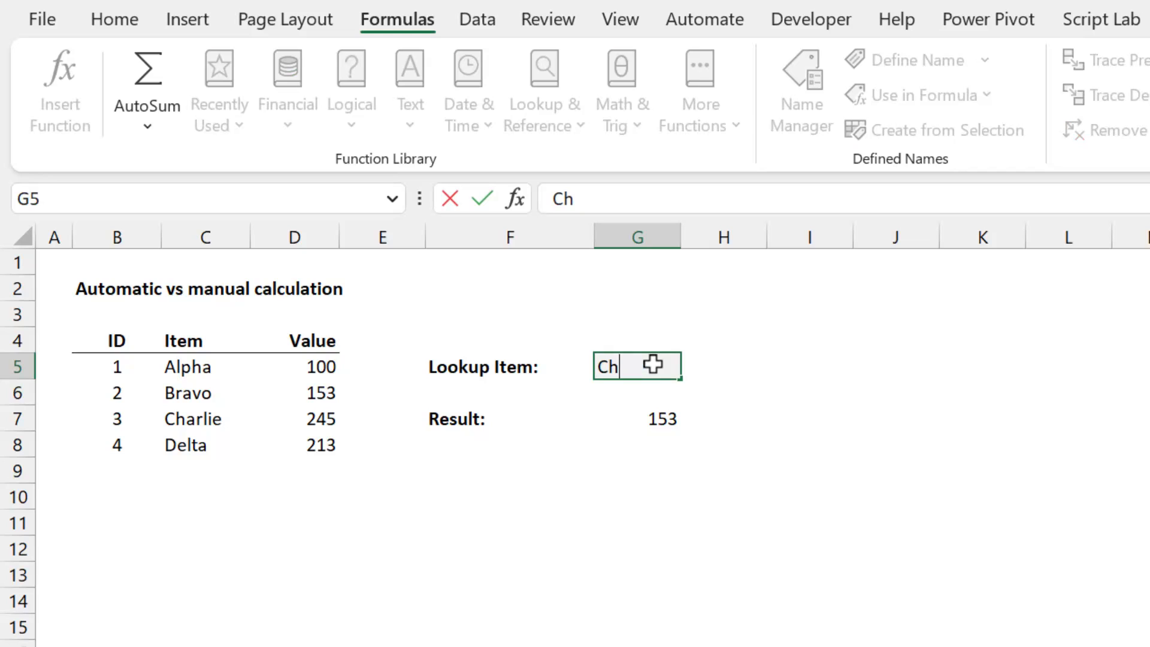
{"action": "type", "text": "Charlie"}
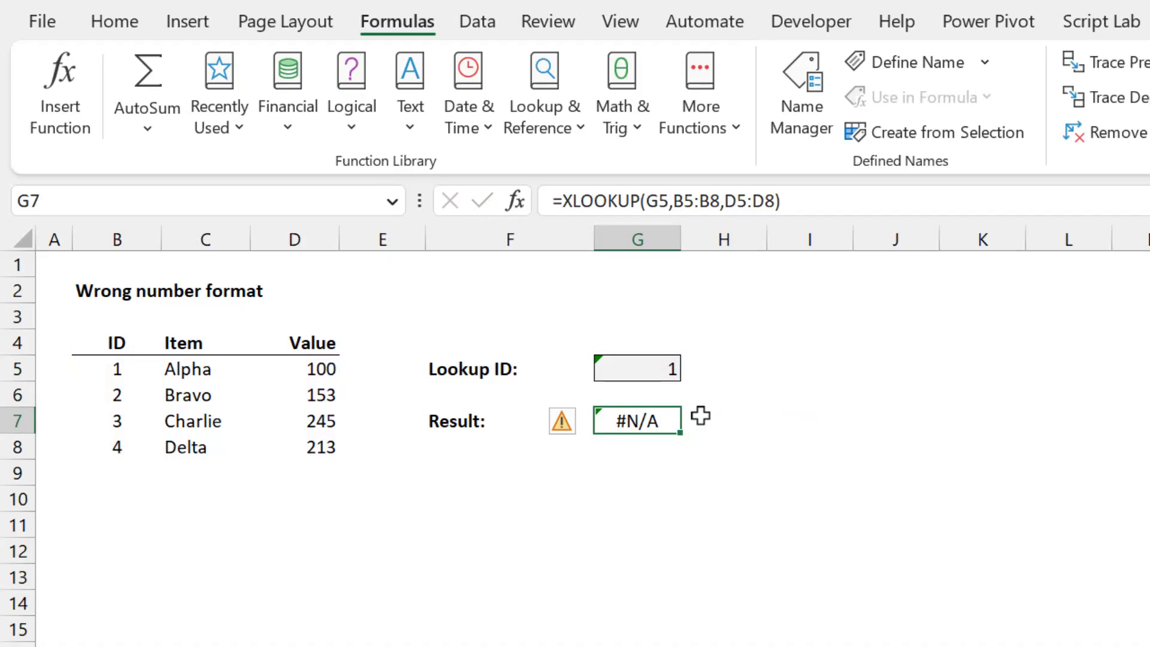
Compare the lookup ID in G5 with the table's IDs in B5:B8
{"action": "left_click", "coordinate": [637, 368]}
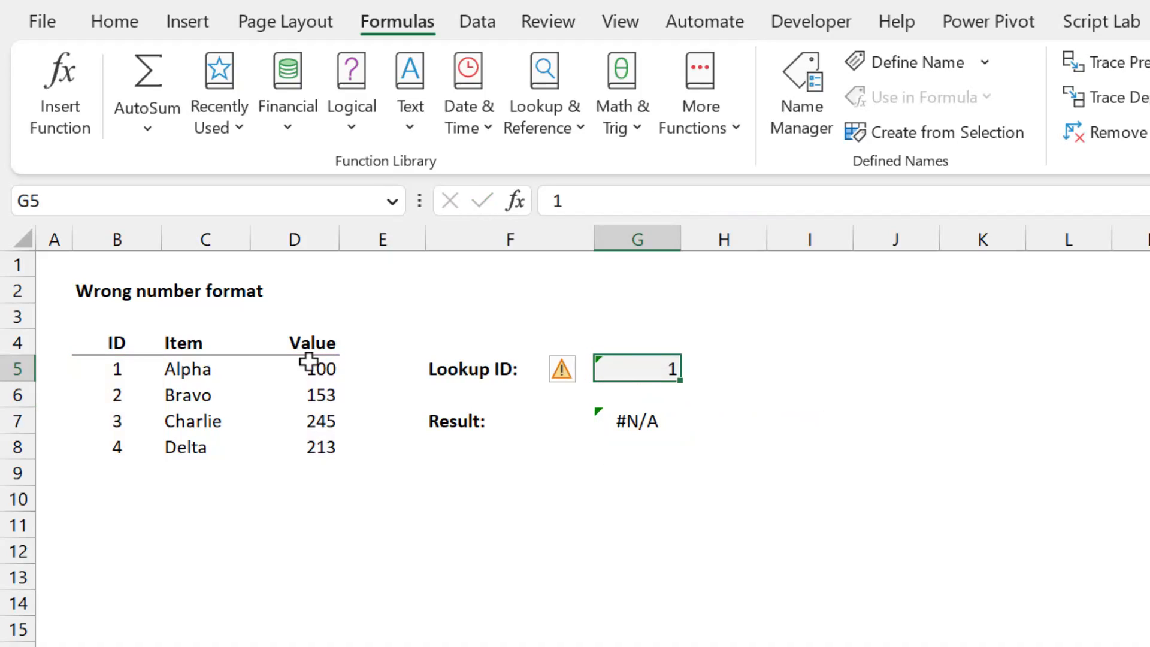
{"action": "left_click", "coordinate": [116, 368]}
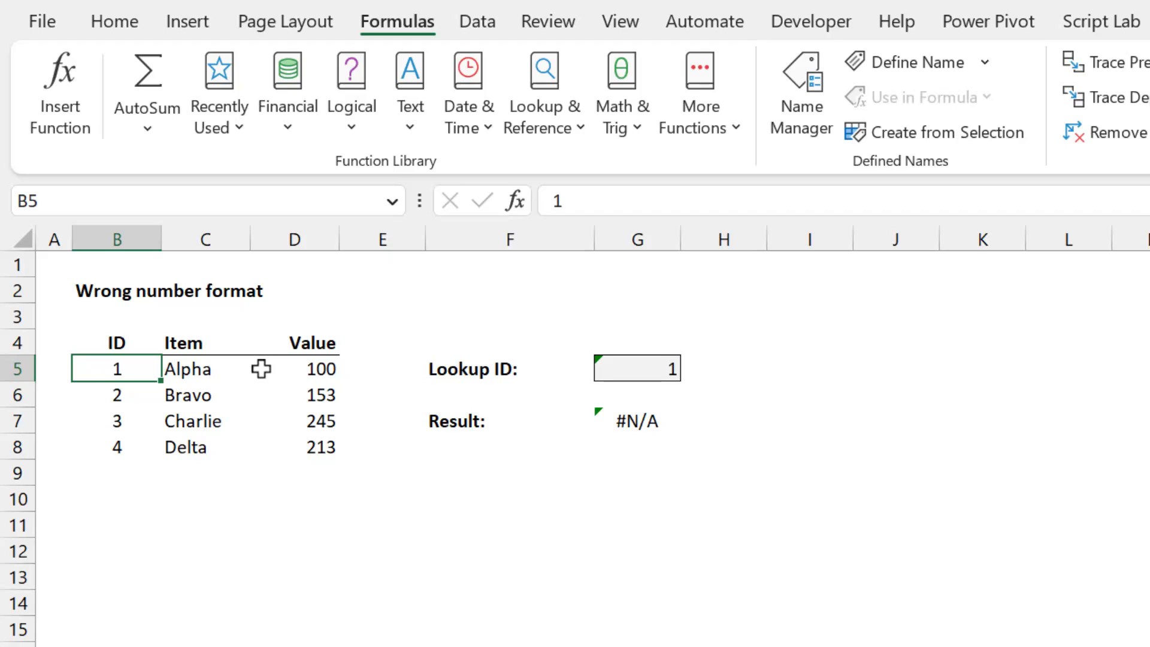
{"action": "left_click", "coordinate": [294, 369]}
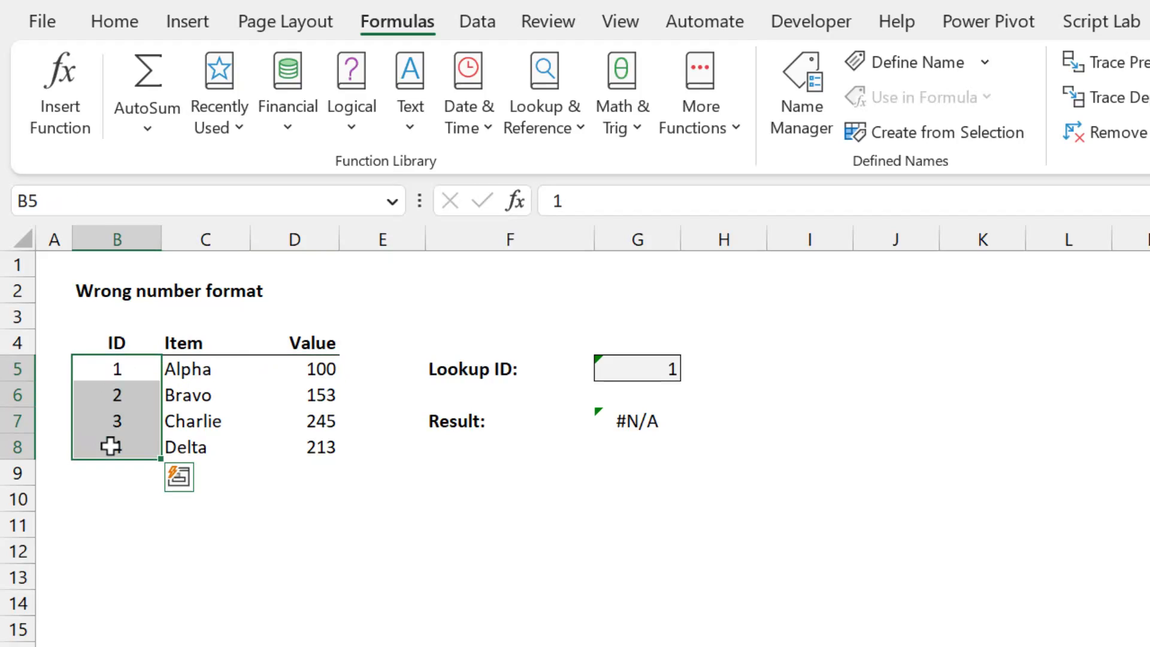
{"action": "left_click", "coordinate": [636, 369]}
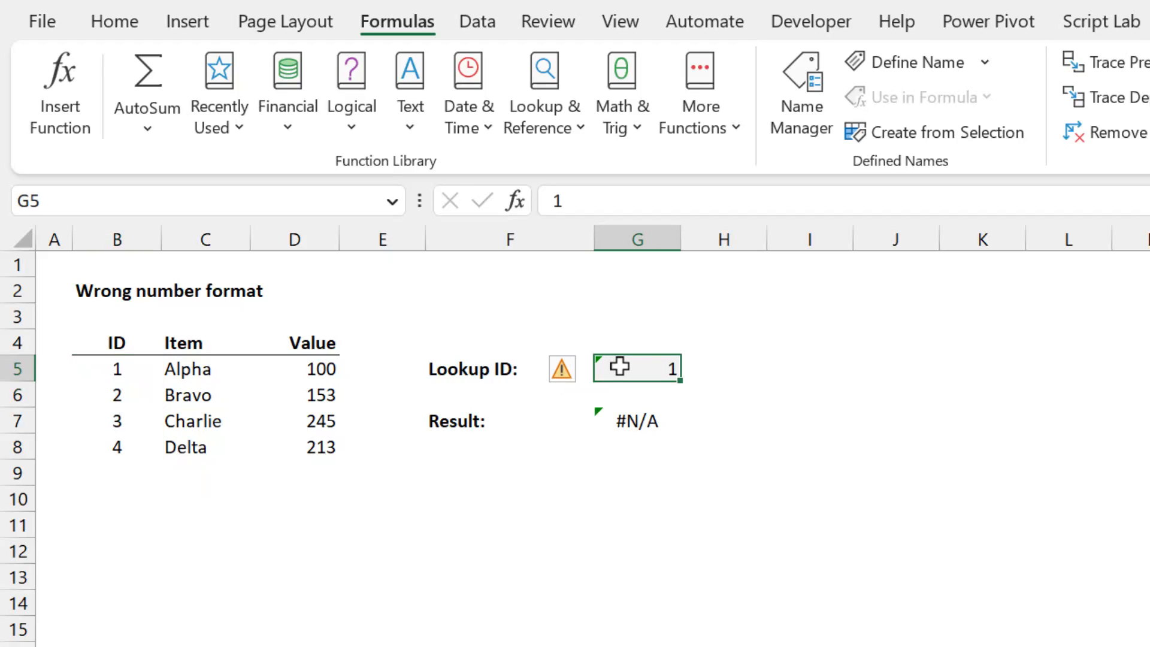
{"action": "mouse_move", "coordinate": [172, 33]}
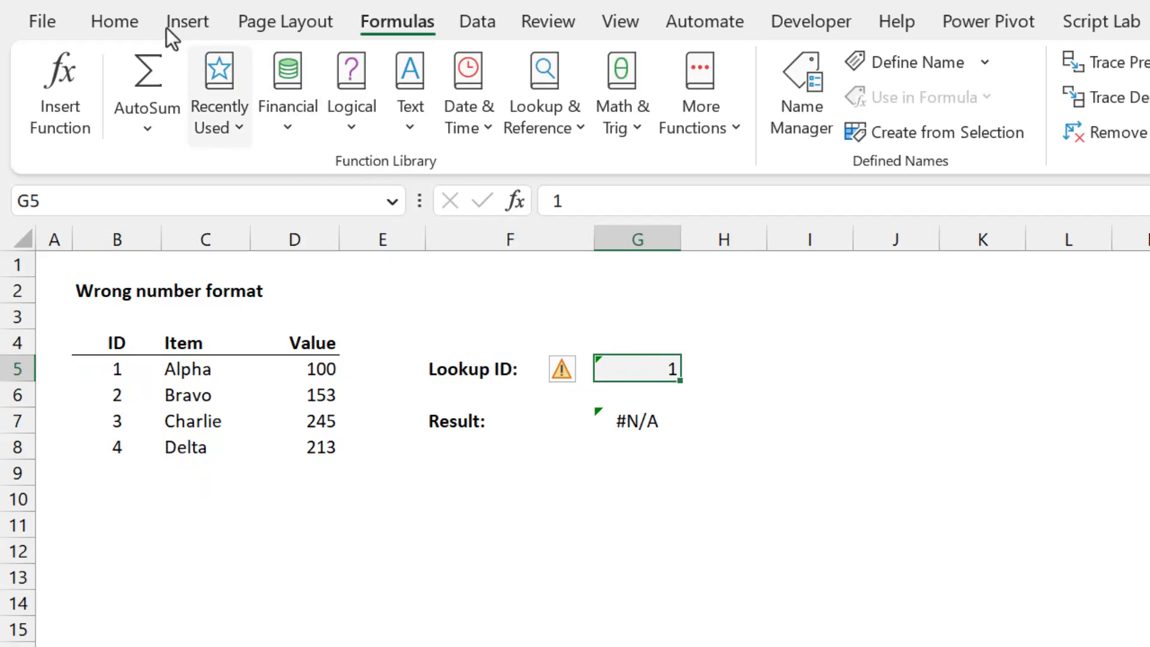
Set G5's number format to General and convert the text ID 1 to a number
{"action": "left_click", "coordinate": [115, 21]}
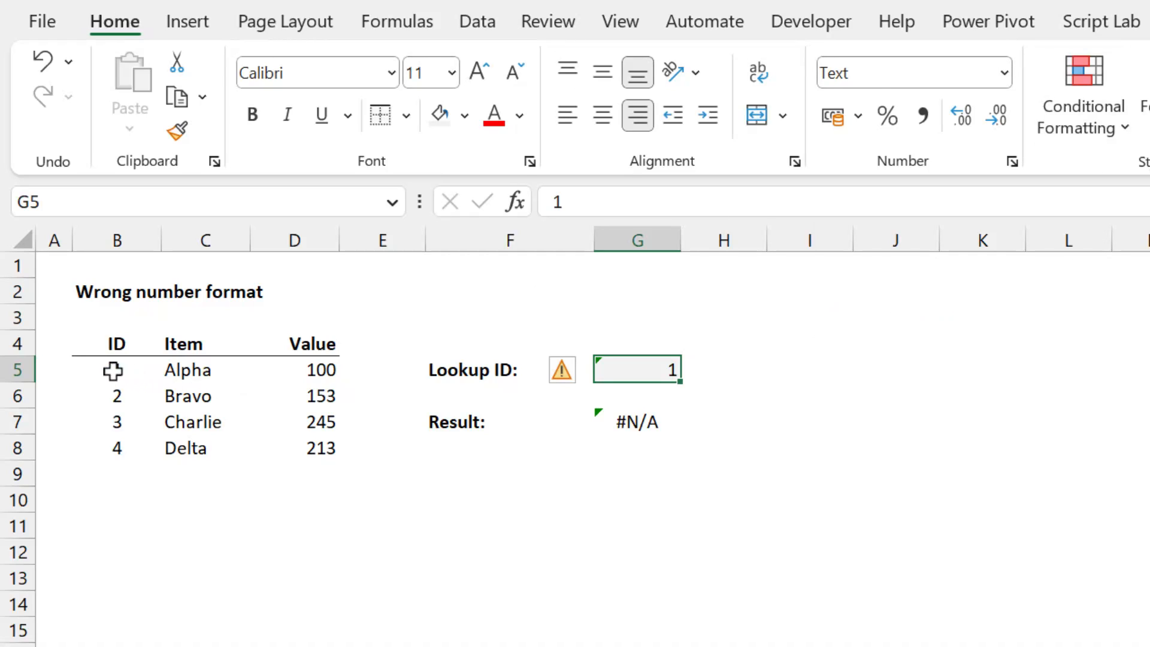
{"action": "left_click", "coordinate": [115, 369]}
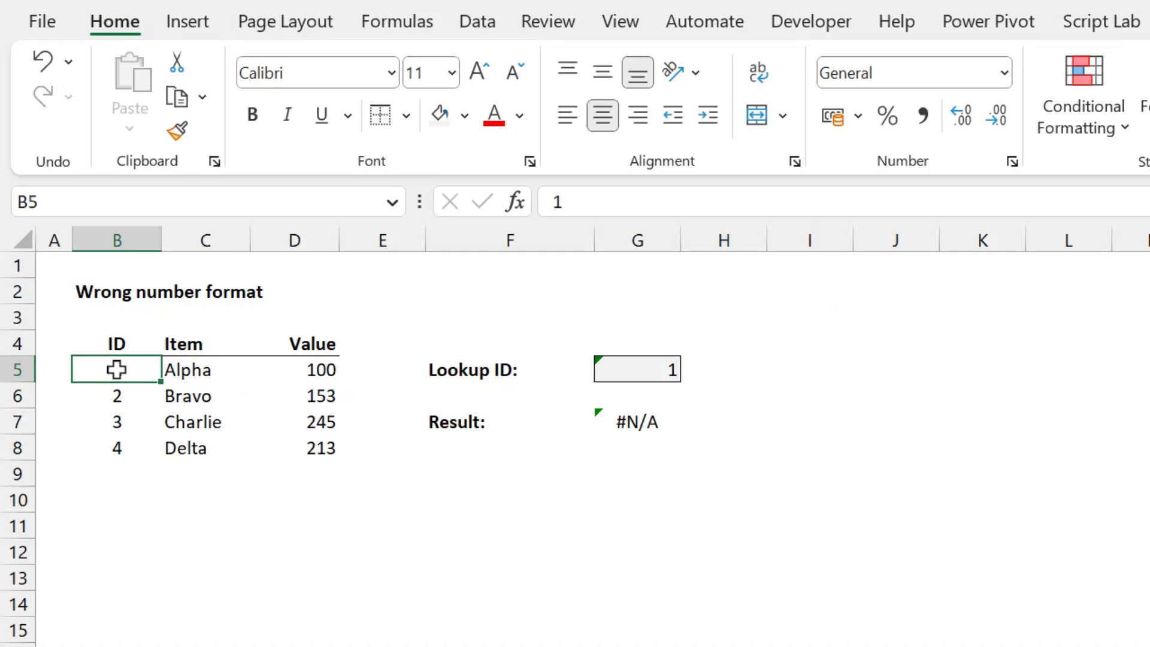
{"action": "left_click", "coordinate": [636, 369]}
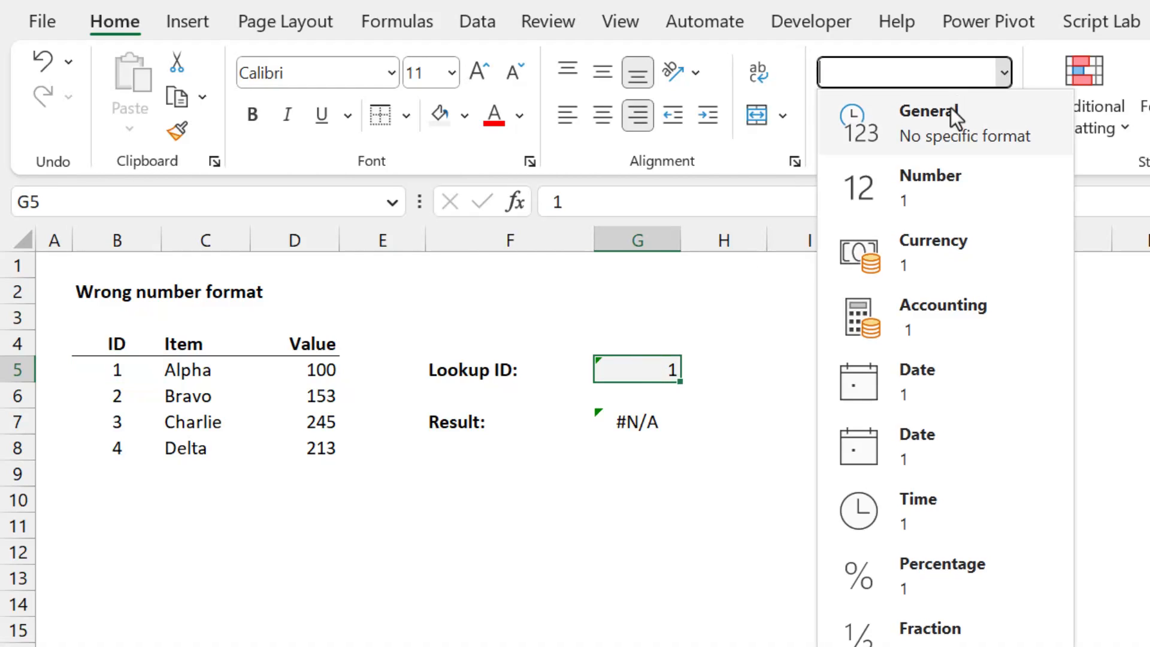
{"action": "left_click", "coordinate": [947, 121]}
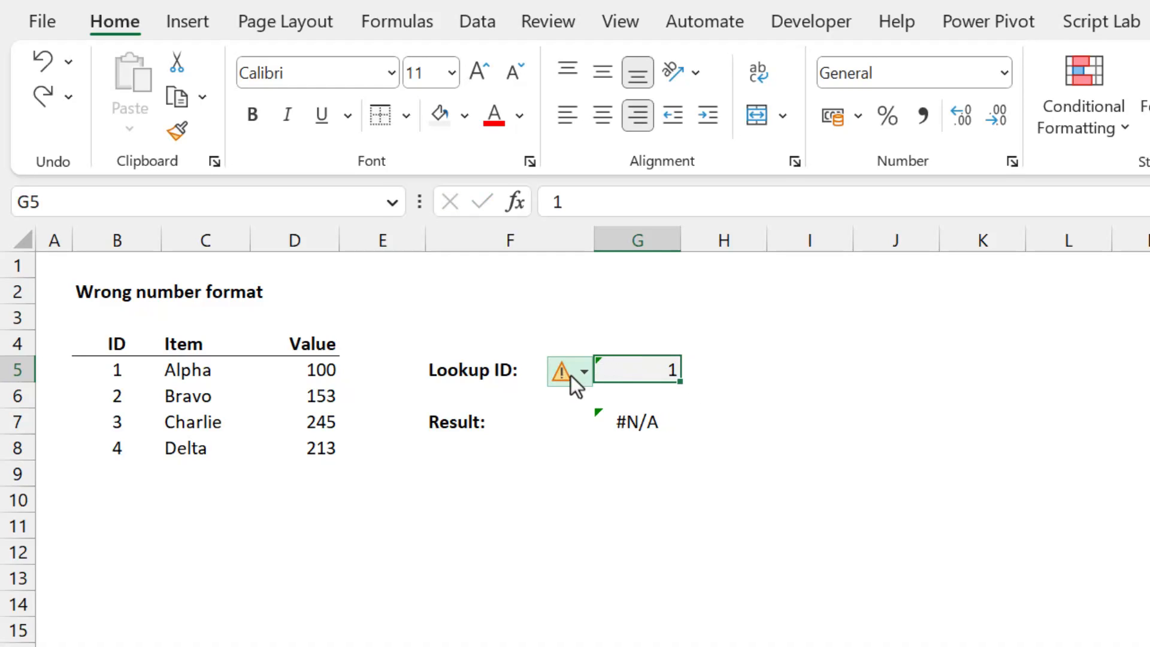
{"action": "left_click", "coordinate": [583, 370]}
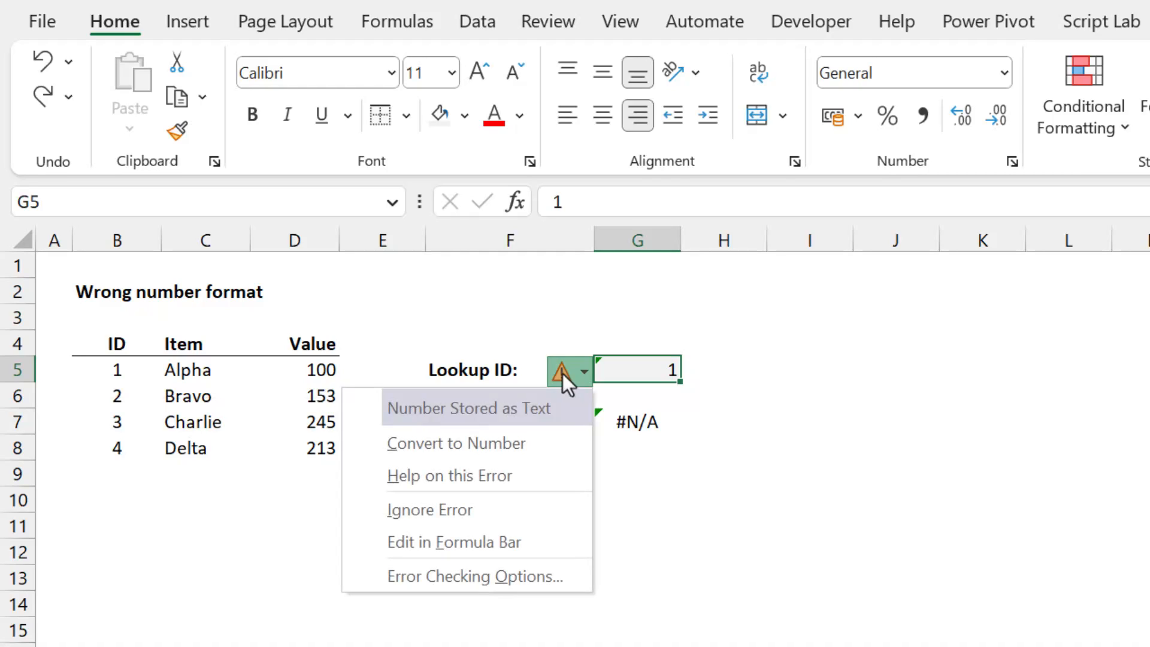
{"action": "mouse_move", "coordinate": [453, 421]}
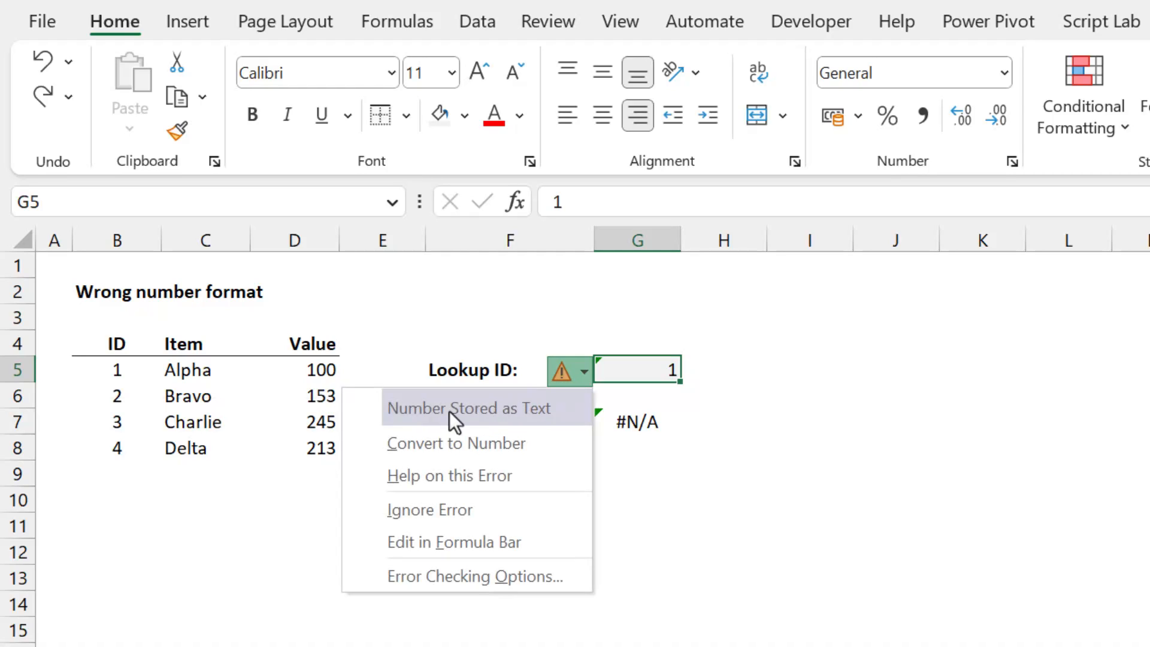
{"action": "mouse_move", "coordinate": [477, 453]}
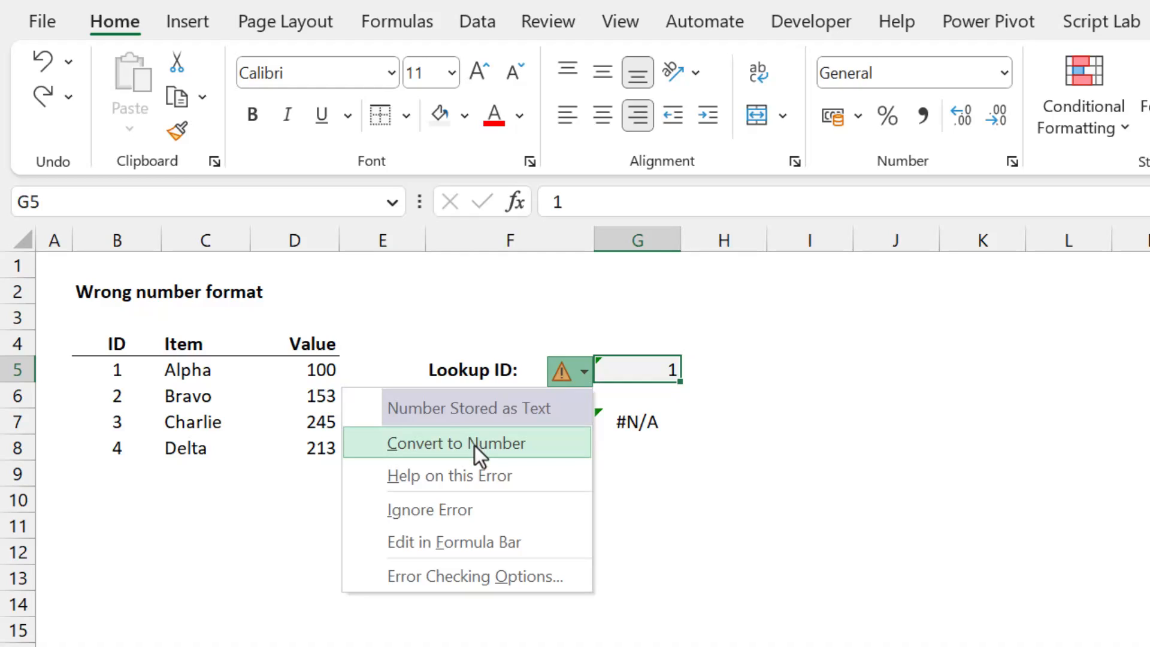
{"action": "left_click", "coordinate": [456, 444]}
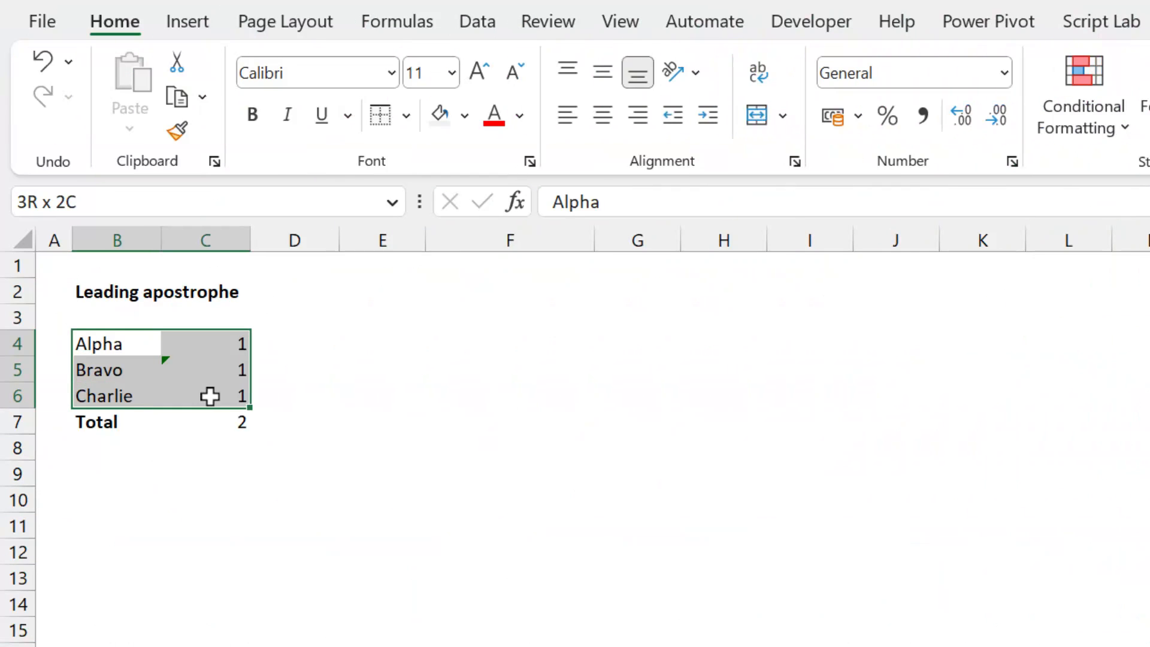
{"action": "left_click", "coordinate": [206, 421]}
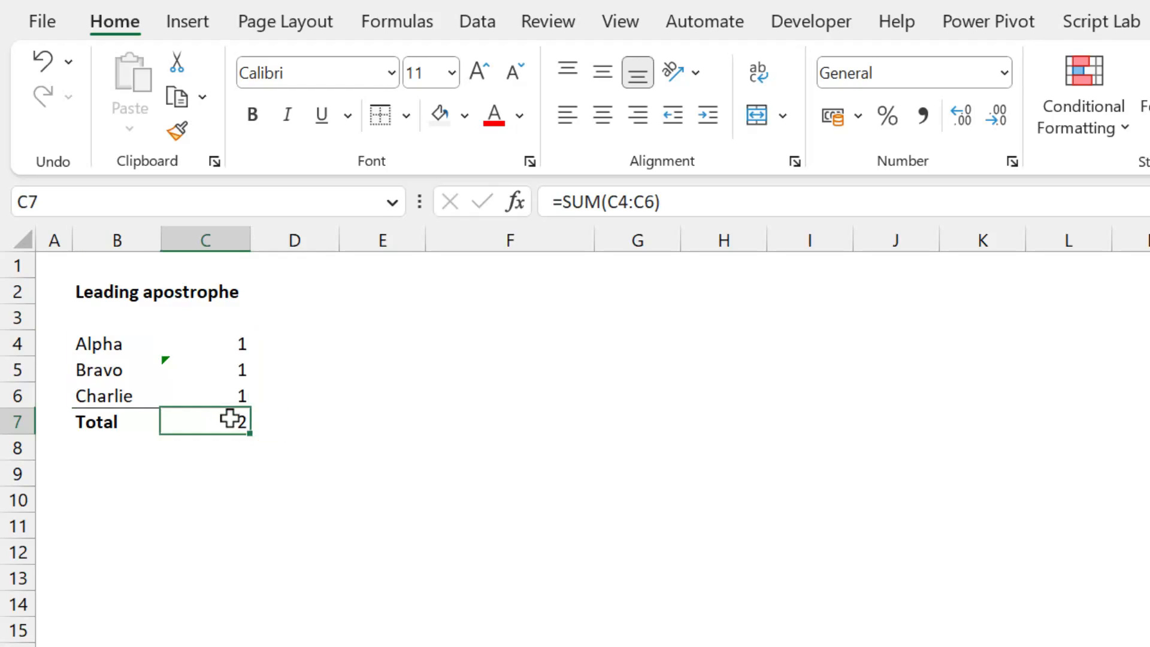
{"action": "double_click", "coordinate": [206, 421]}
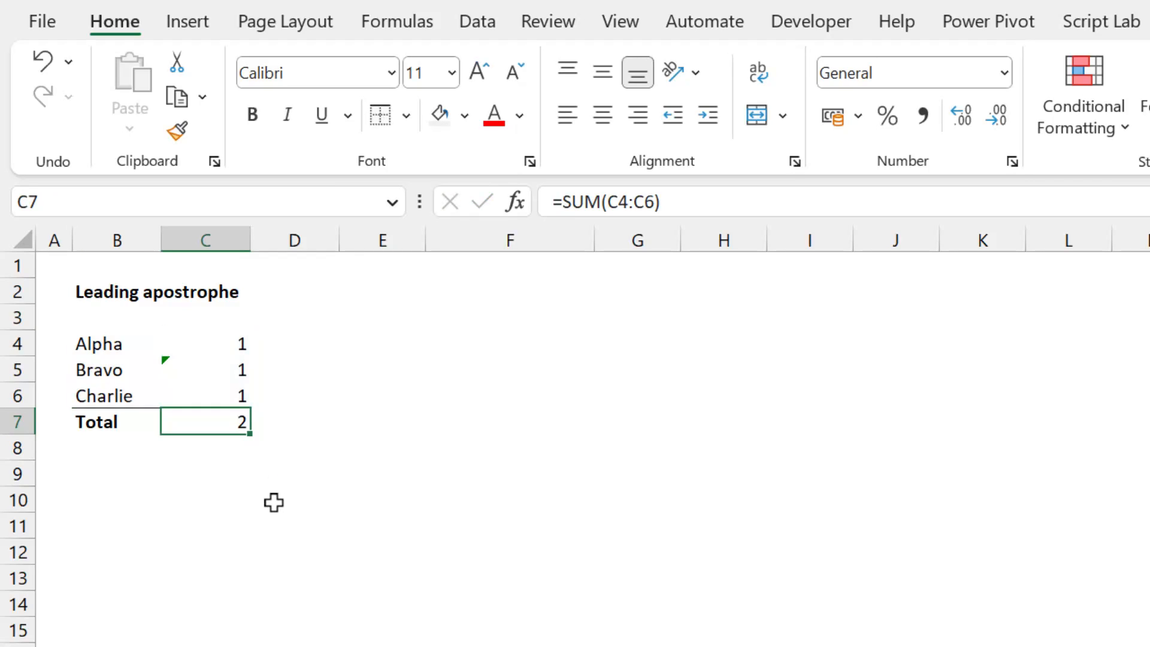
{"action": "left_click", "coordinate": [205, 370]}
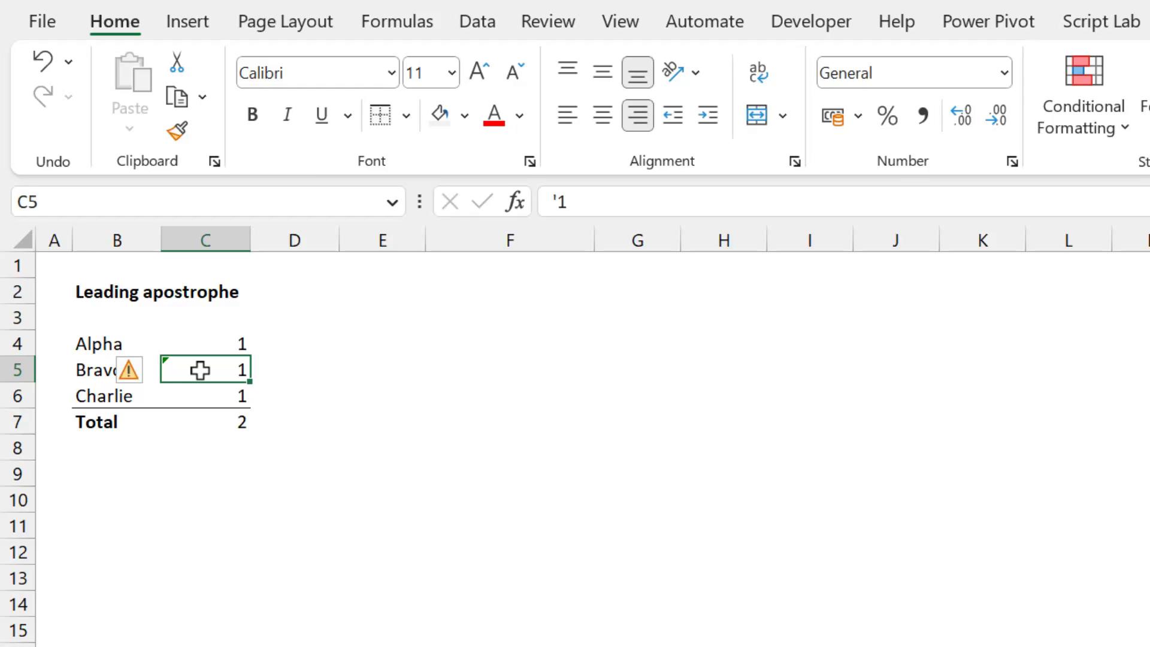
{"action": "left_click", "coordinate": [132, 370]}
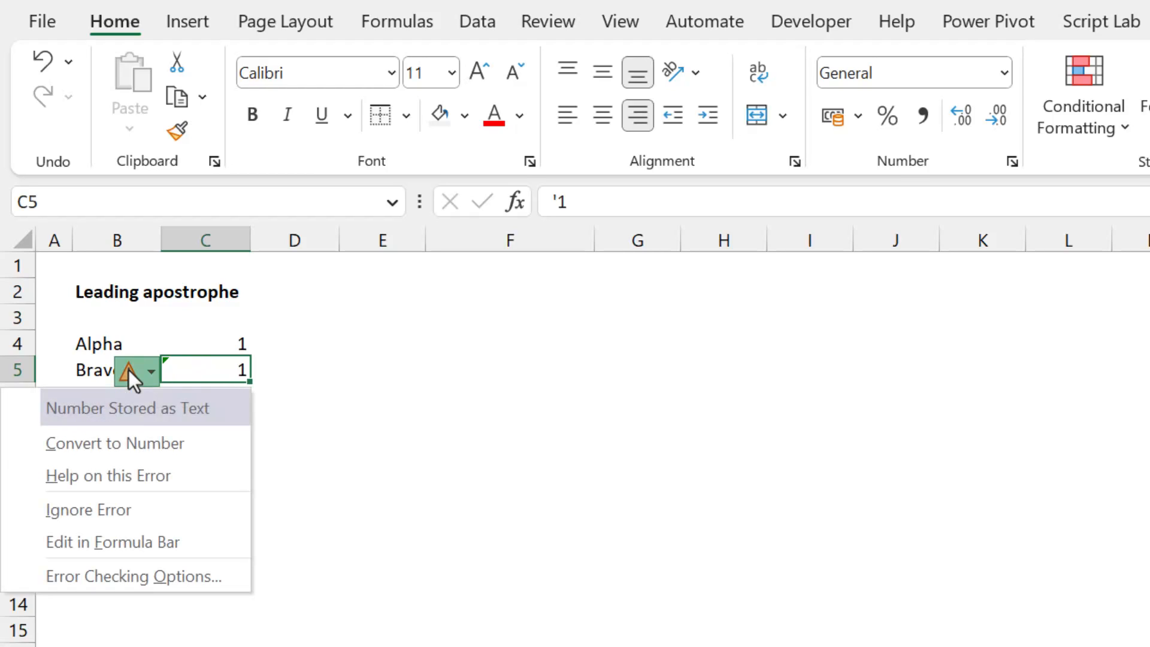
{"action": "left_click", "coordinate": [114, 442]}
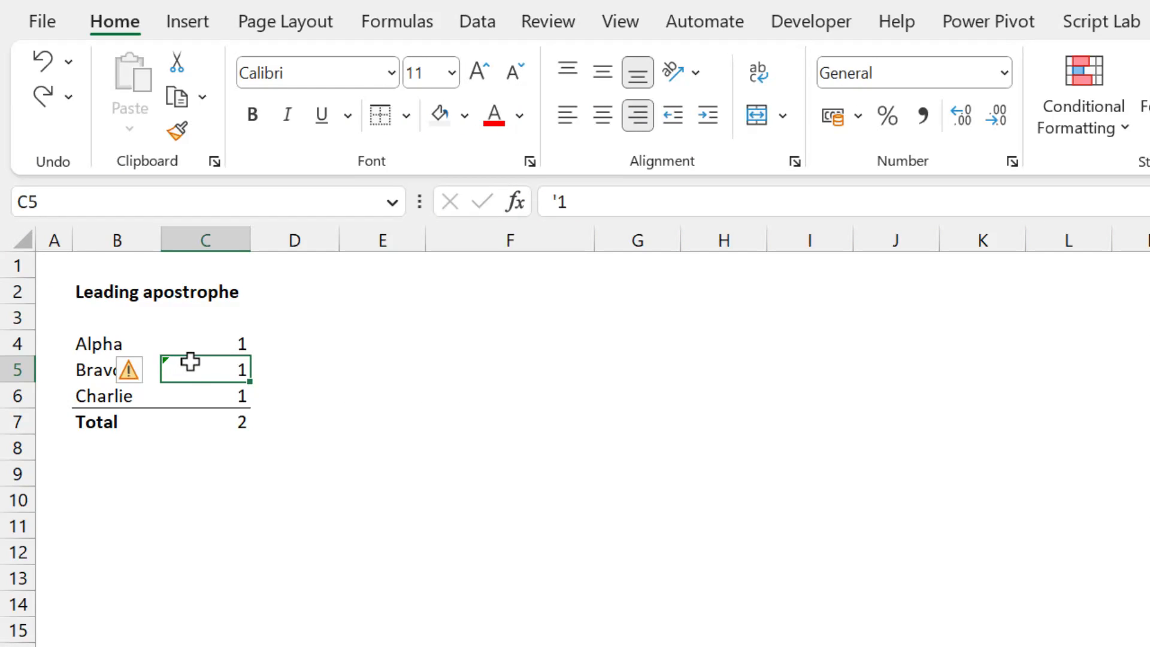
{"action": "mouse_move", "coordinate": [42, 22]}
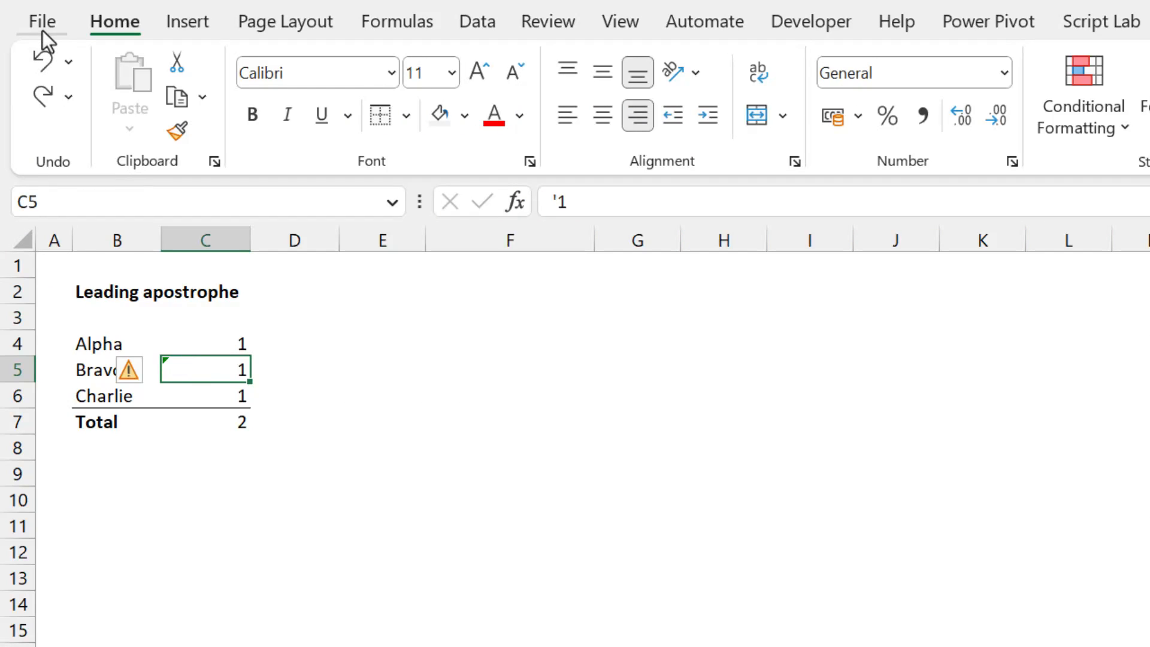
Disable Enable background error checking in Excel Options > Formulas, then reopen Options to verify
{"action": "left_click", "coordinate": [40, 20]}
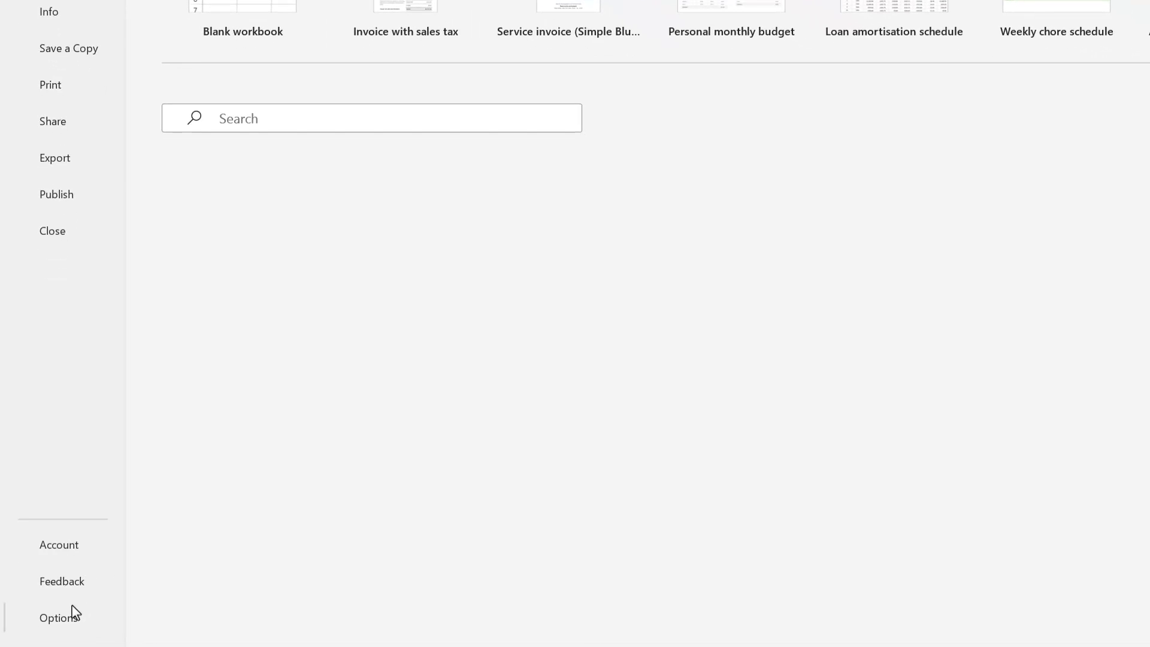
{"action": "left_click", "coordinate": [60, 617]}
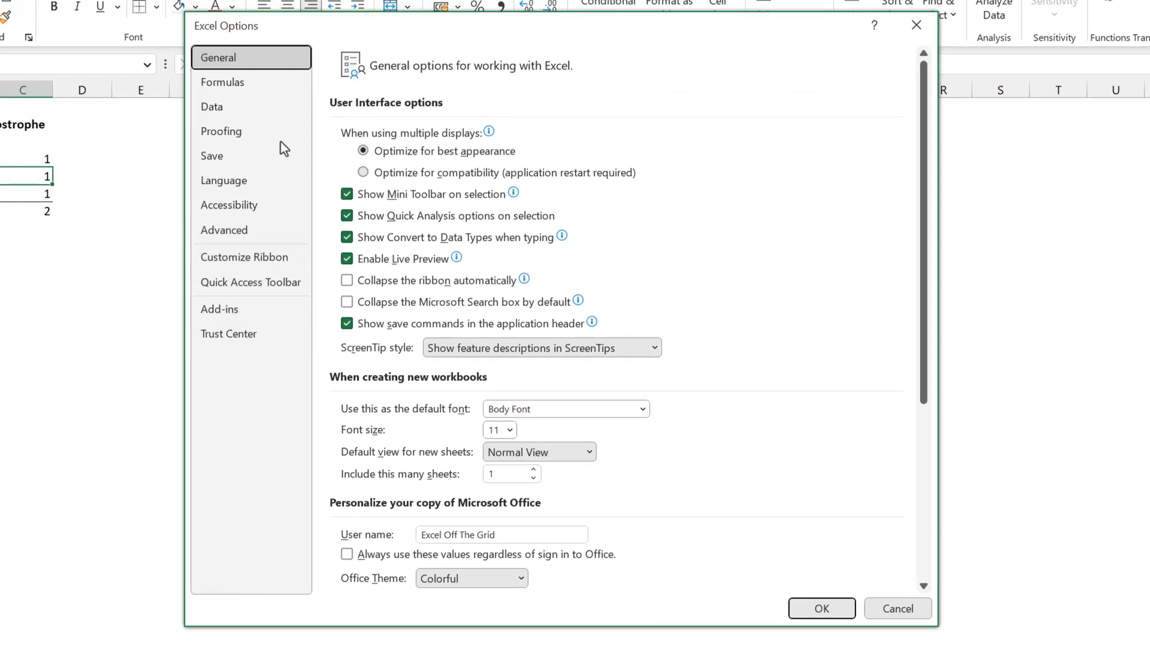
{"action": "left_click", "coordinate": [222, 81]}
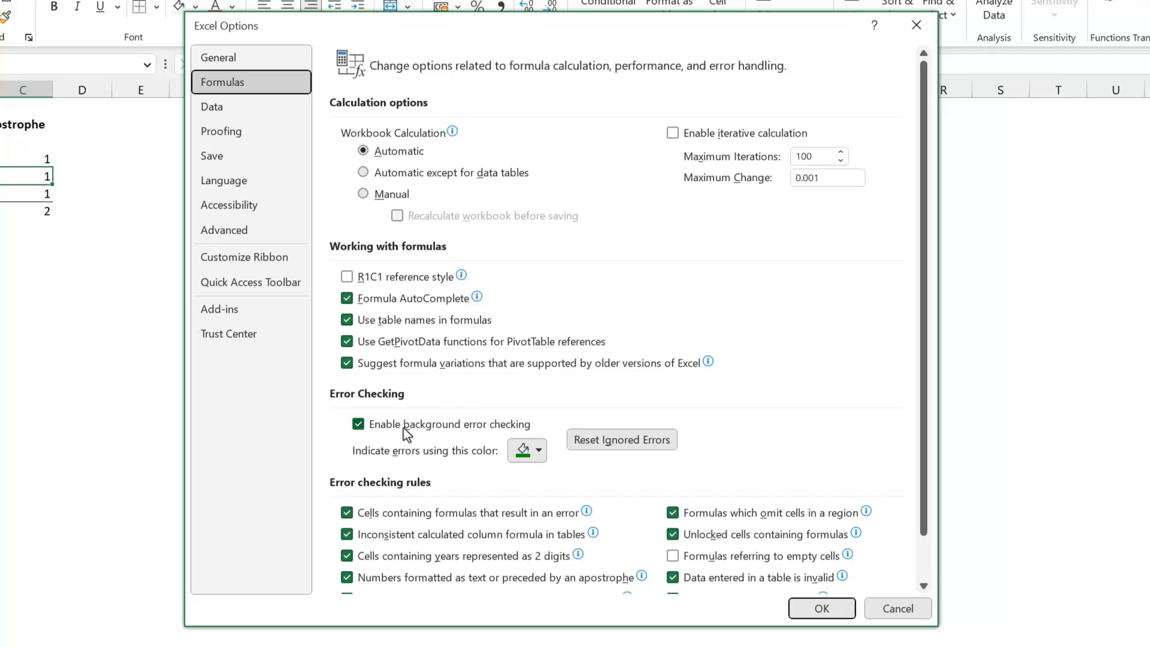
{"action": "left_click", "coordinate": [359, 424]}
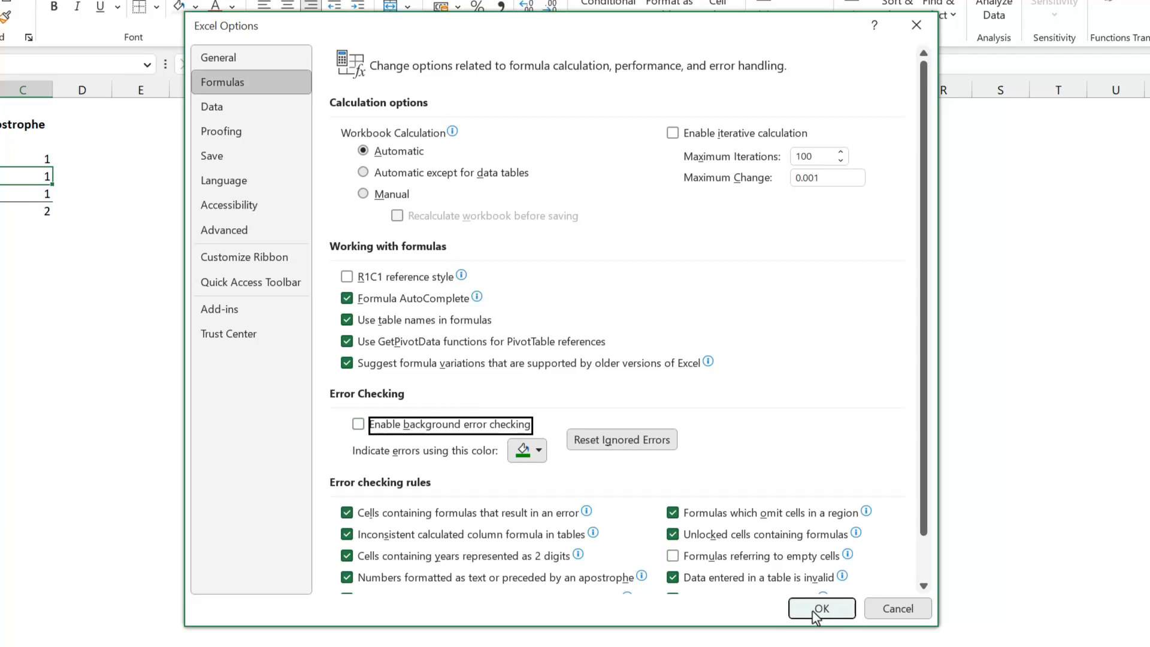
{"action": "left_click", "coordinate": [821, 608]}
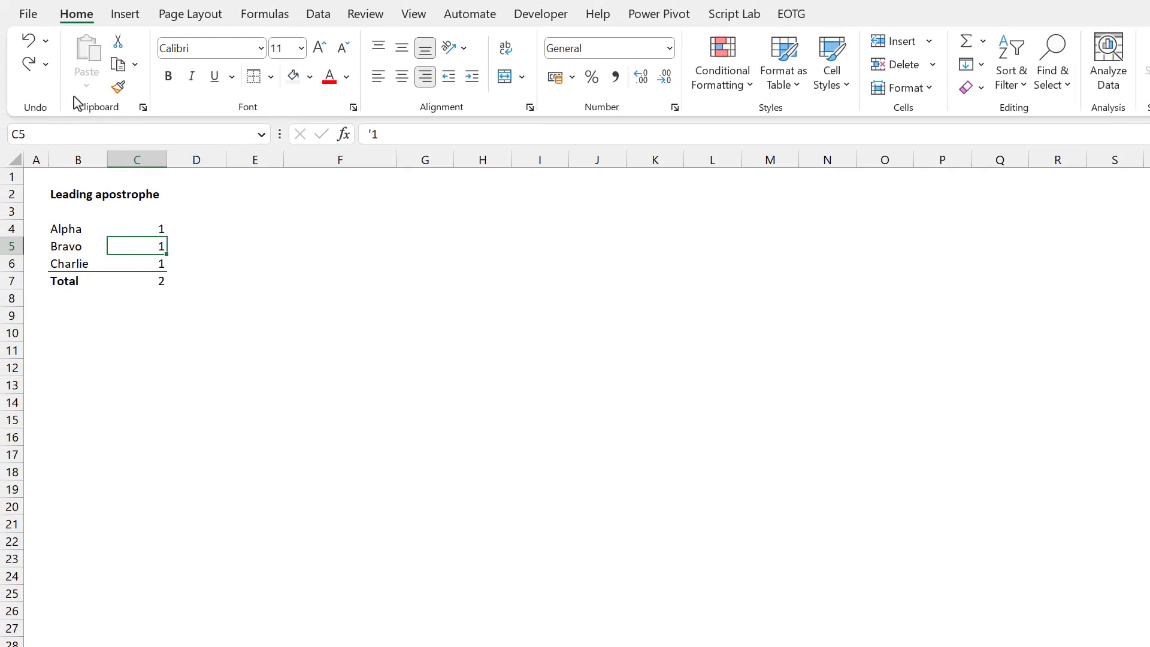
{"action": "left_click", "coordinate": [28, 13]}
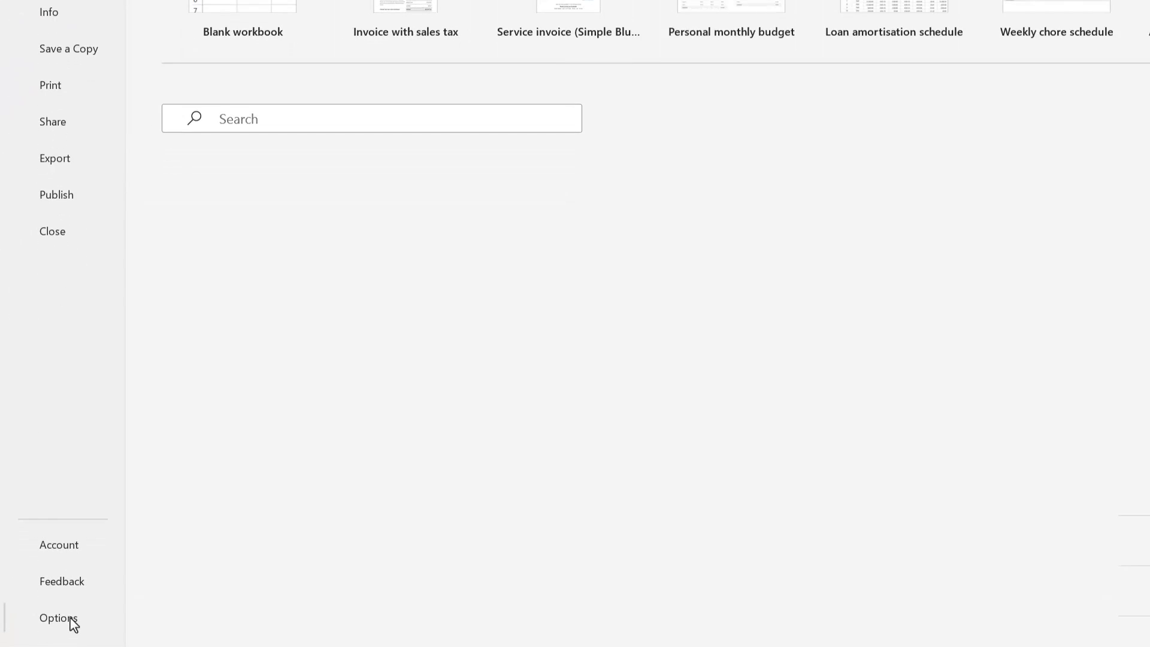
{"action": "left_click", "coordinate": [59, 618]}
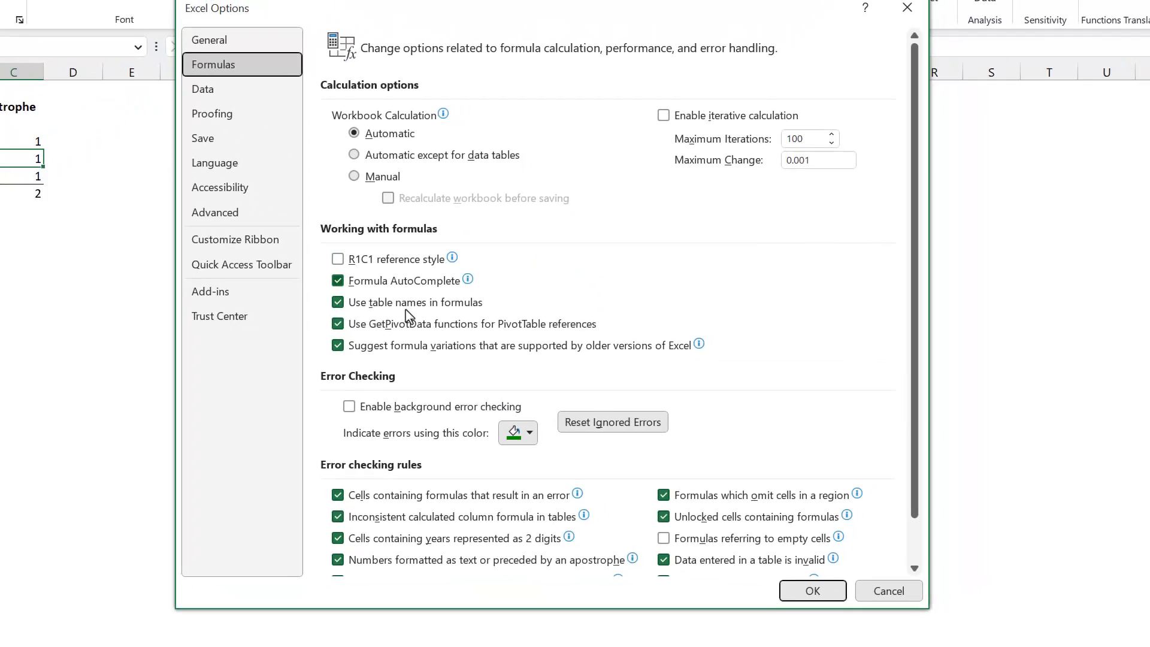
{"action": "left_click", "coordinate": [349, 406]}
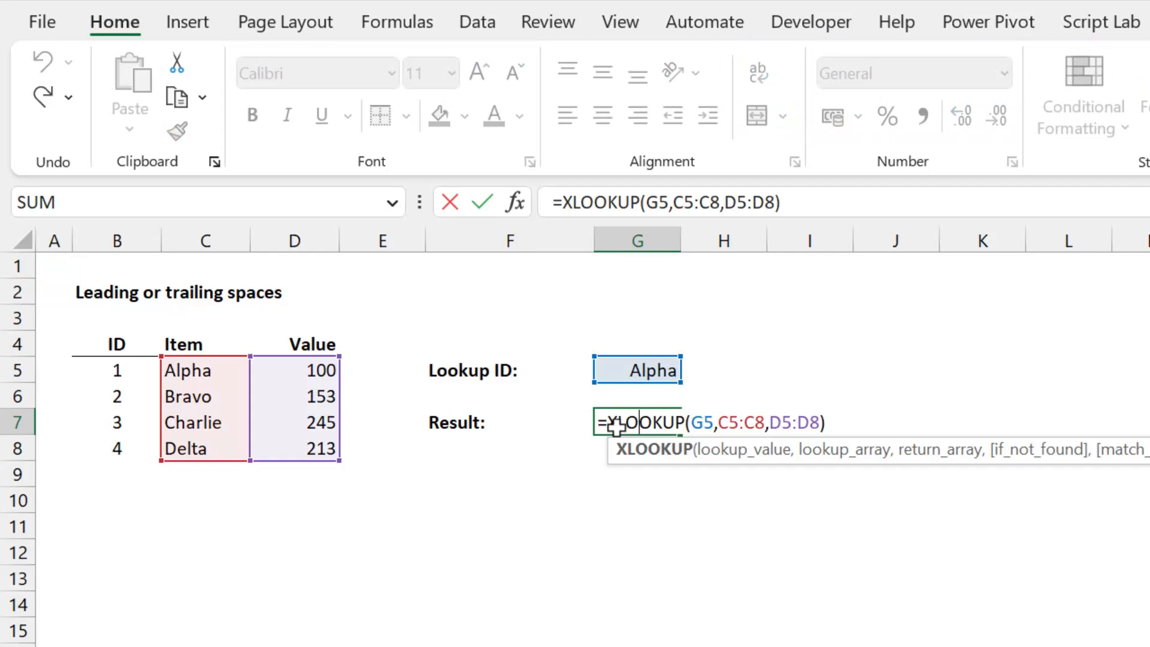
Test the #N/A XLOOKUP by removing, then restoring, the spaces in the lookup ID
{"action": "key", "text": "Enter"}
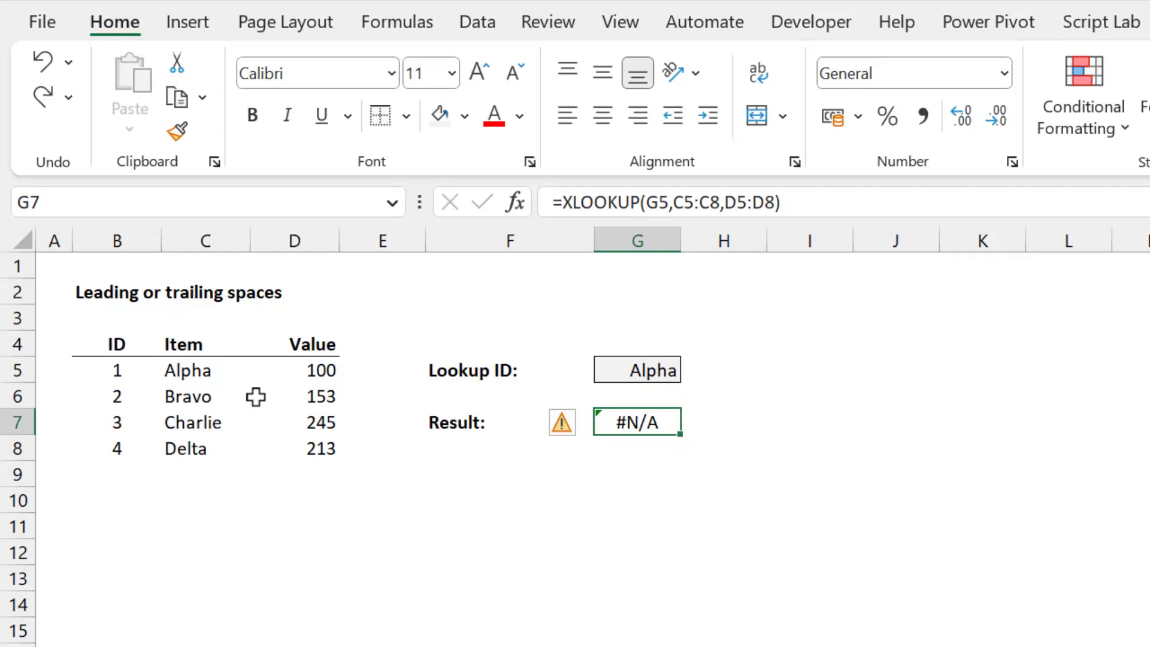
{"action": "left_click", "coordinate": [205, 369]}
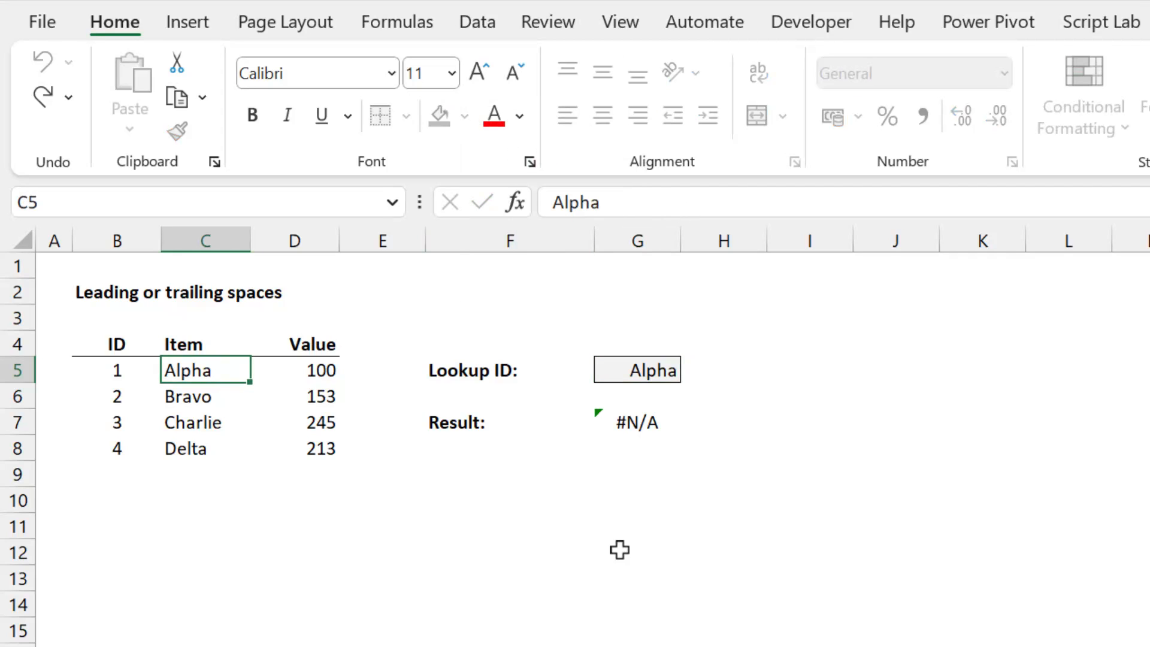
{"action": "double_click", "coordinate": [636, 369]}
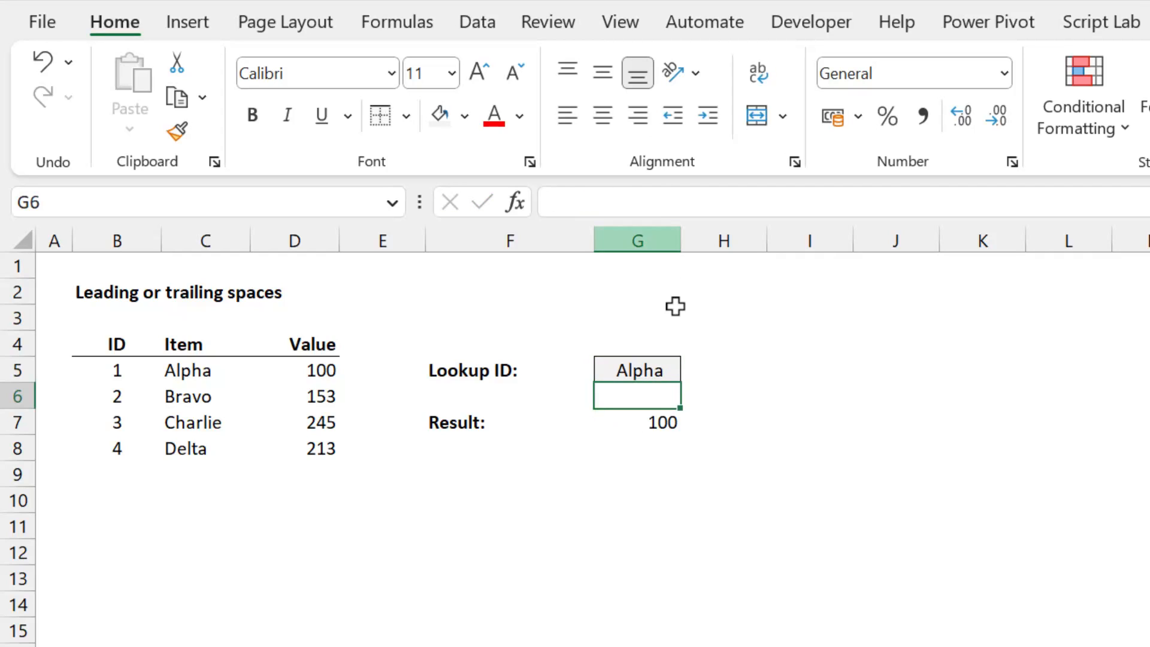
{"action": "left_click", "coordinate": [637, 422]}
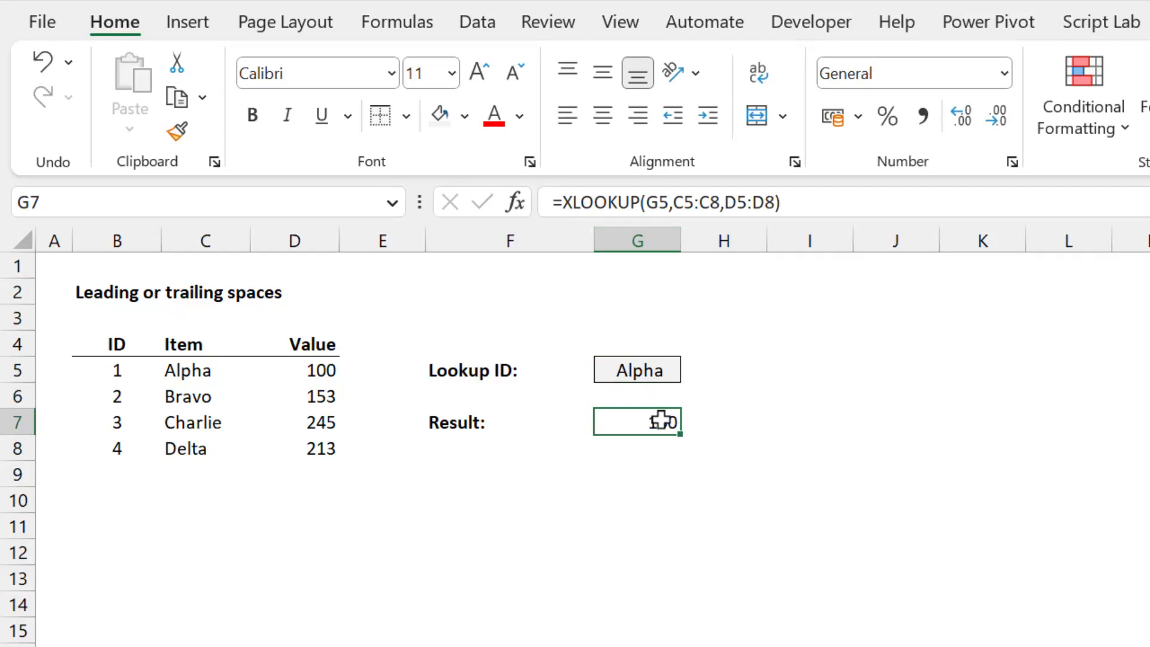
{"action": "left_click", "coordinate": [637, 370]}
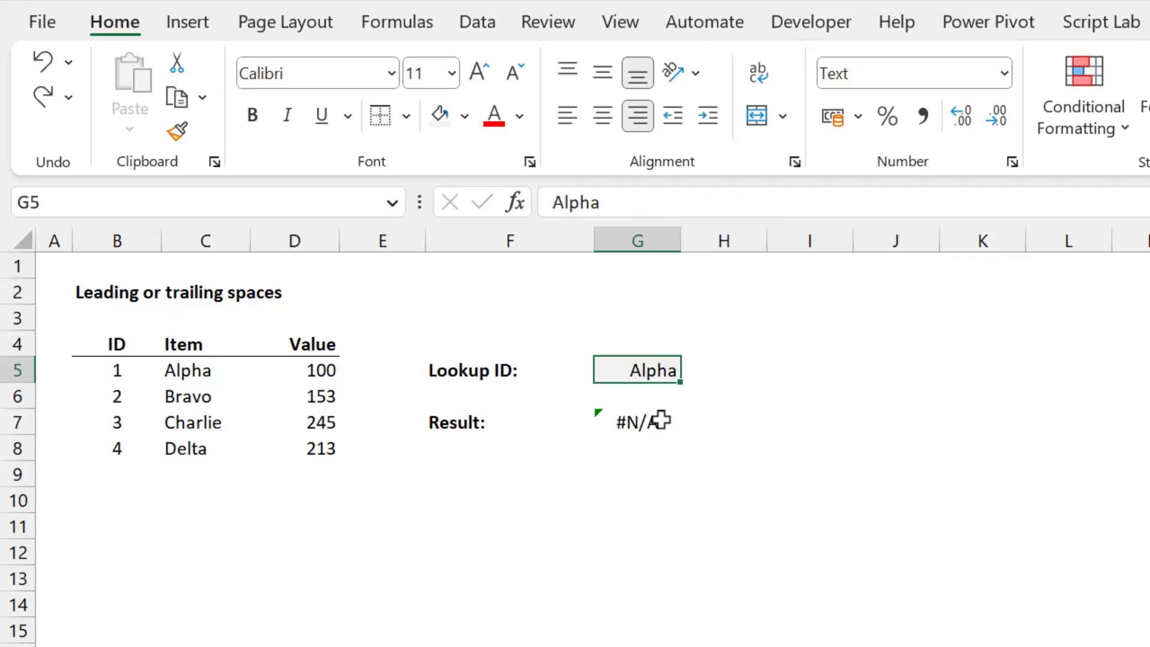
Enter =TRIM over item names C5:C8 in I5
{"action": "left_click", "coordinate": [810, 370]}
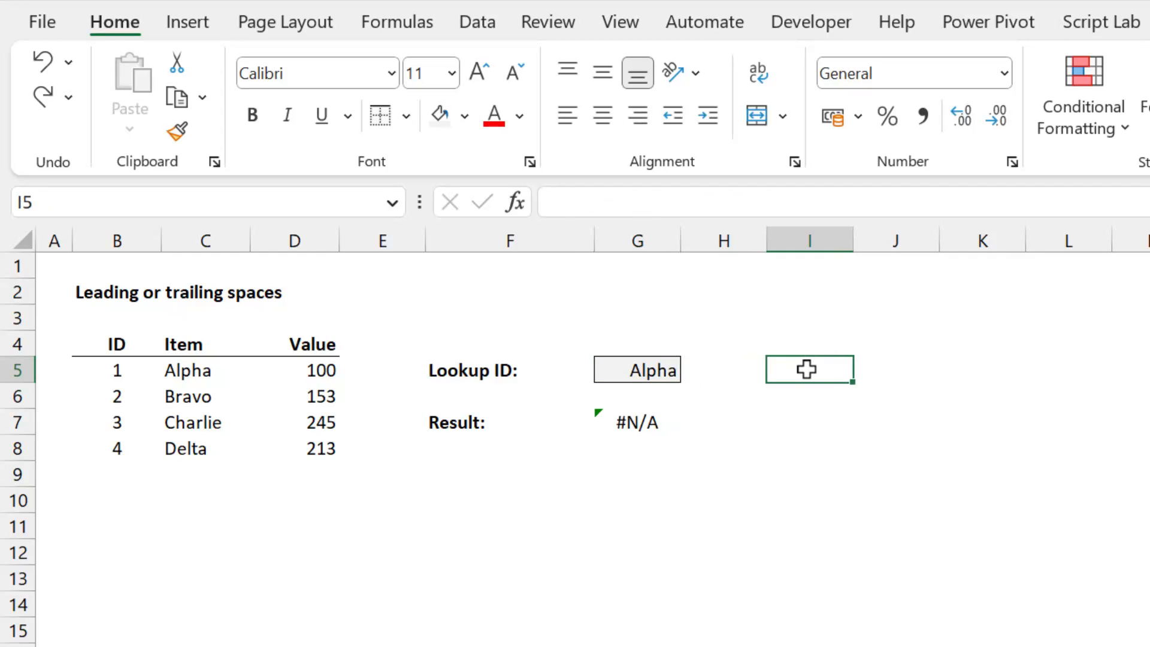
{"action": "type", "text": "=TRIM"}
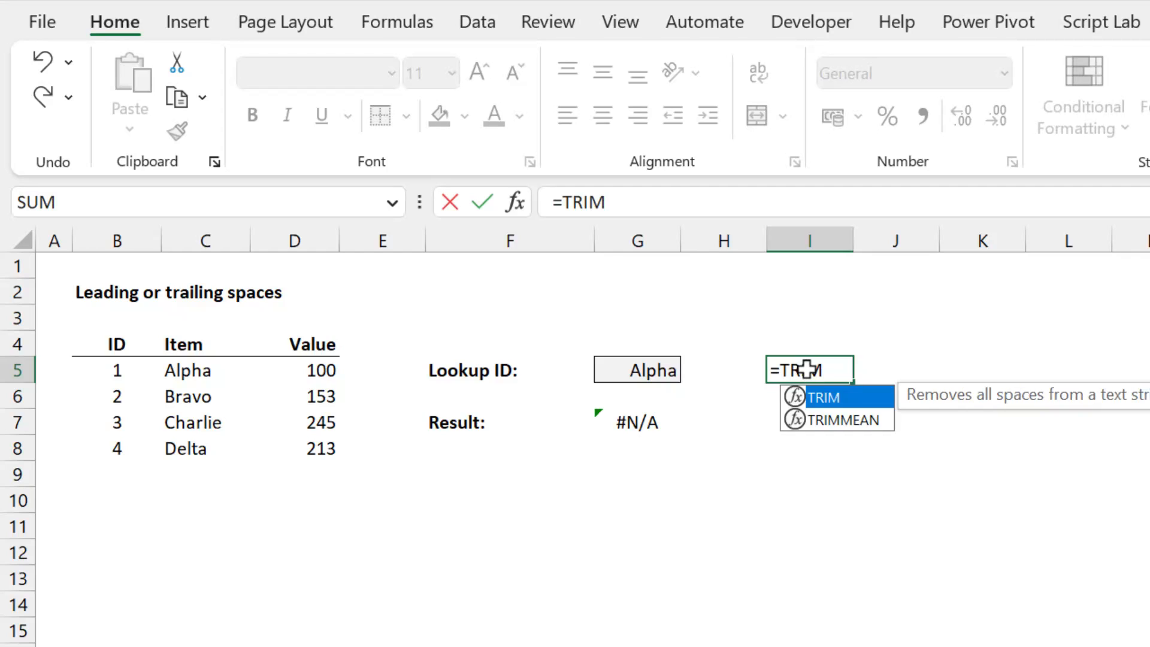
{"action": "left_click_drag", "start_coordinate": [187, 370], "coordinate": [187, 396]}
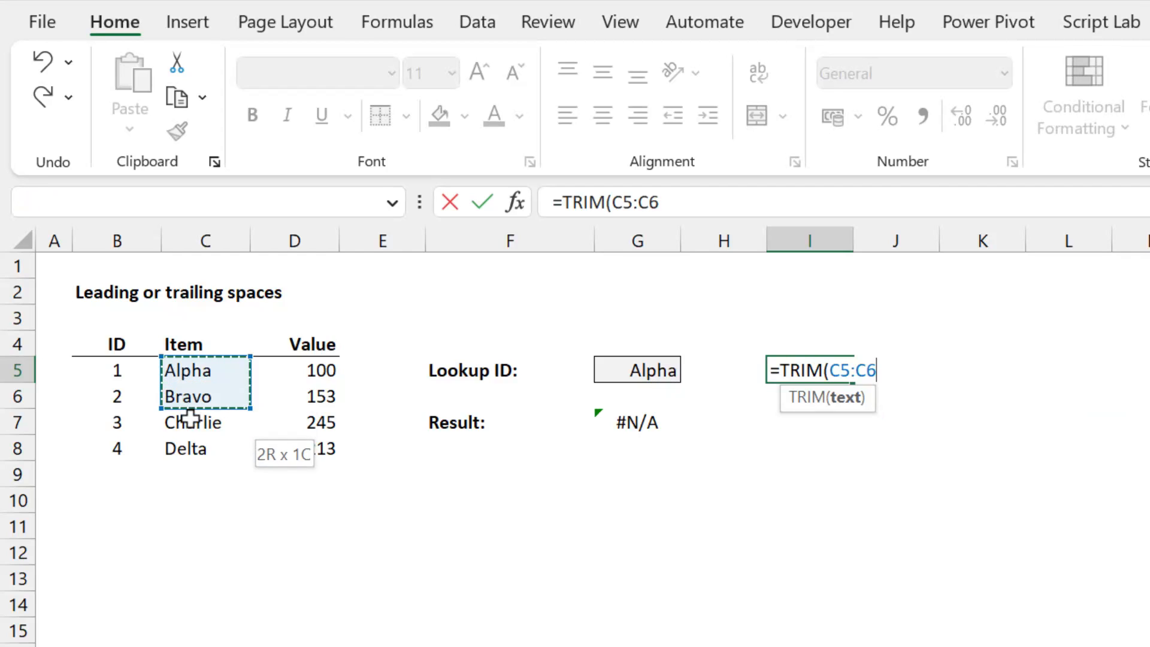
{"action": "left_click_drag", "start_coordinate": [205, 395], "coordinate": [206, 447]}
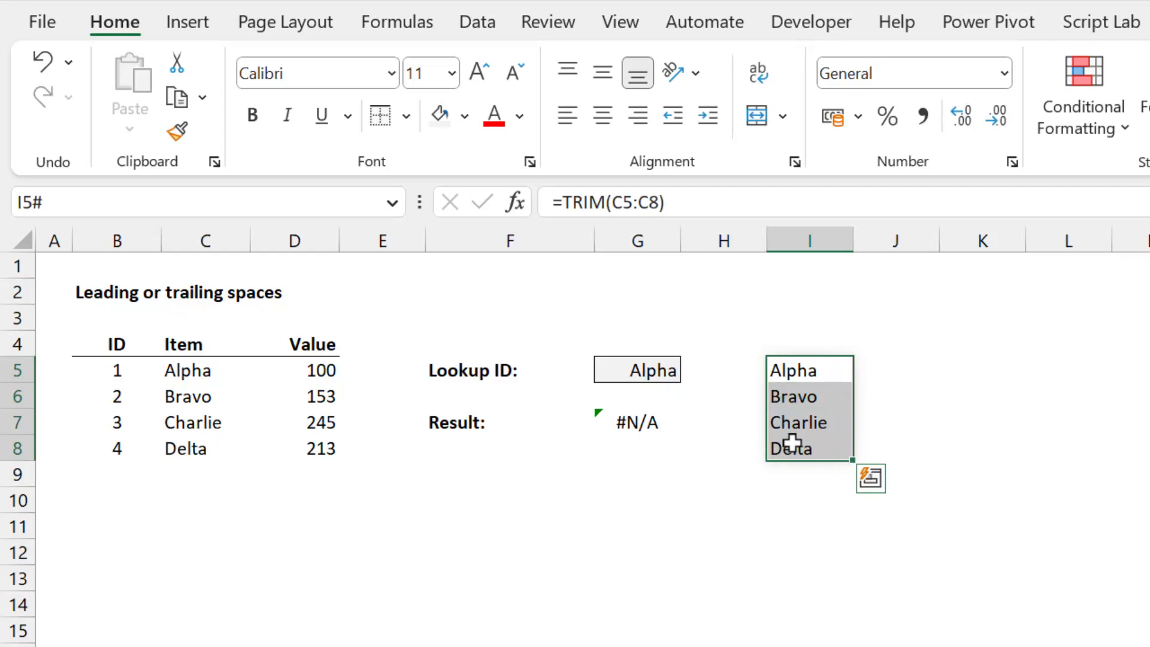
{"action": "right_click", "coordinate": [188, 369]}
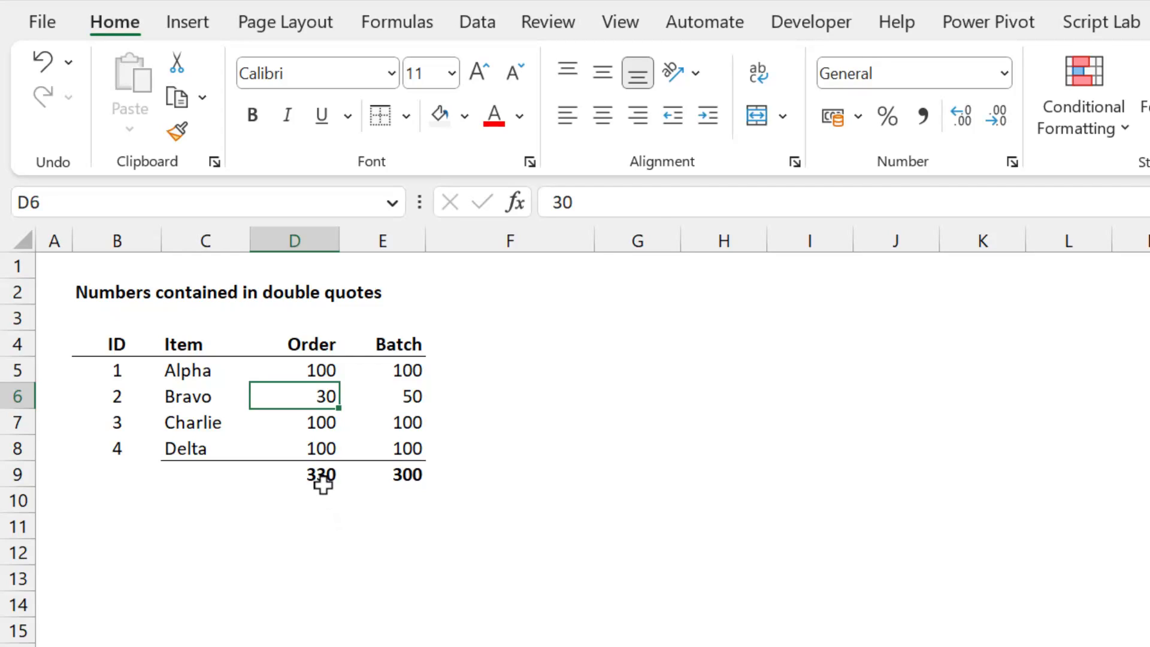
Check the Order and Batch totals, then confirm Bravo's edited formula =IF(D6<50,50,D6)
{"action": "left_click", "coordinate": [295, 474]}
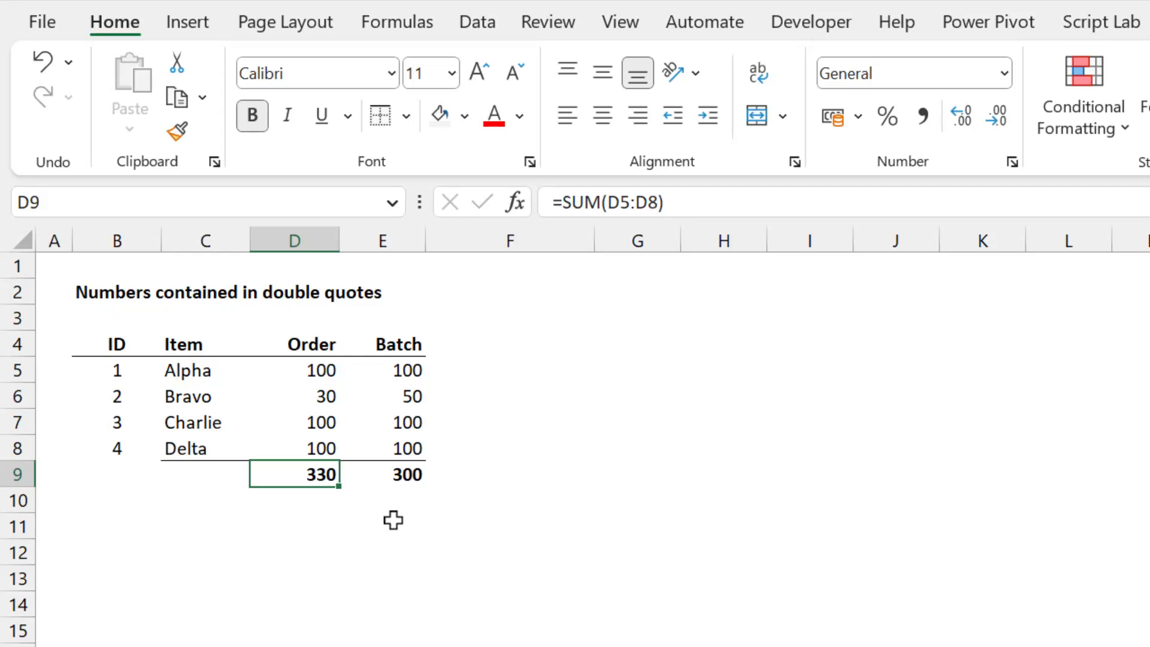
{"action": "mouse_move", "coordinate": [404, 475]}
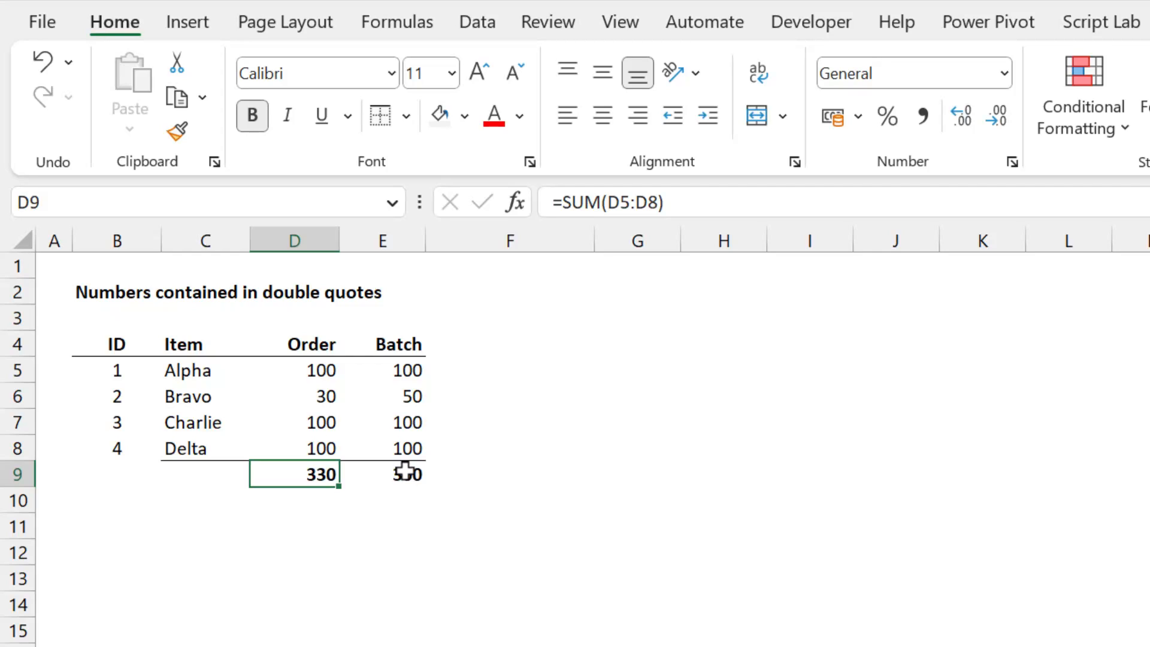
{"action": "left_click", "coordinate": [380, 396]}
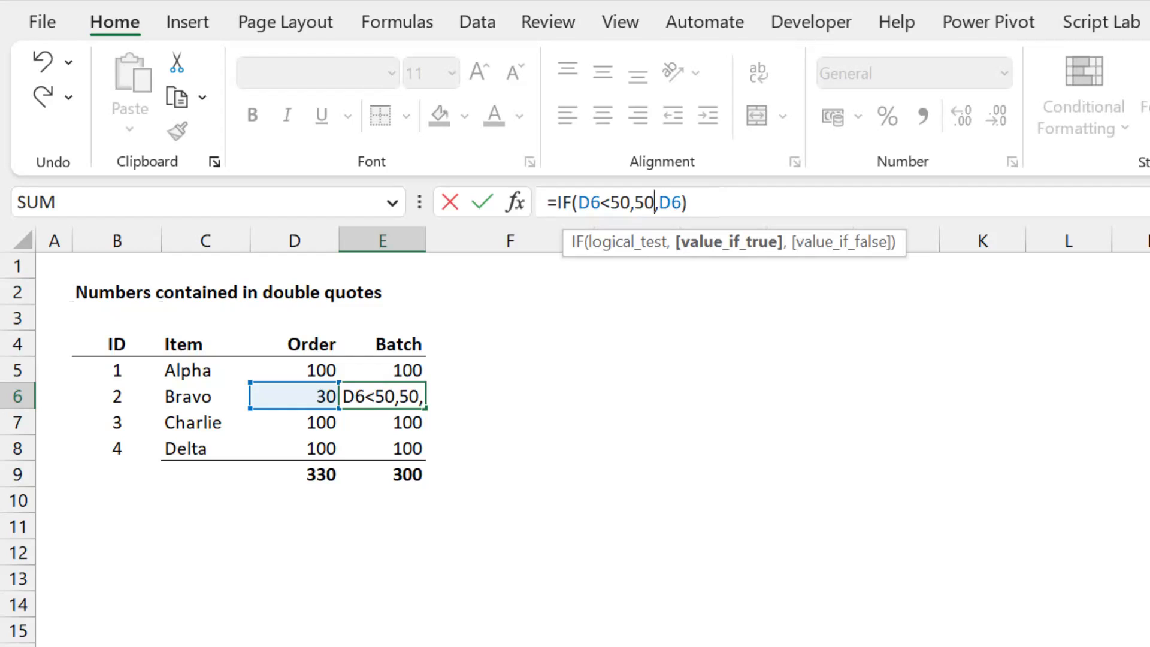
{"action": "key", "text": "Enter"}
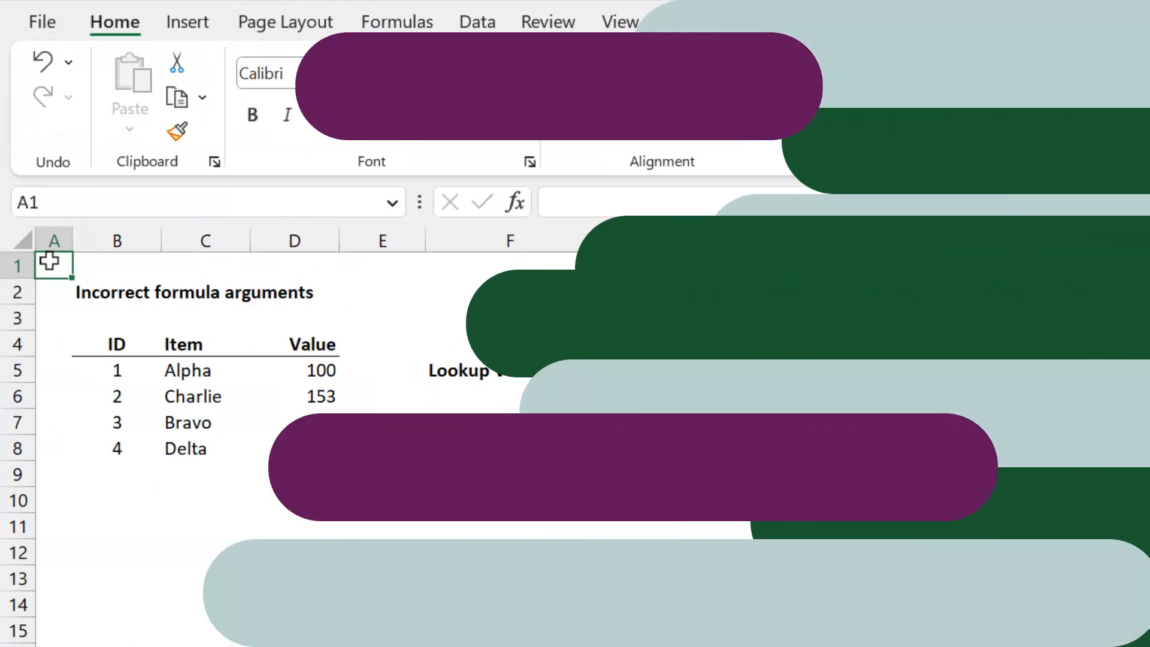
Change the lookup value in G5 from Alpha to Bravo and check the result
{"action": "left_click", "coordinate": [637, 422]}
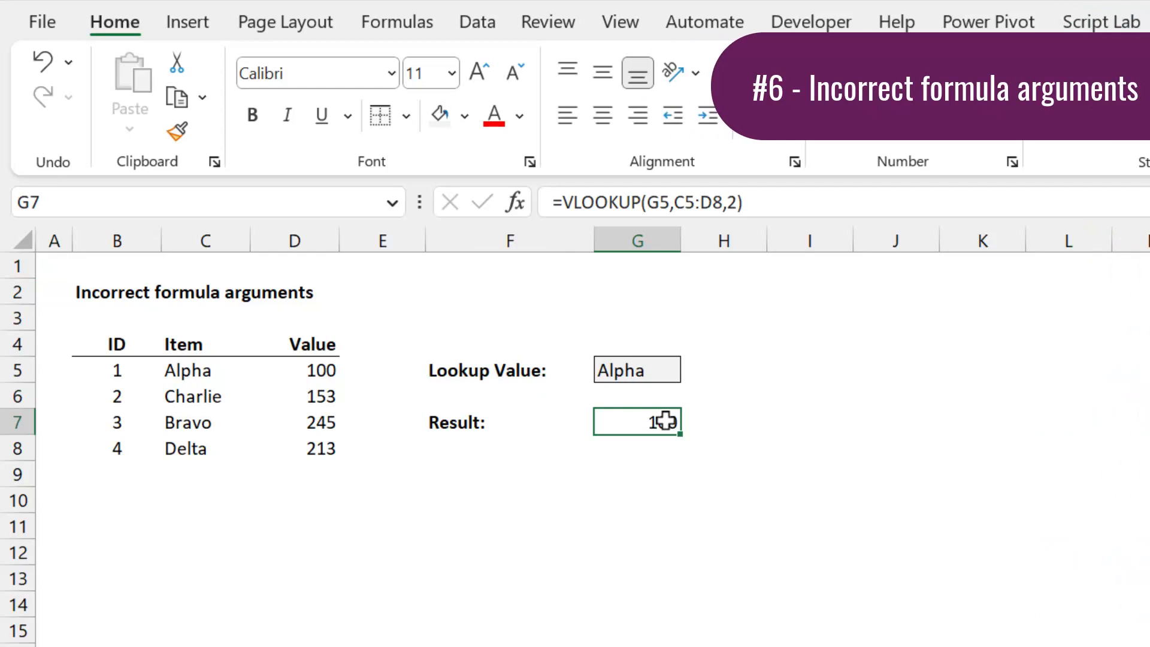
{"action": "double_click", "coordinate": [637, 422]}
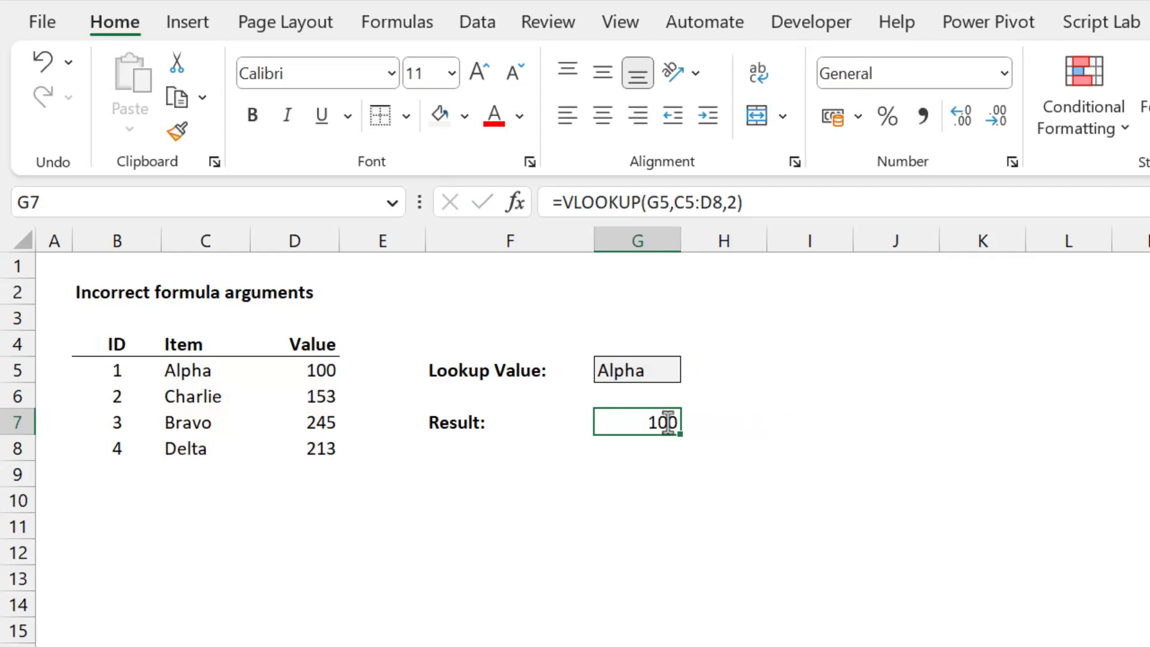
{"action": "left_click", "coordinate": [636, 369]}
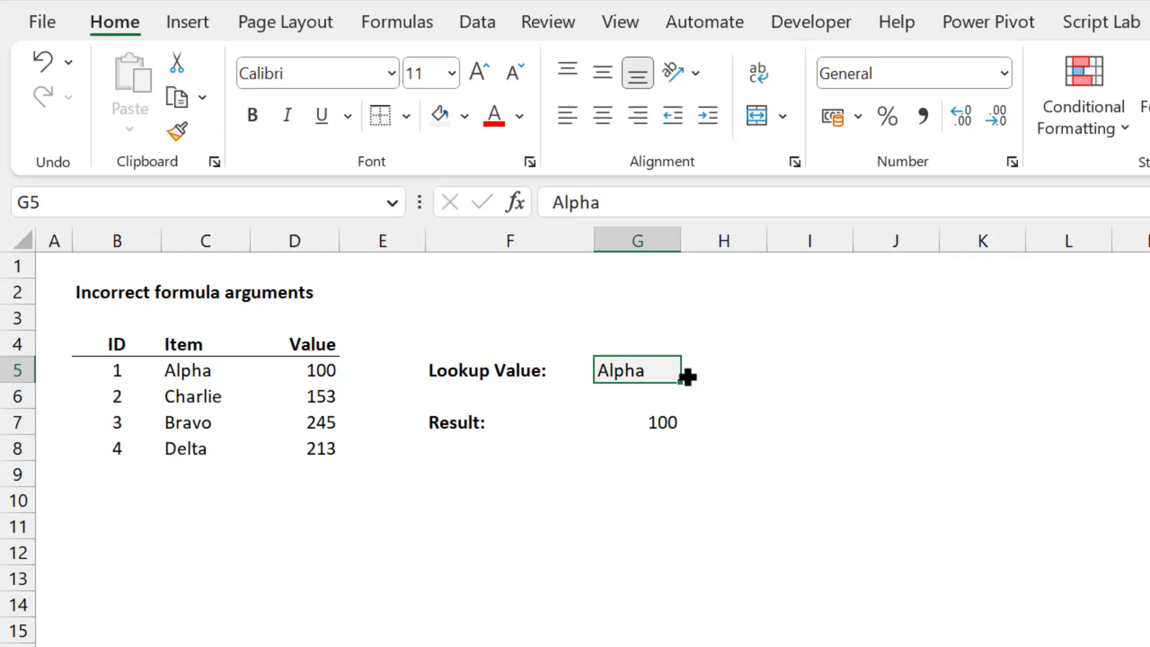
{"action": "type", "text": "B"}
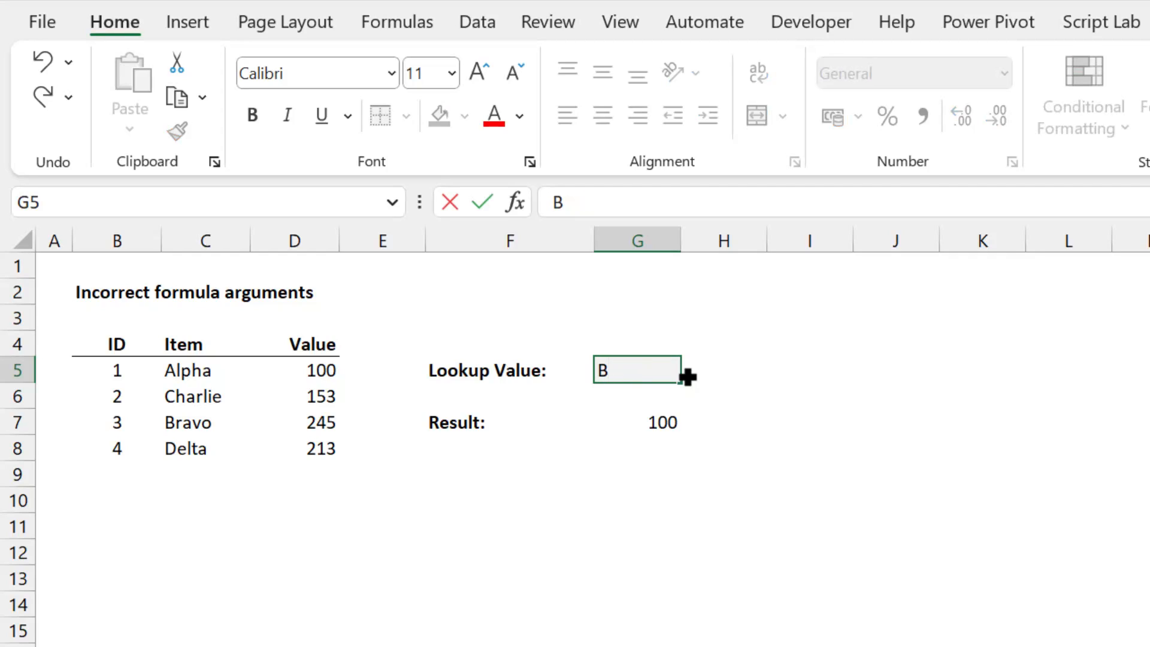
{"action": "type", "text": "ravo"}
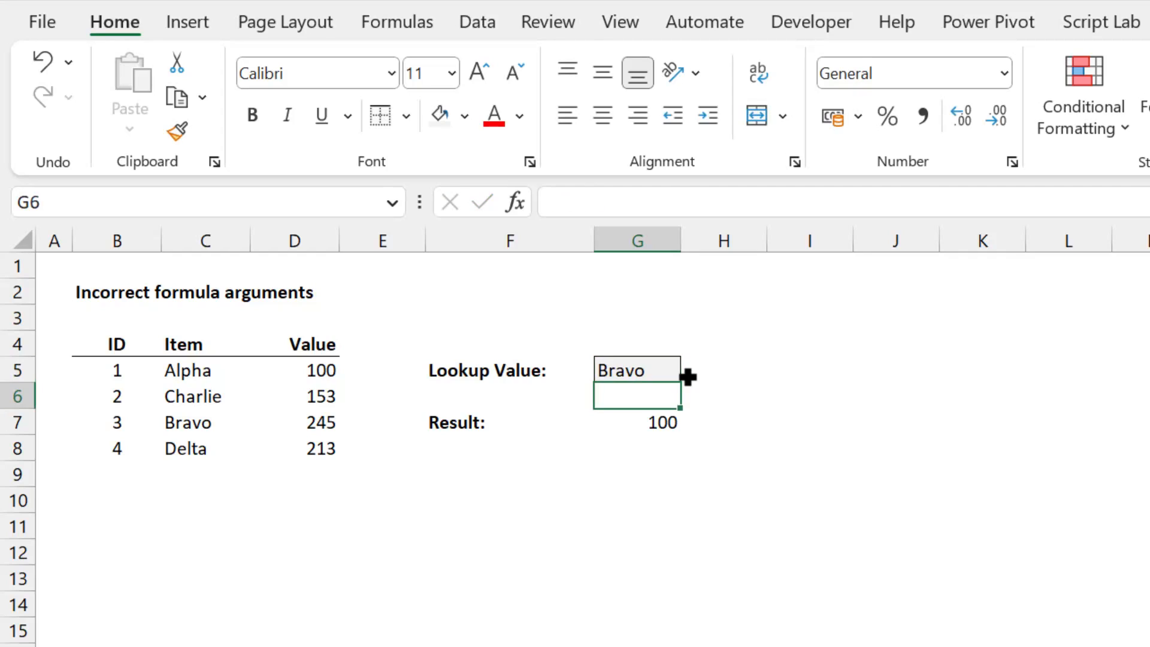
{"action": "left_click", "coordinate": [205, 422]}
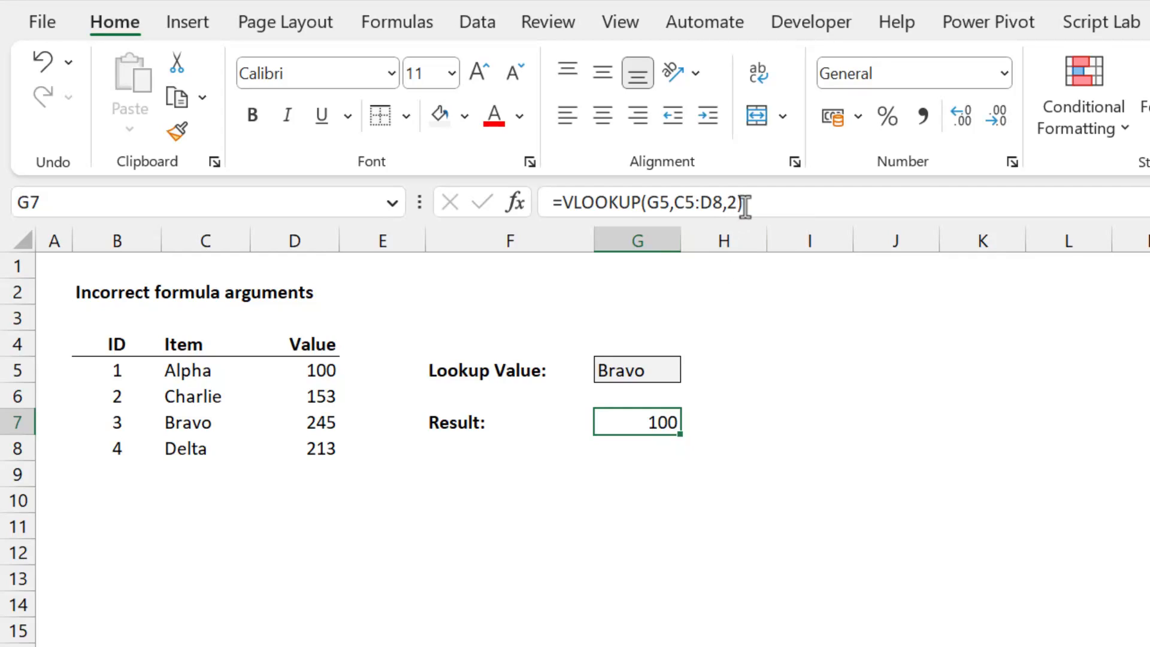
Add FALSE to the VLOOKUP in G7 for an exact match
{"action": "double_click", "coordinate": [637, 421]}
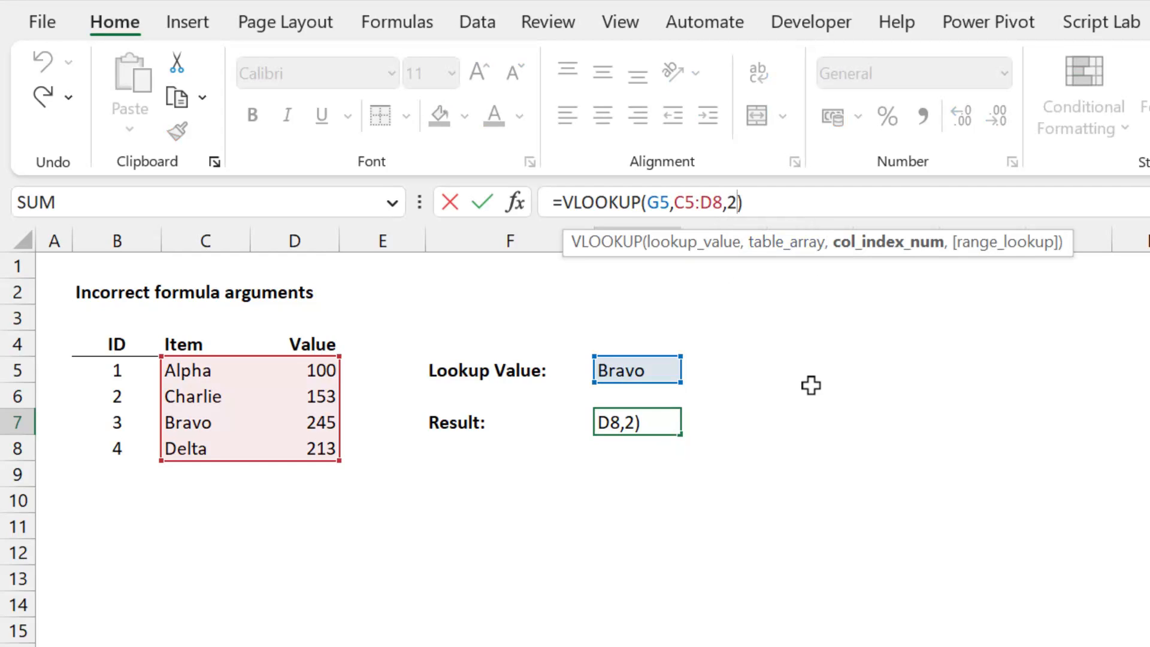
{"action": "mouse_move", "coordinate": [384, 379]}
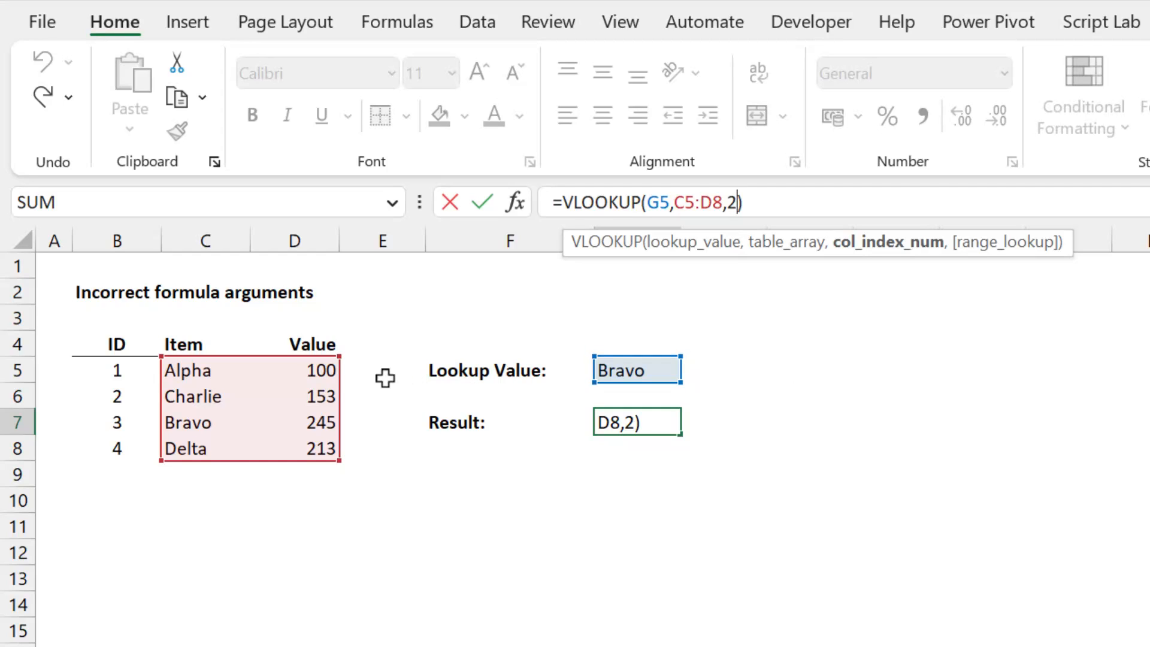
{"action": "mouse_move", "coordinate": [196, 376]}
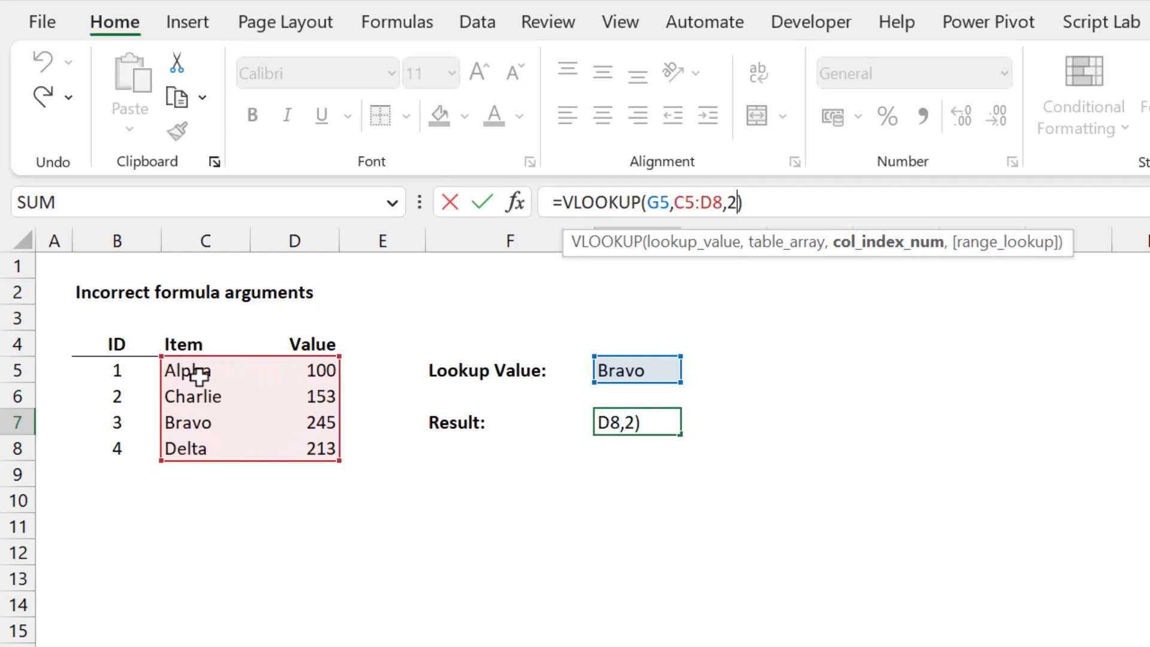
{"action": "mouse_move", "coordinate": [208, 383]}
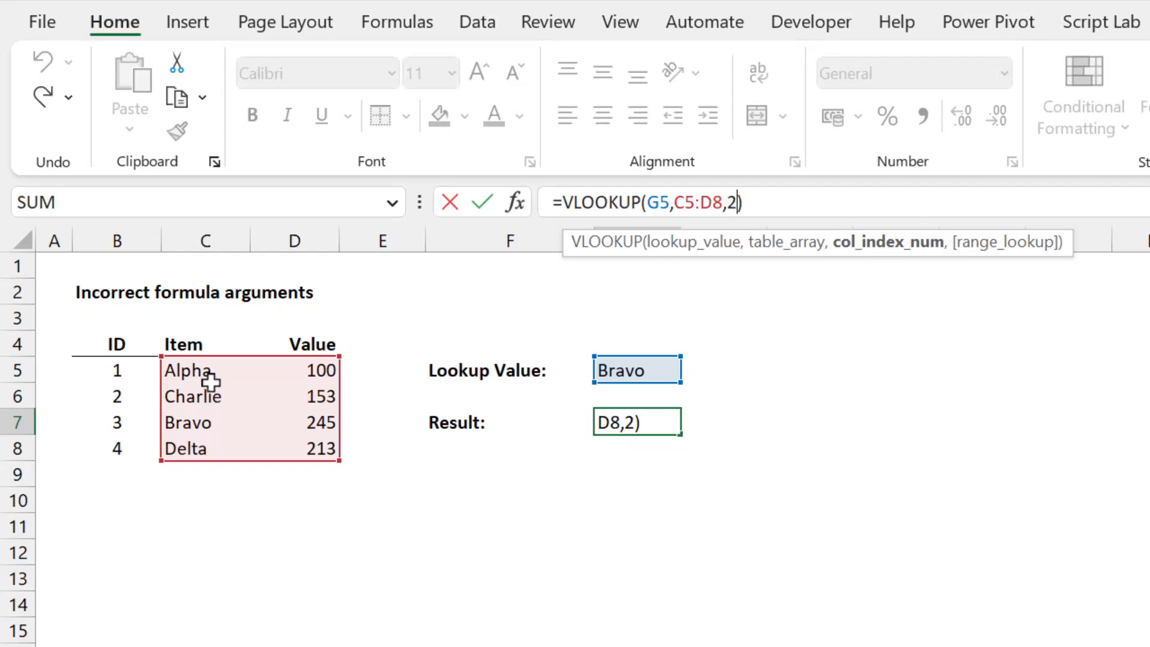
{"action": "mouse_move", "coordinate": [196, 446]}
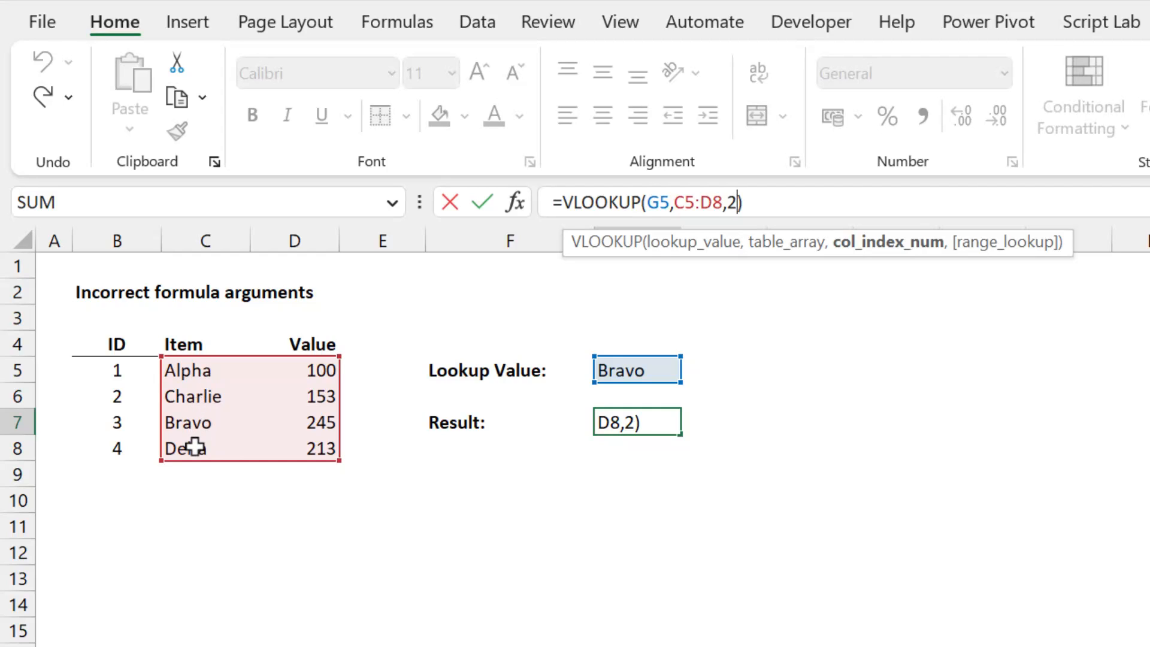
{"action": "key", "text": "enter"}
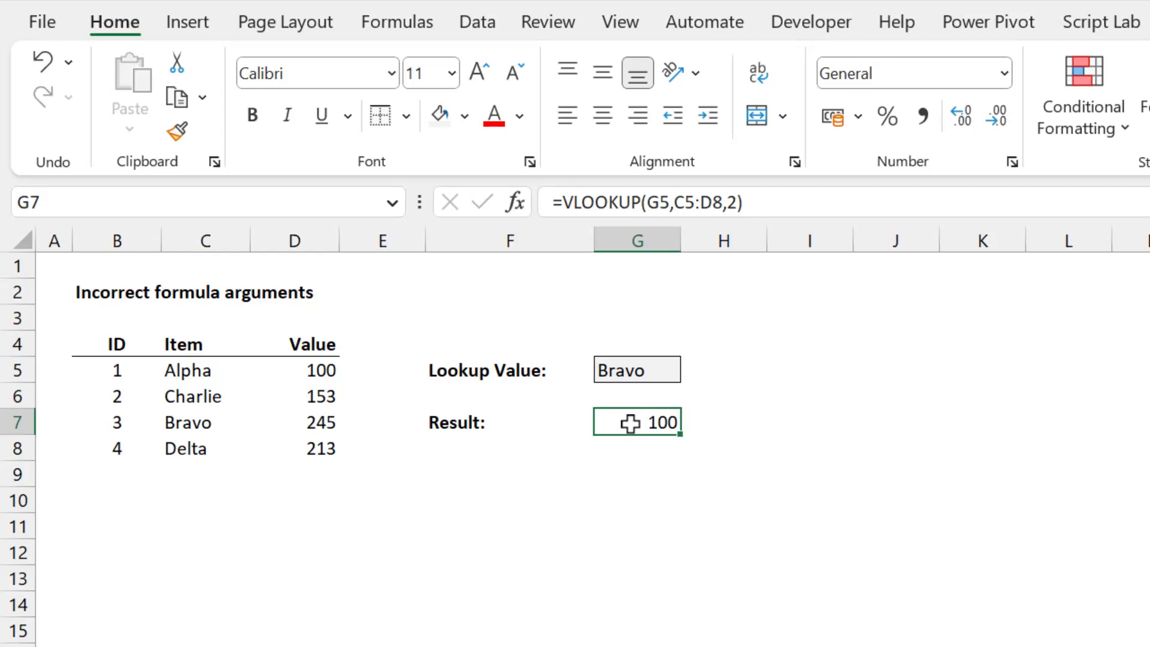
{"action": "double_click", "coordinate": [637, 422]}
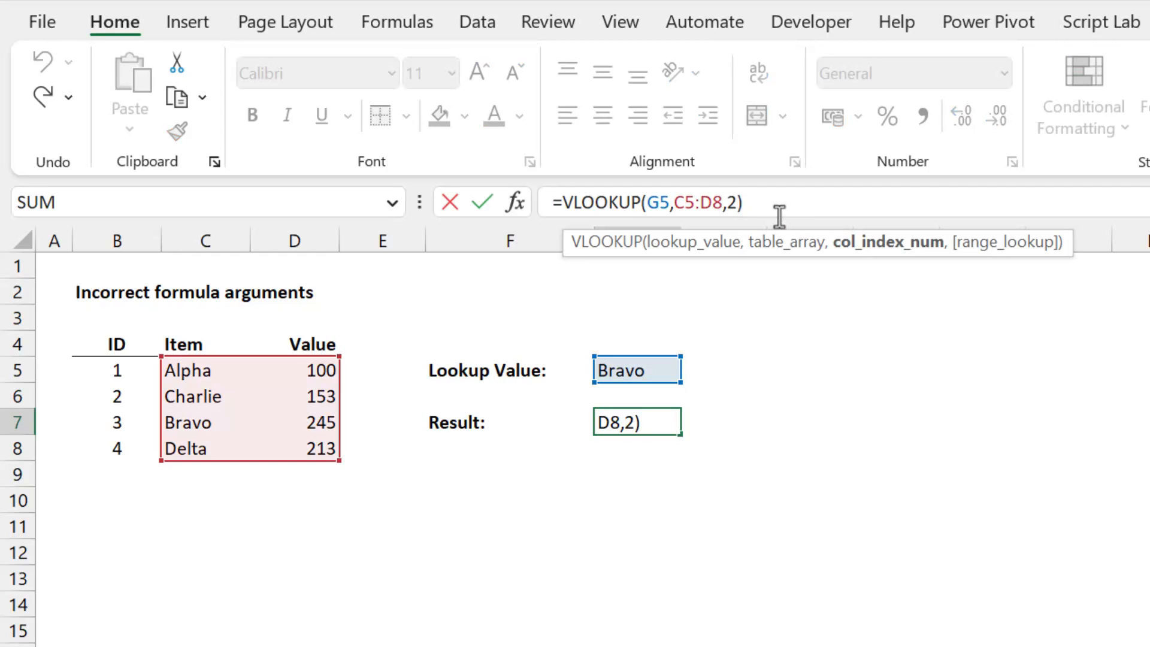
{"action": "type", "text": ",FAL"}
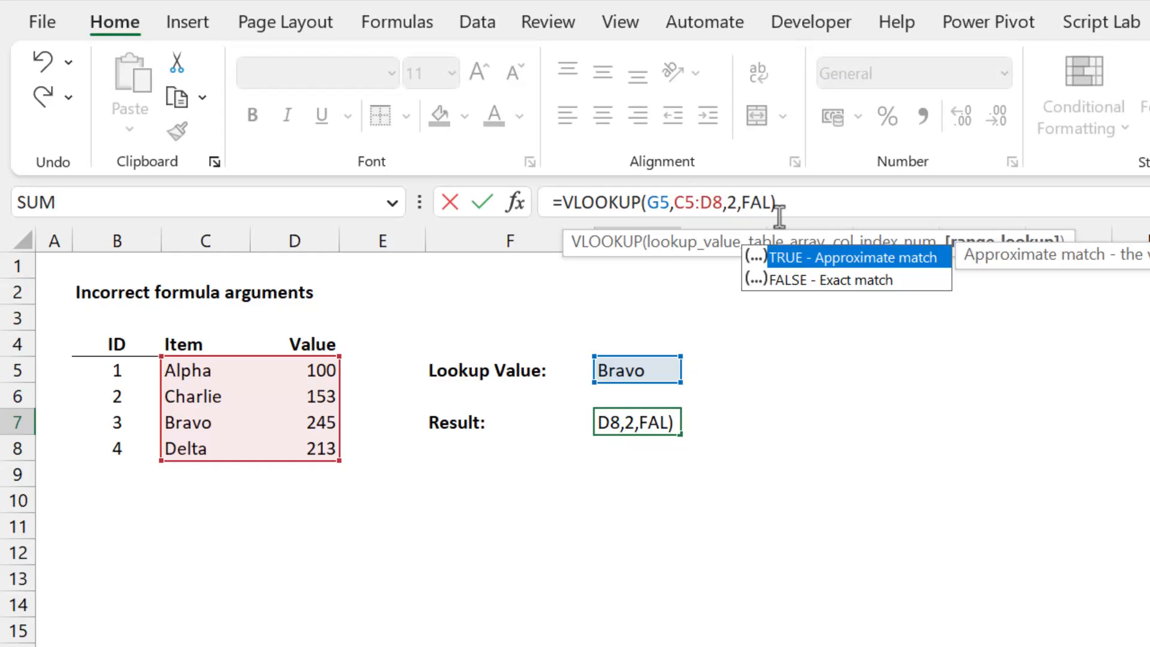
{"action": "key", "text": "Enter"}
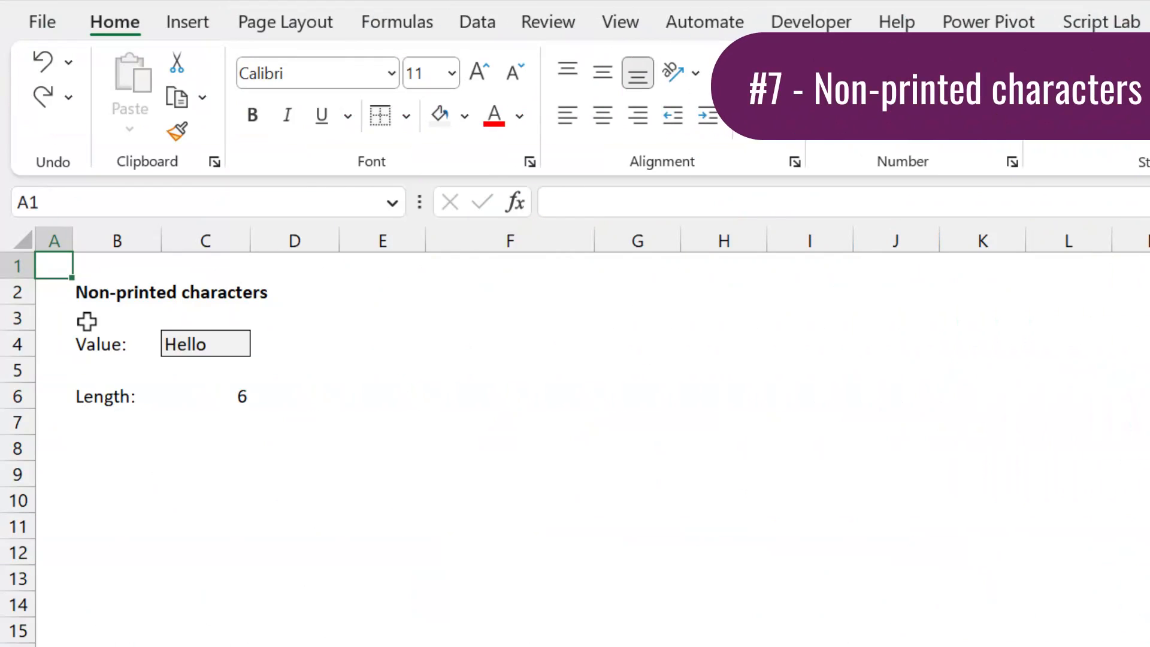
Wrap the Hello length formula in CLEAN so LEN(CLEAN(C4)) returns 5
{"action": "left_click", "coordinate": [205, 344]}
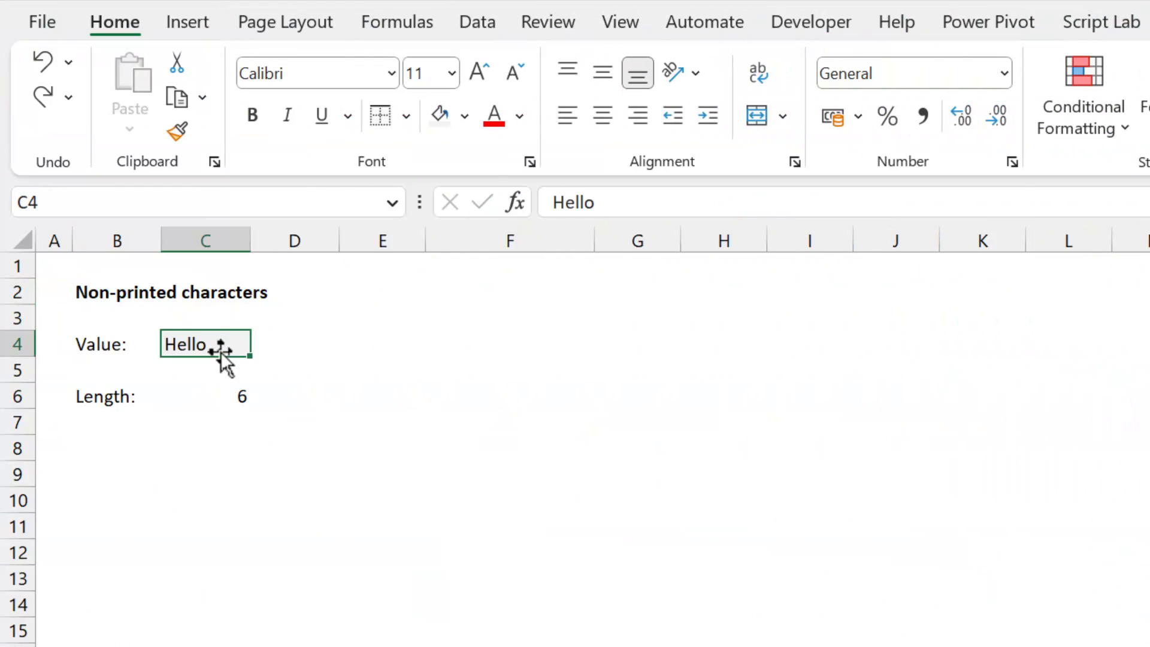
{"action": "left_click", "coordinate": [205, 396]}
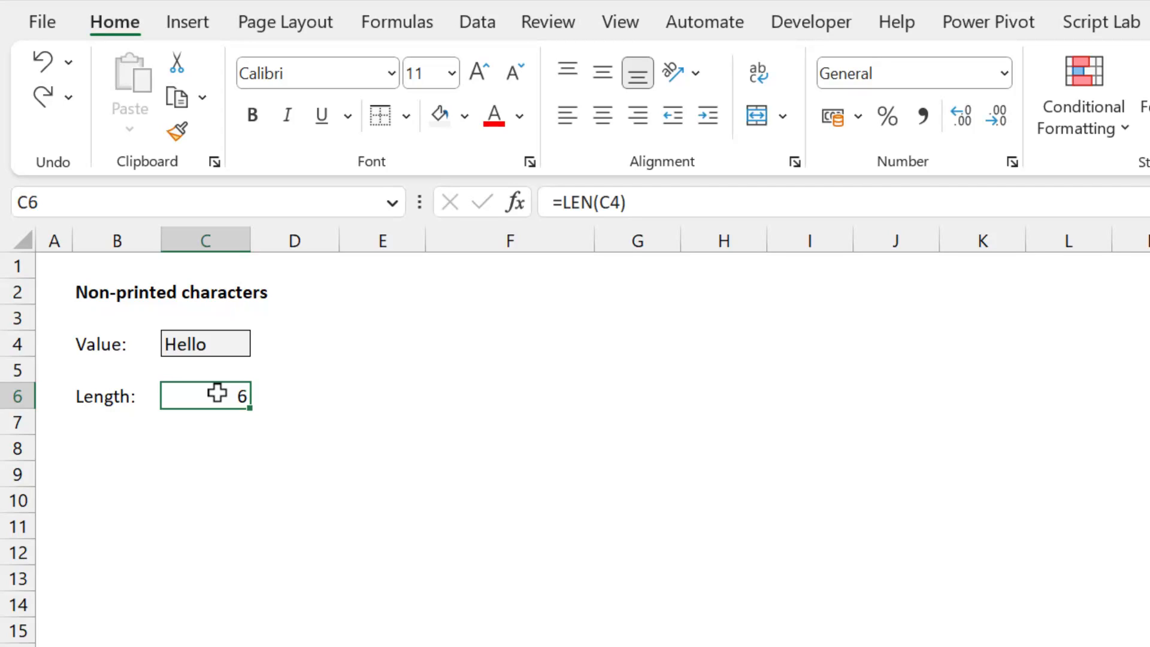
{"action": "left_click", "coordinate": [206, 343]}
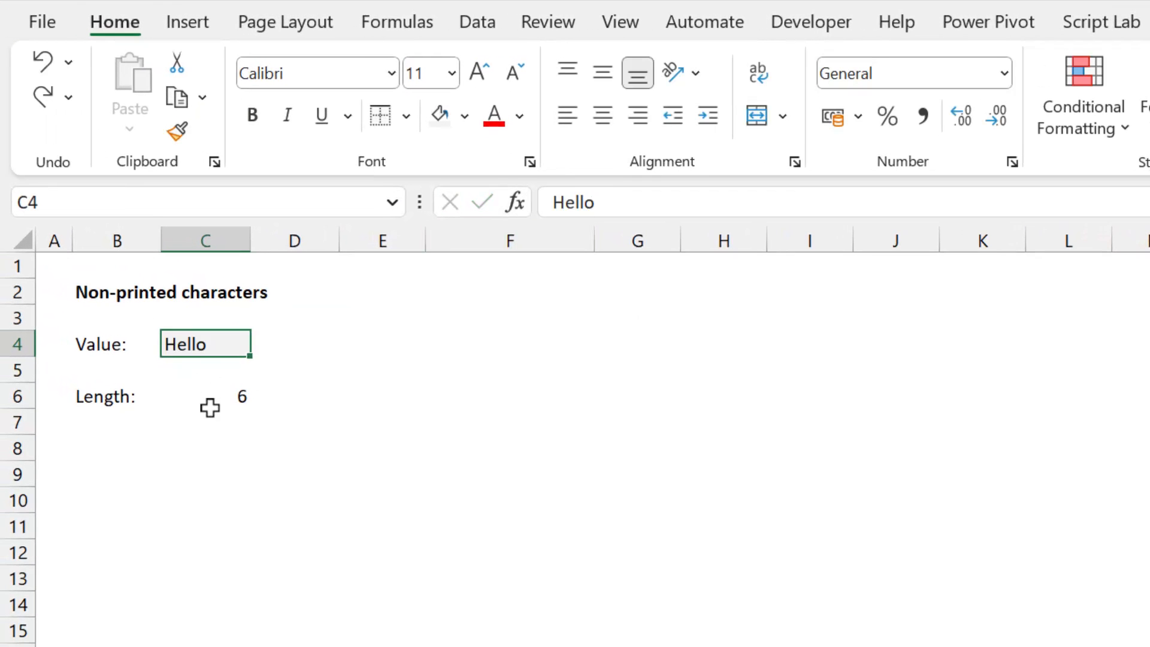
{"action": "left_click", "coordinate": [206, 396]}
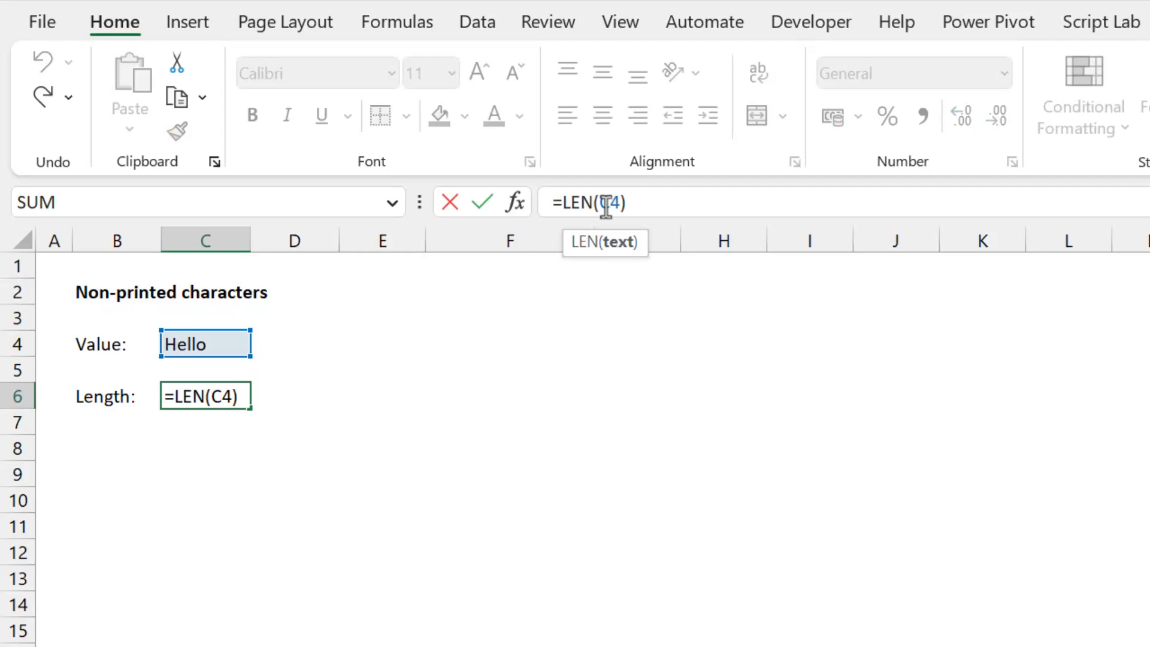
{"action": "type", "text": "CLEA"}
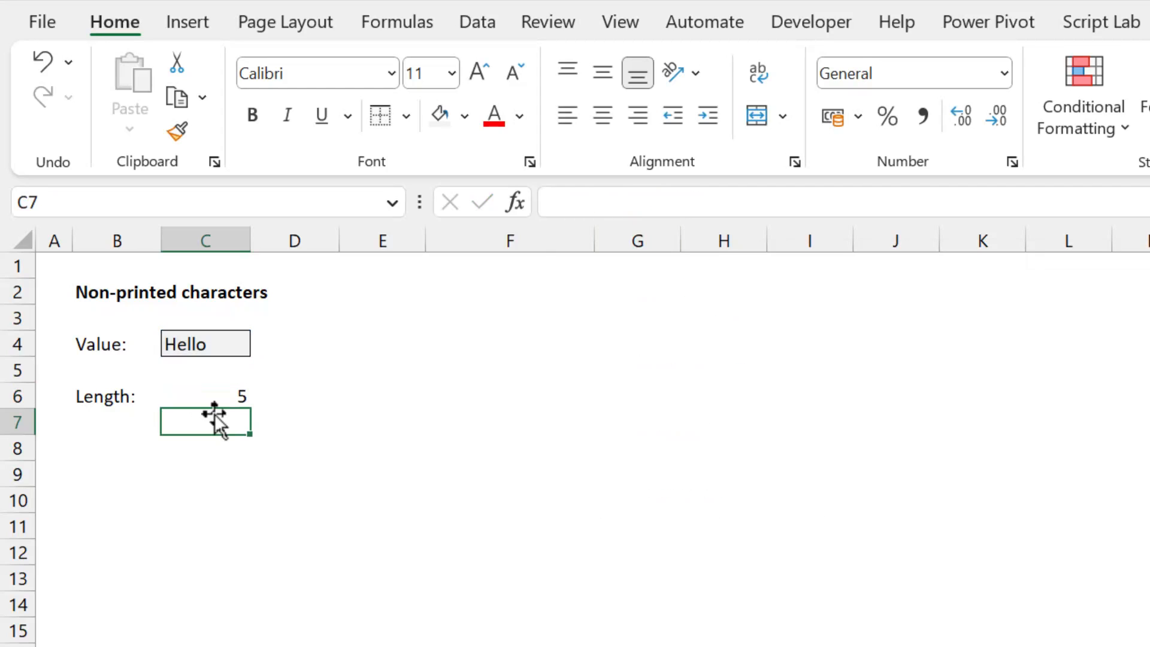
{"action": "left_click", "coordinate": [205, 396]}
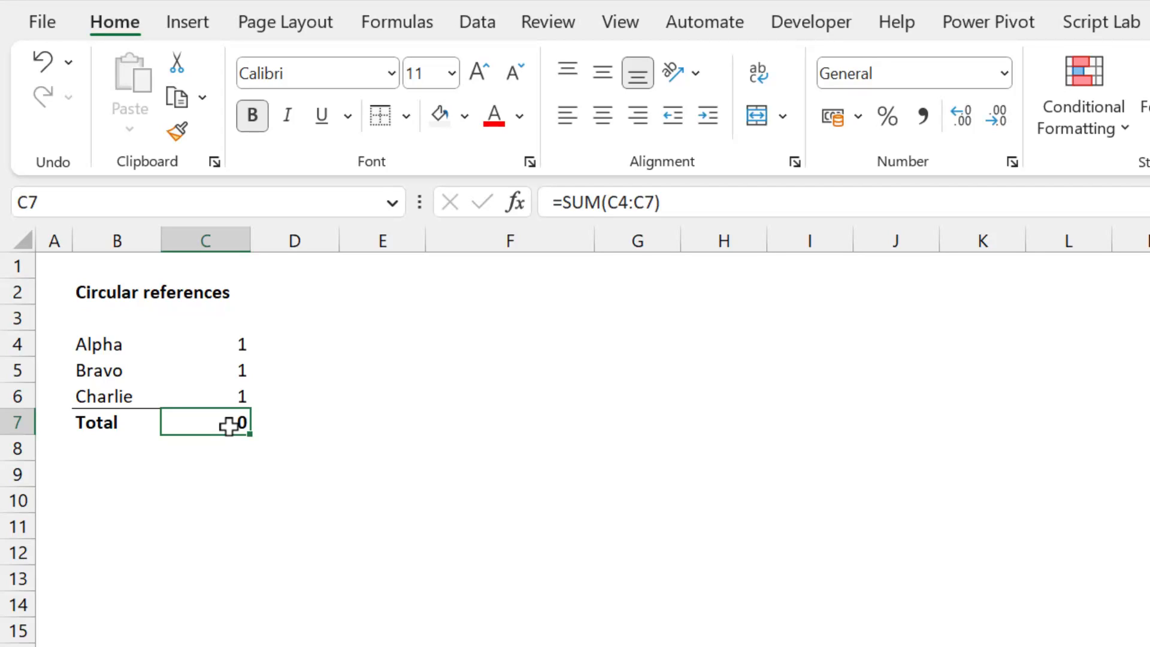
Inspect the circular =SUM(C4:C7) Total and open the Error Checking options
{"action": "double_click", "coordinate": [206, 423]}
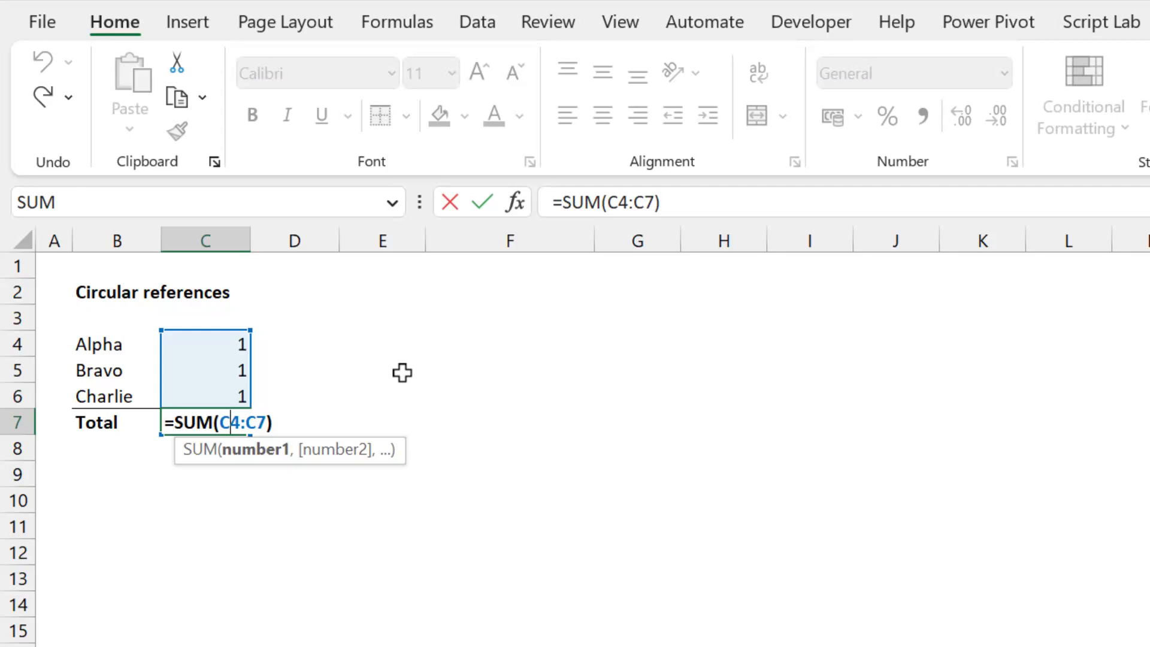
{"action": "mouse_move", "coordinate": [308, 396]}
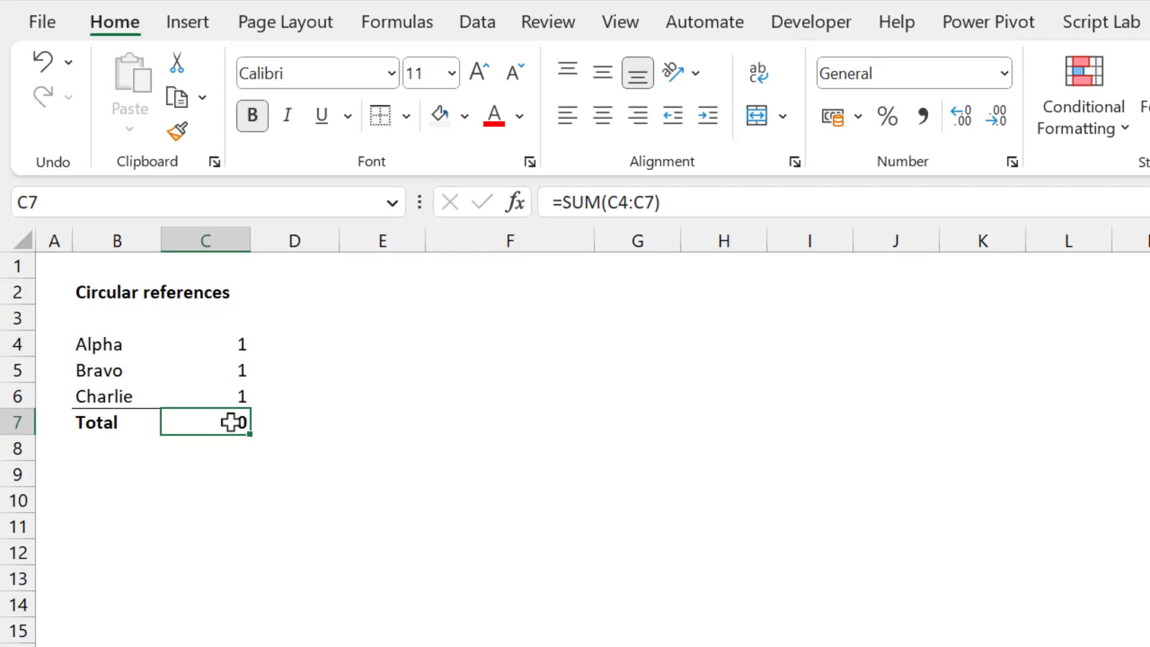
{"action": "left_click", "coordinate": [396, 22]}
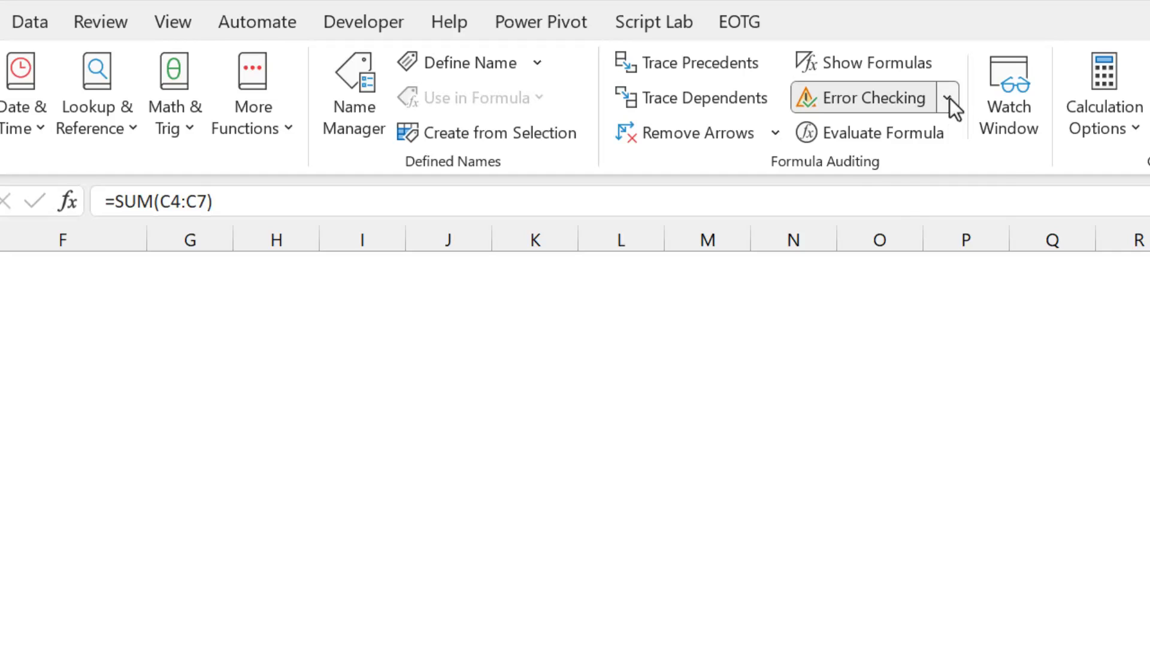
{"action": "left_click", "coordinate": [947, 97]}
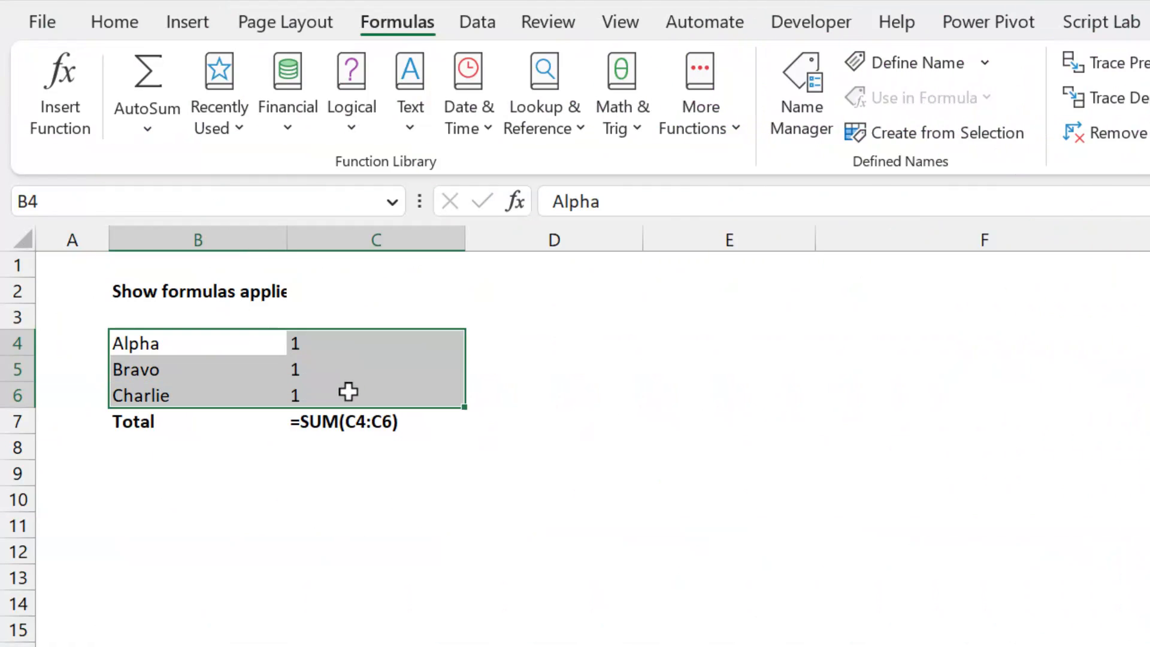
Inspect the SUM formula in C7 and turn off Show Formulas
{"action": "double_click", "coordinate": [343, 421]}
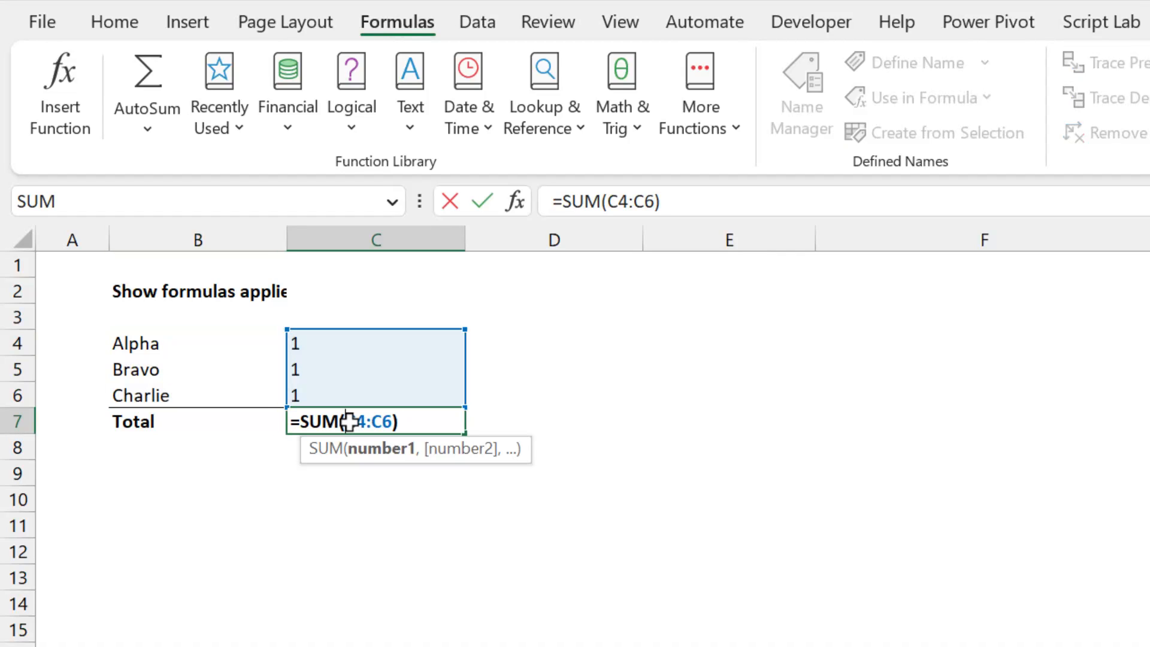
{"action": "key", "text": "Enter"}
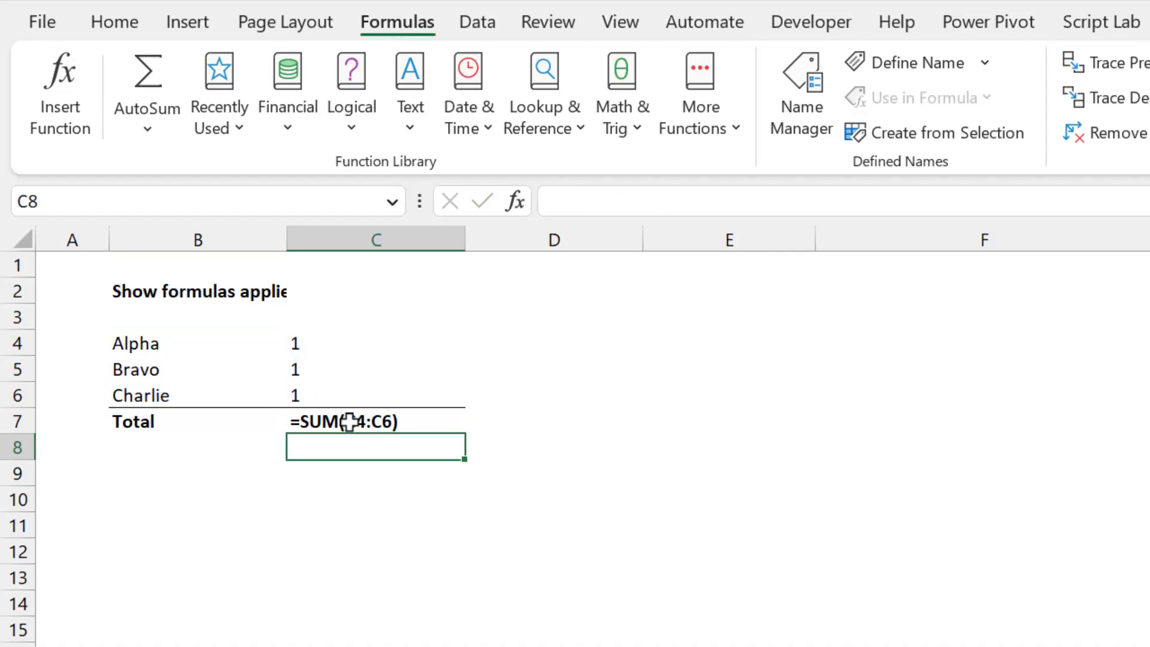
{"action": "double_click", "coordinate": [376, 421]}
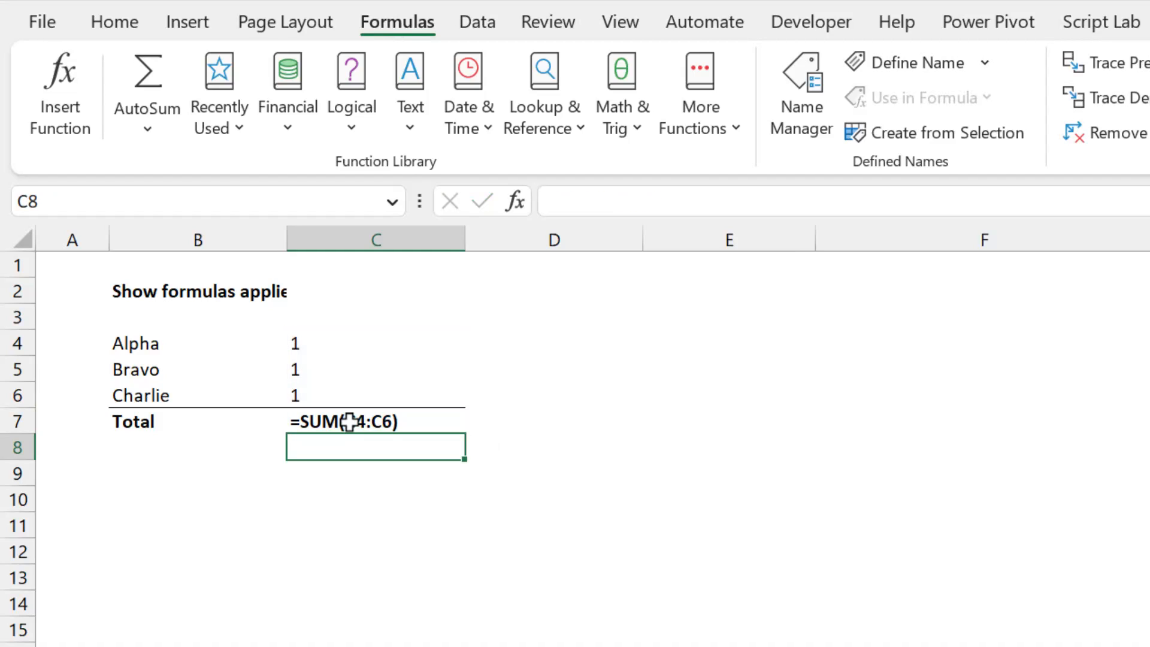
{"action": "double_click", "coordinate": [346, 421]}
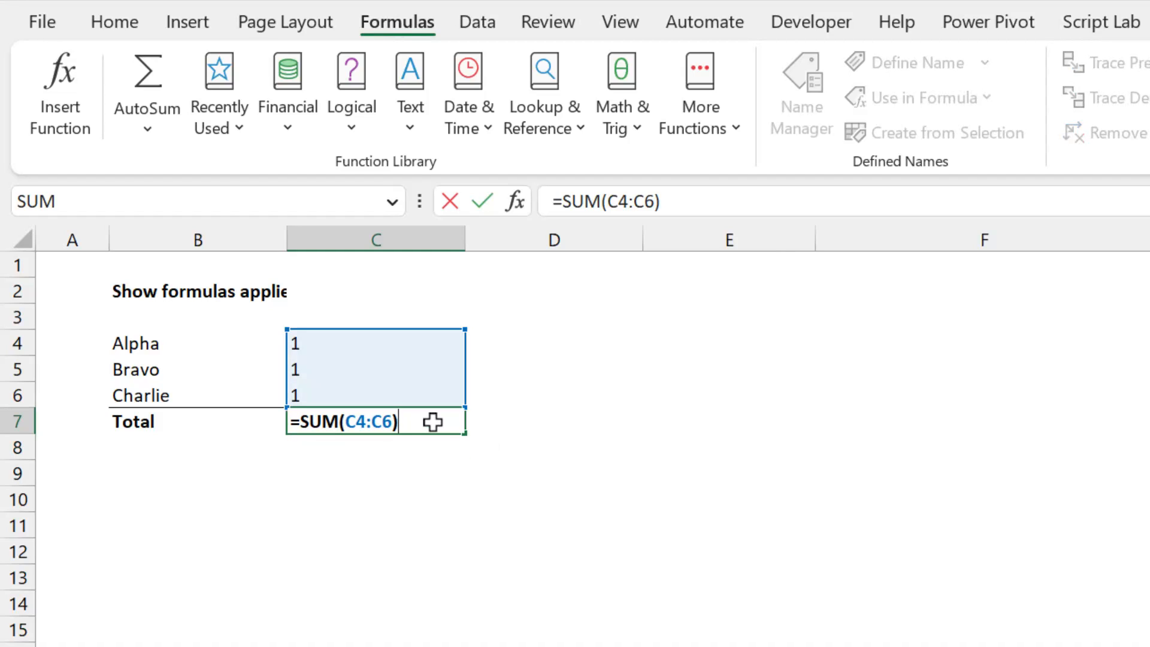
{"action": "key", "text": "Enter"}
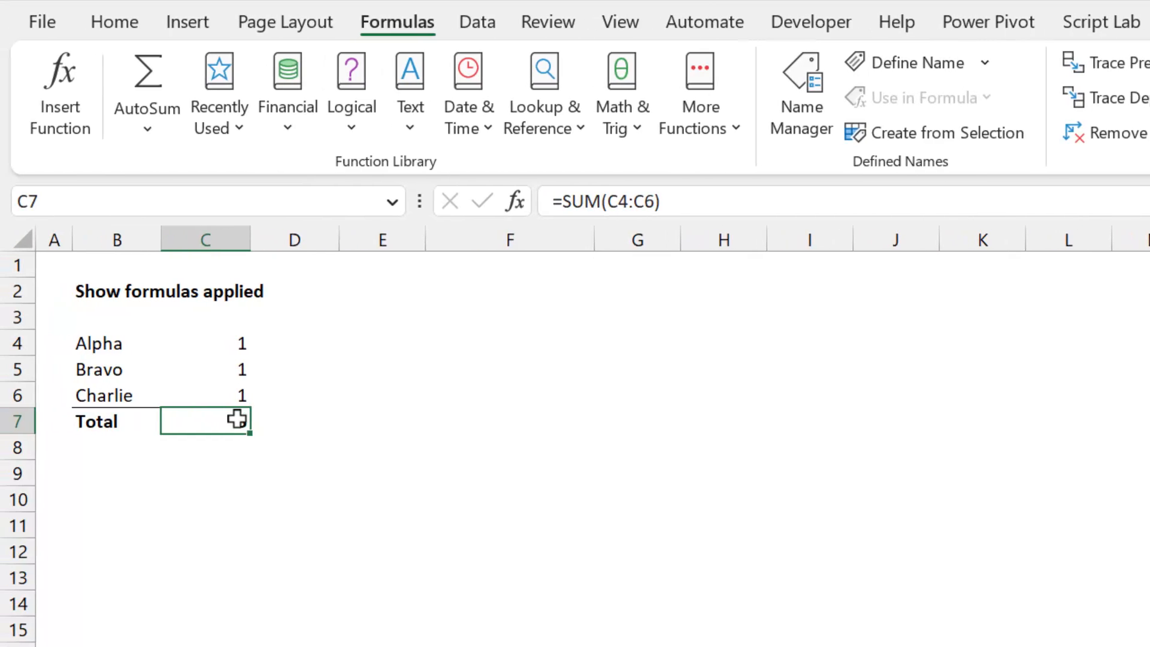
{"action": "left_click", "coordinate": [114, 22]}
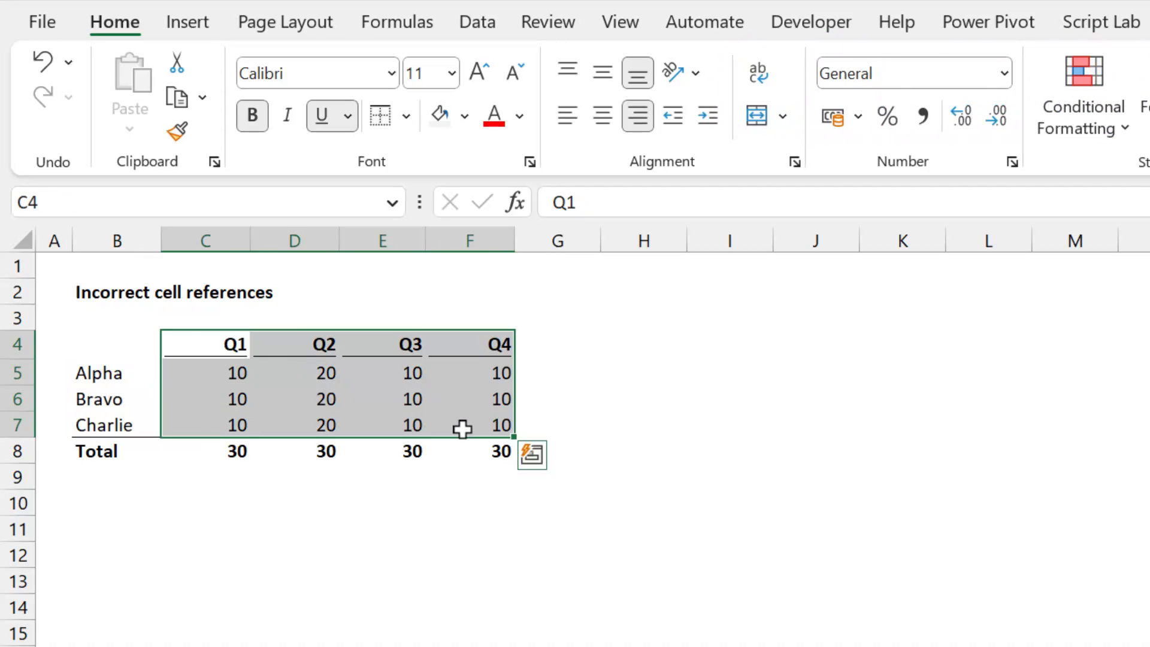
Inspect the Q1 total formula and copy it across to Q4
{"action": "left_click", "coordinate": [206, 528]}
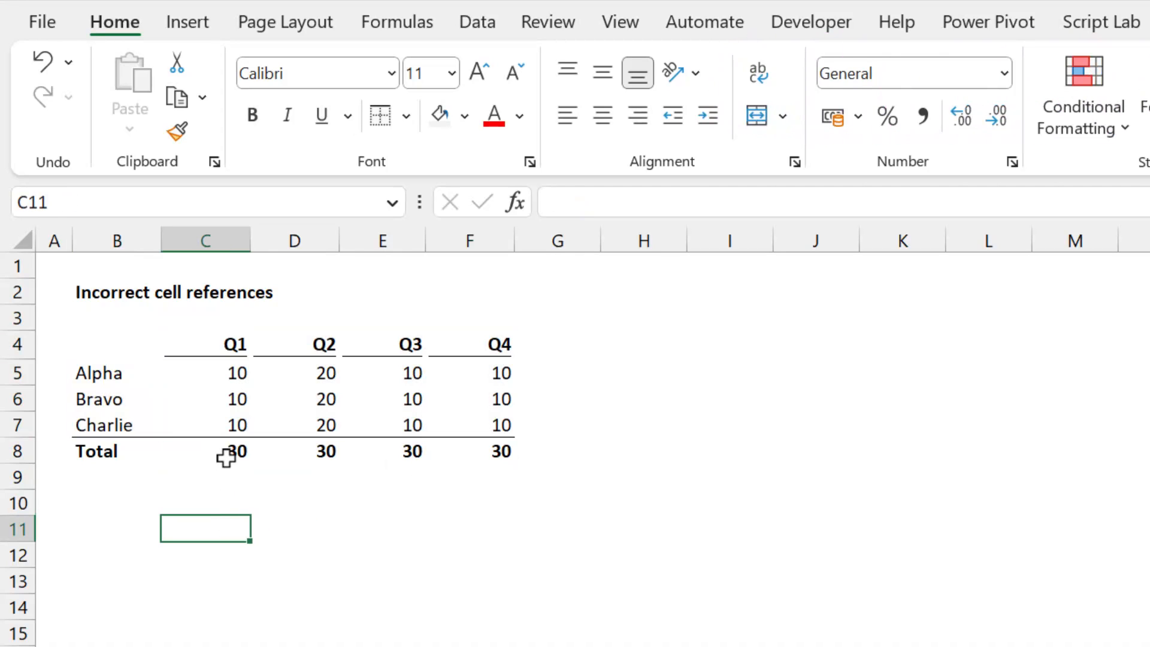
{"action": "left_click", "coordinate": [231, 451]}
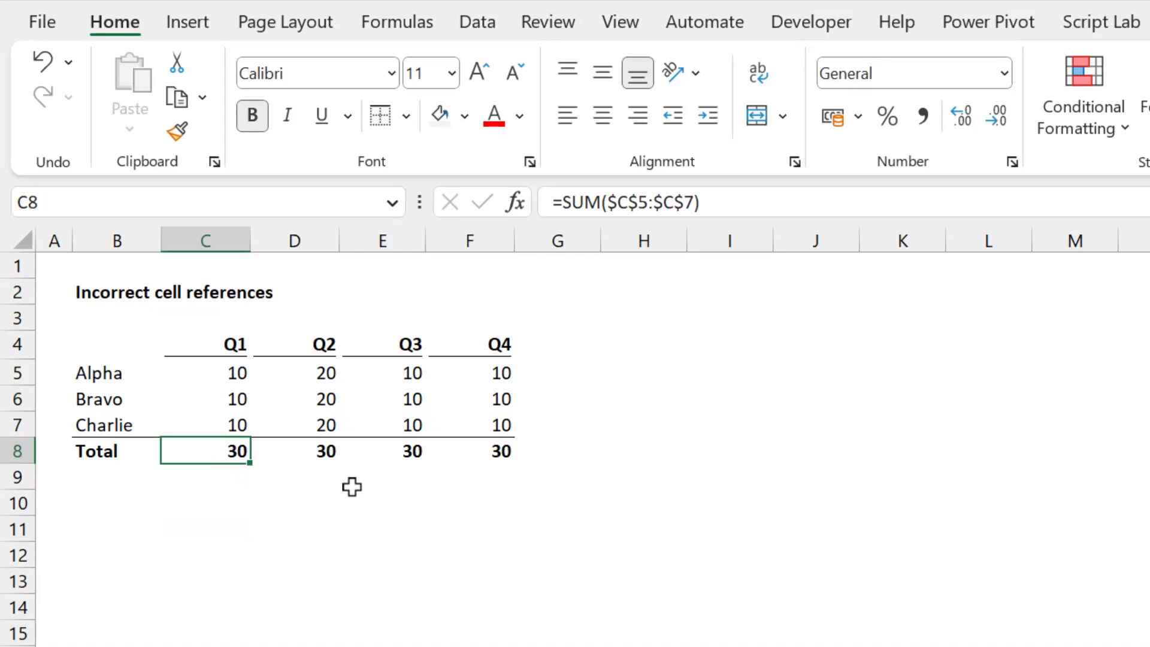
{"action": "mouse_move", "coordinate": [494, 452]}
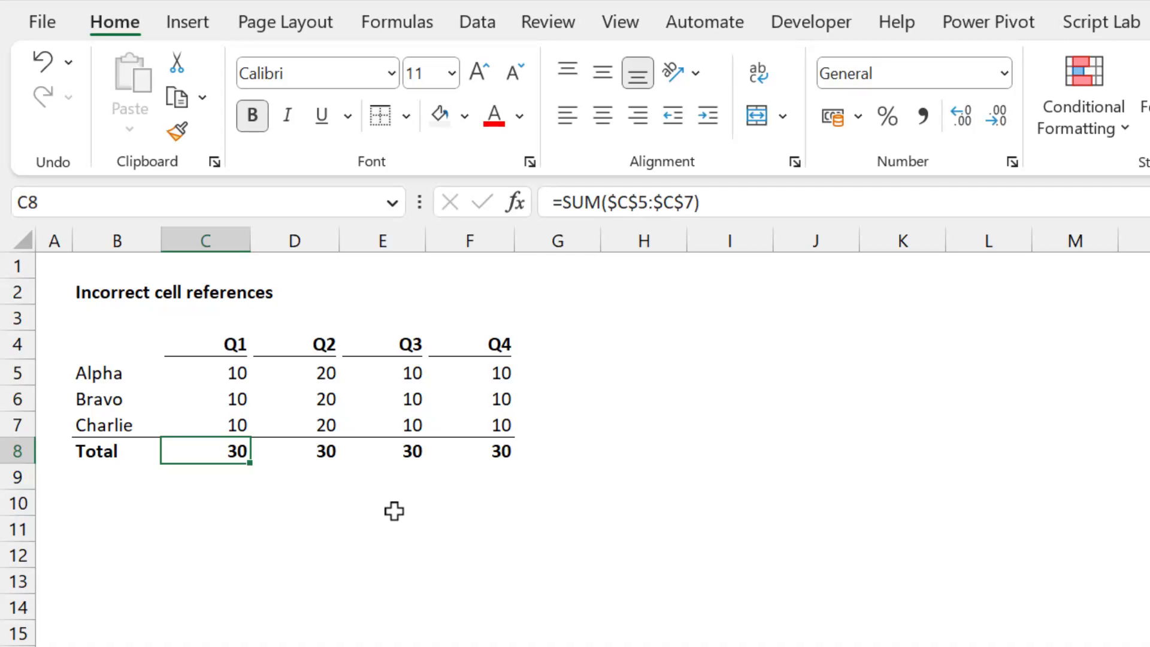
{"action": "mouse_move", "coordinate": [223, 454]}
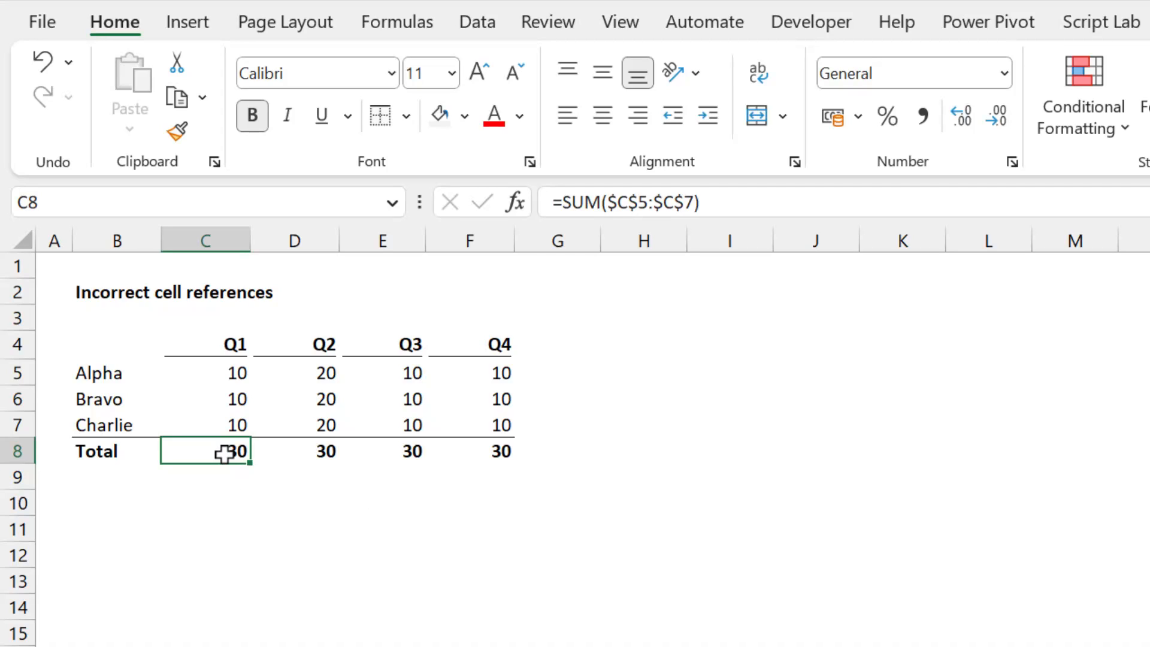
{"action": "double_click", "coordinate": [206, 451]}
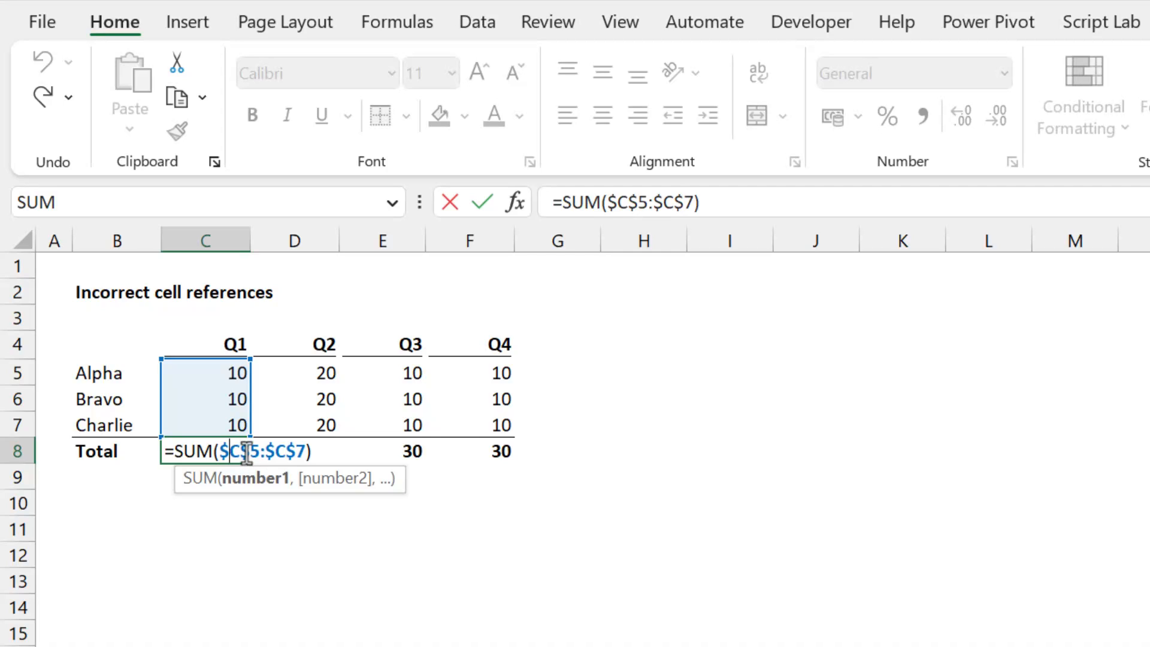
{"action": "key", "text": "Enter"}
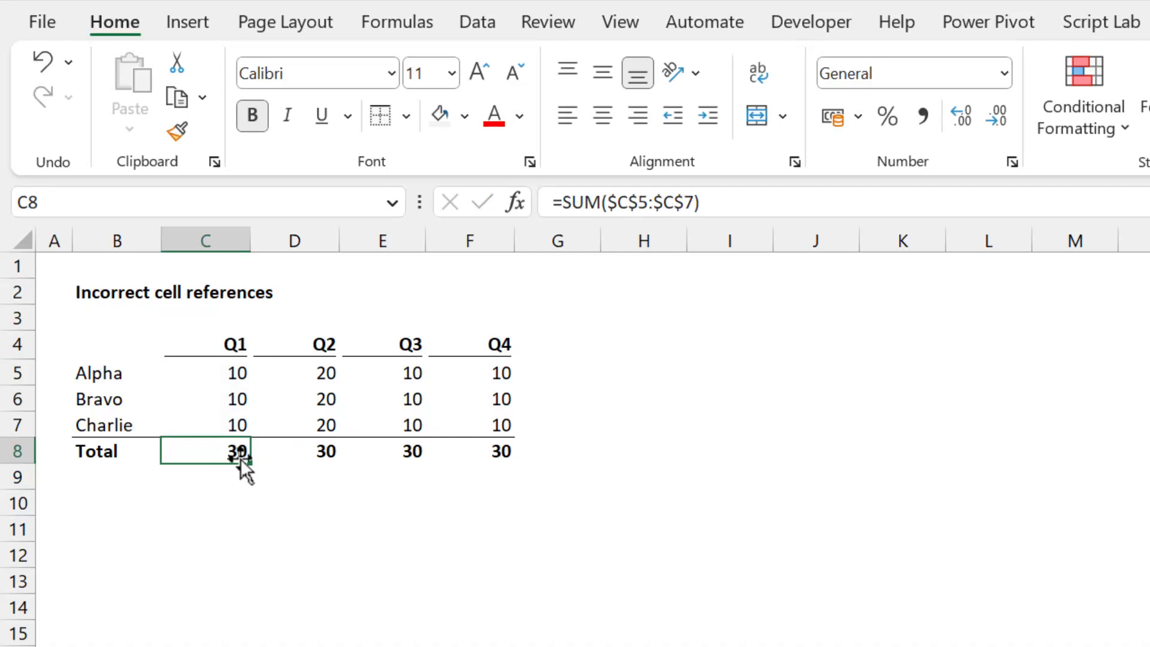
{"action": "left_click_drag", "start_coordinate": [238, 451], "coordinate": [506, 452]}
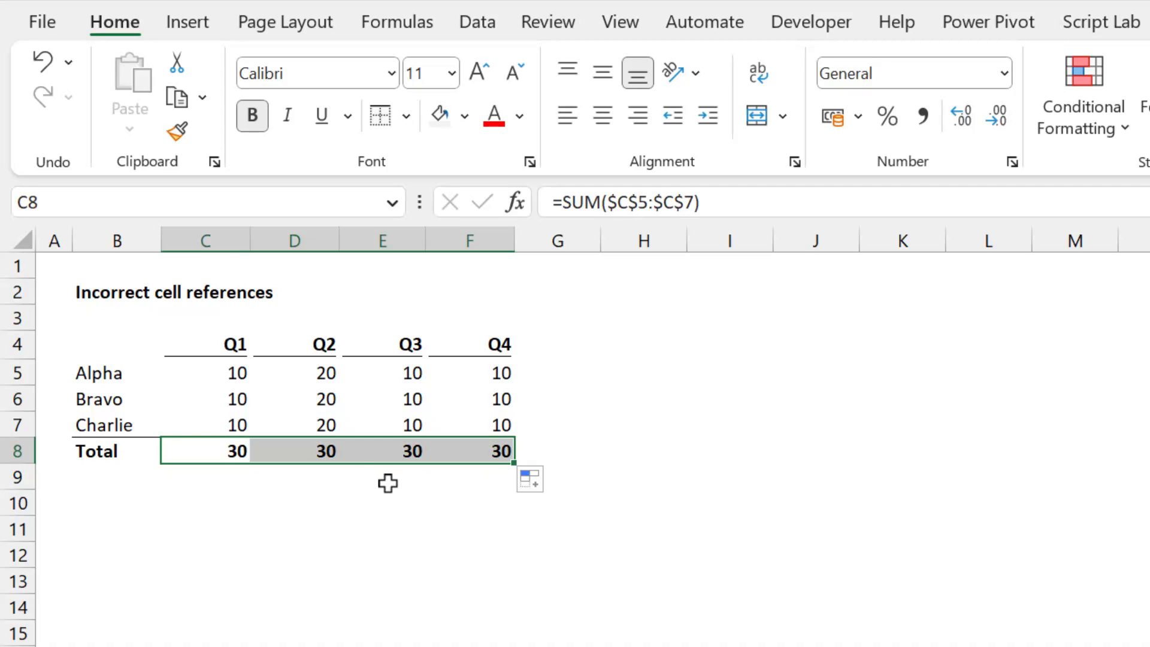
Fix the total to relative =SUM(C5:C7) and fill it across to F8
{"action": "left_click", "coordinate": [295, 451]}
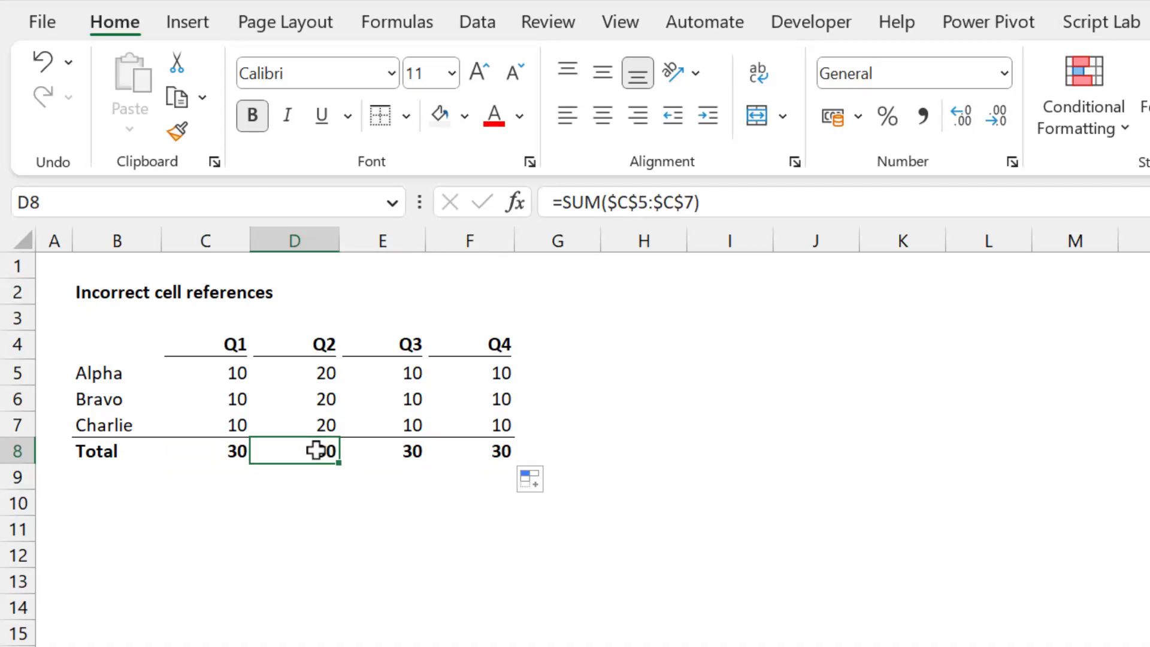
{"action": "double_click", "coordinate": [295, 451]}
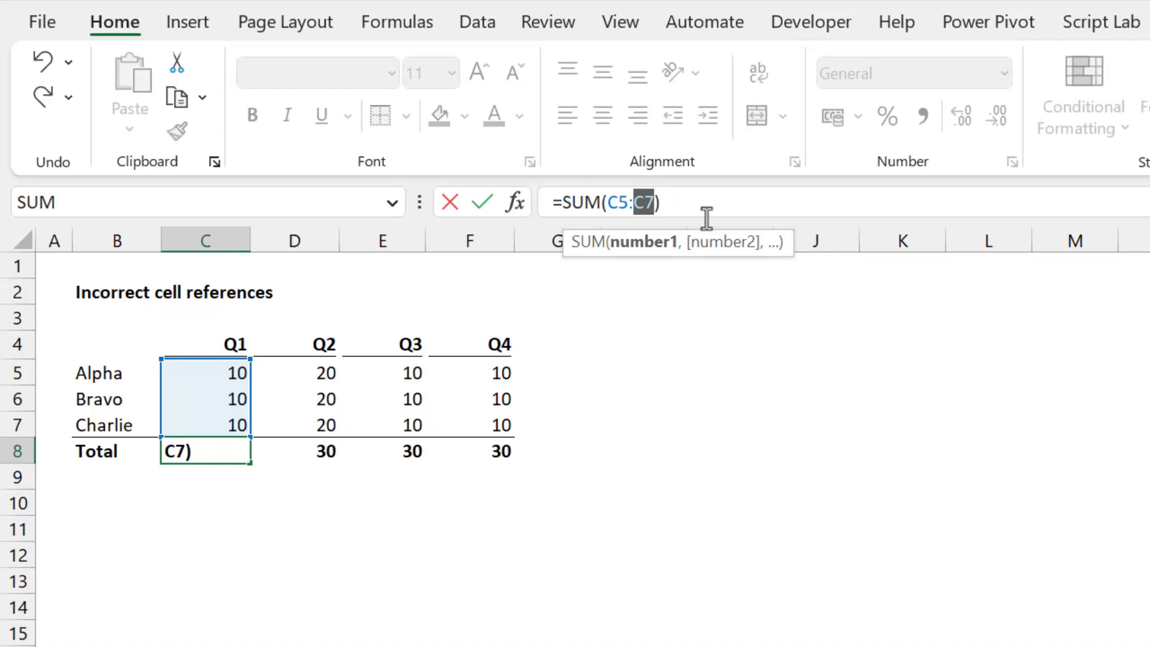
{"action": "key", "text": "enter"}
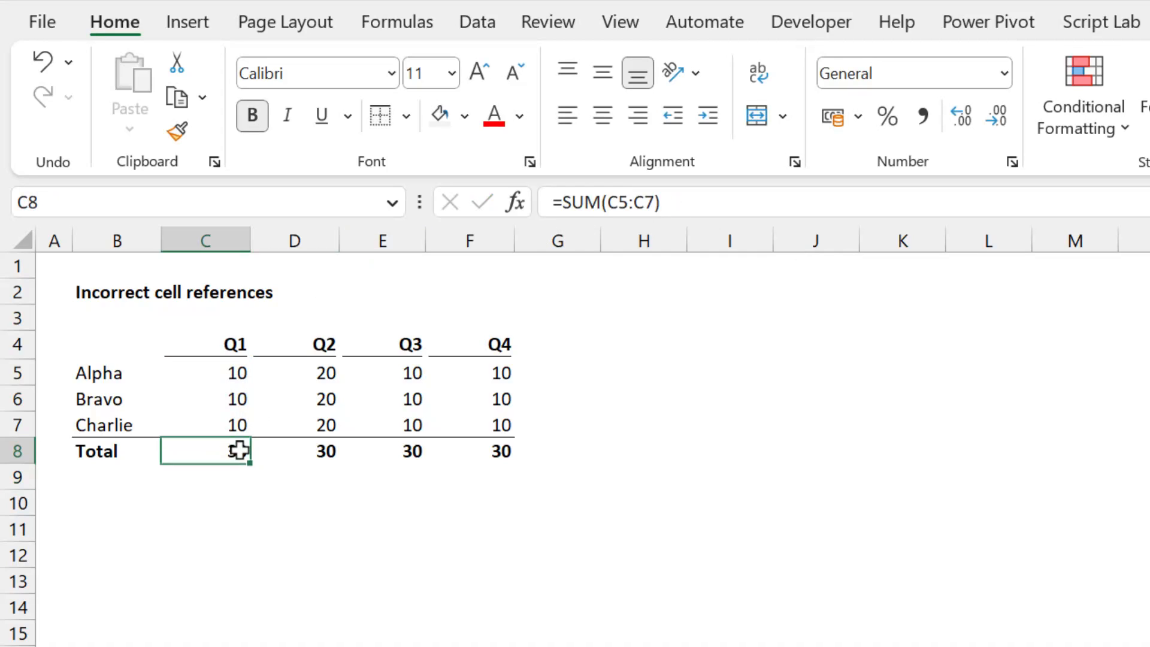
{"action": "left_click_drag", "start_coordinate": [246, 462], "coordinate": [513, 451]}
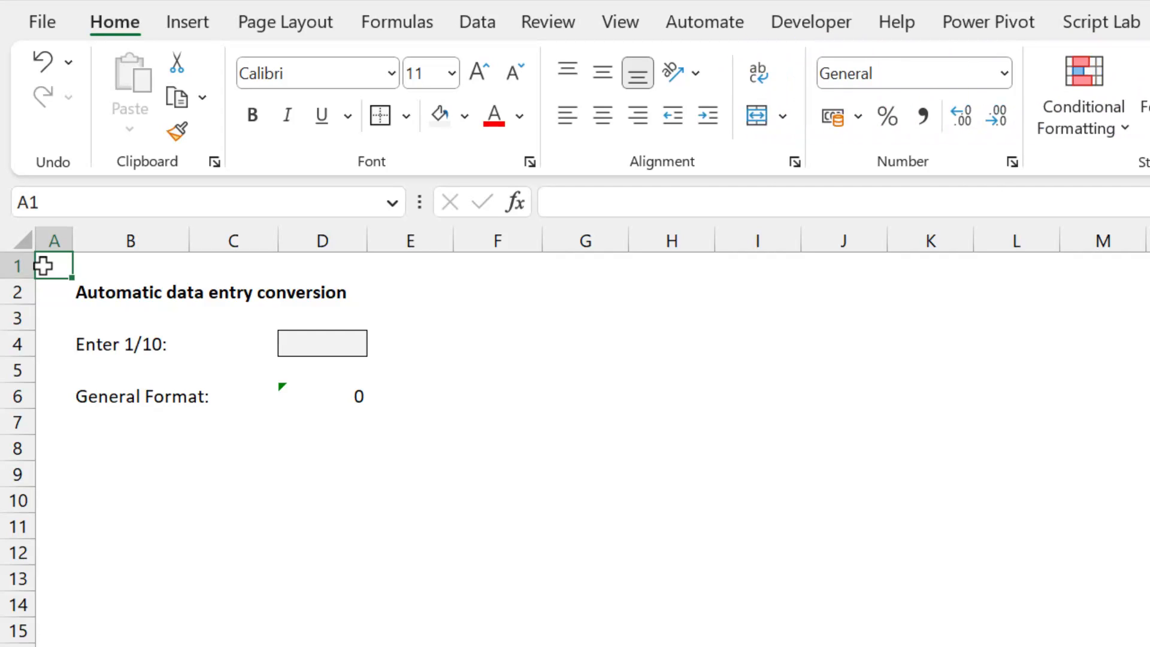
{"action": "mouse_move", "coordinate": [144, 320]}
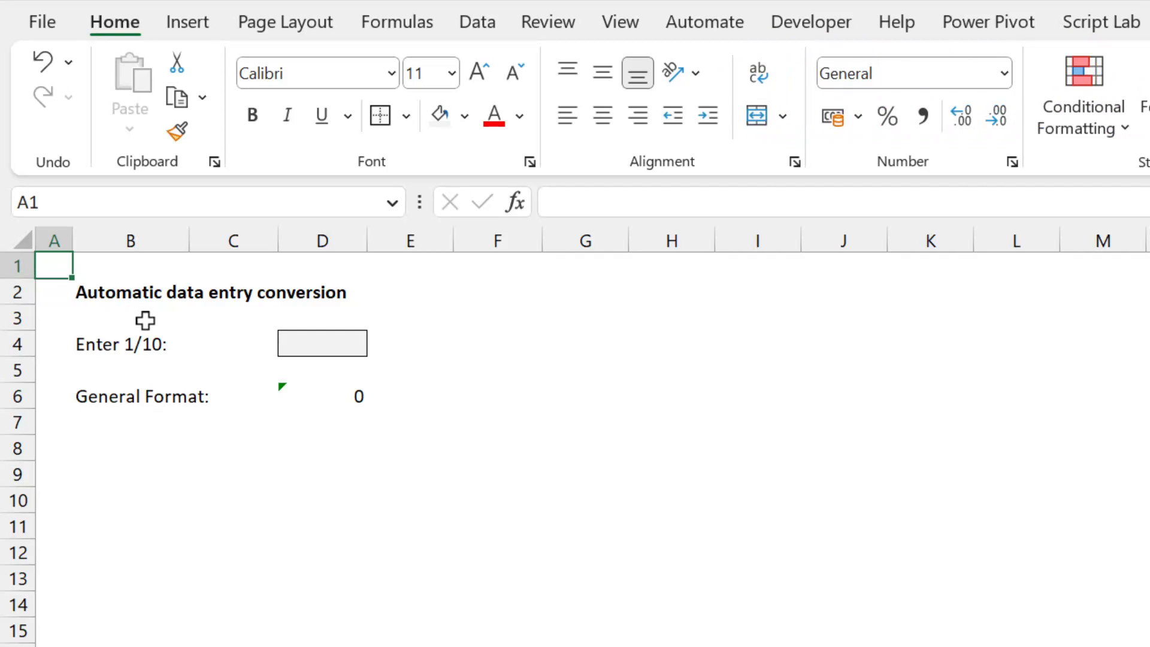
Enter 1/10 in D4, which Excel converts to the date 01-Oct
{"action": "left_click", "coordinate": [321, 342]}
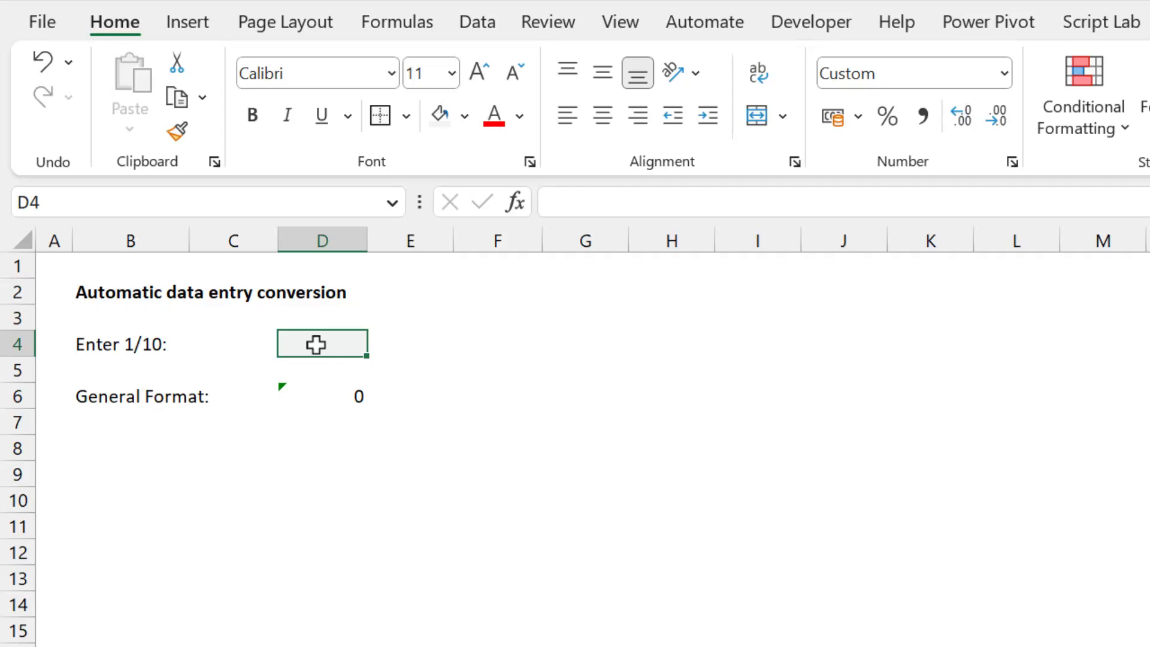
{"action": "type", "text": "1"}
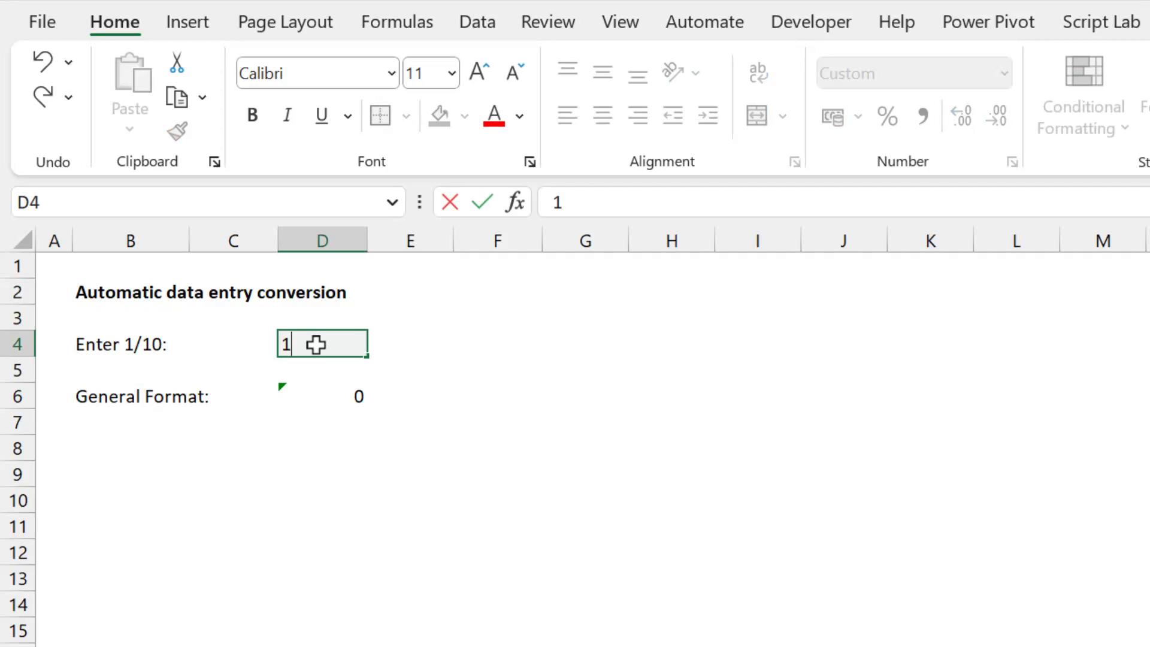
{"action": "type", "text": "/10"}
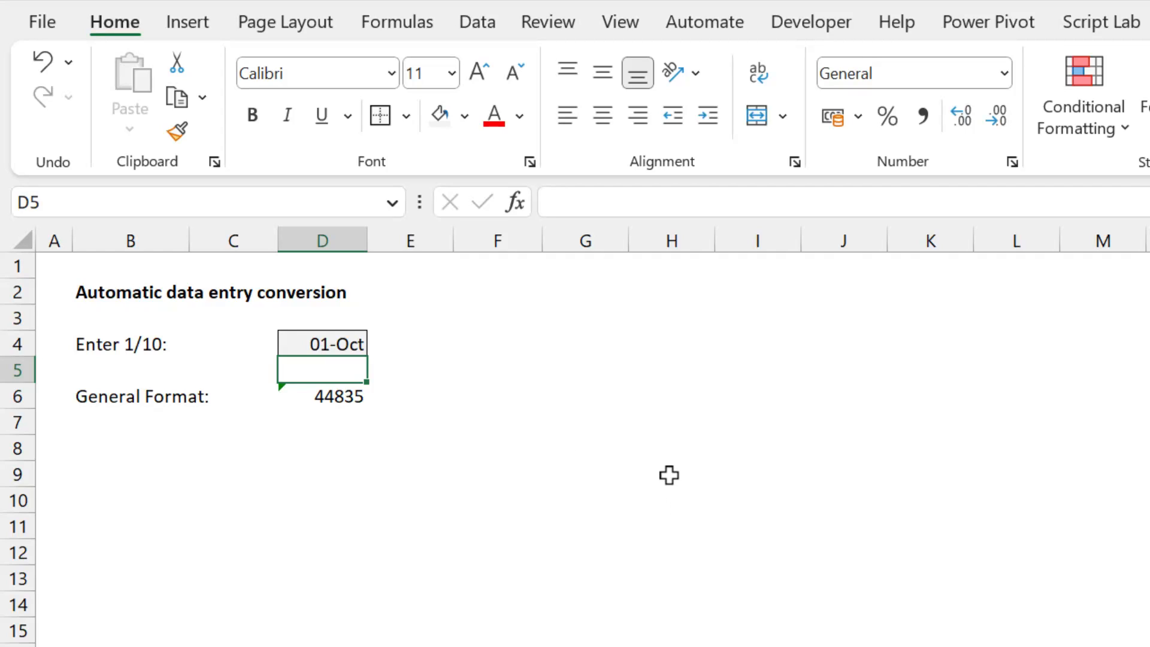
{"action": "mouse_move", "coordinate": [346, 345]}
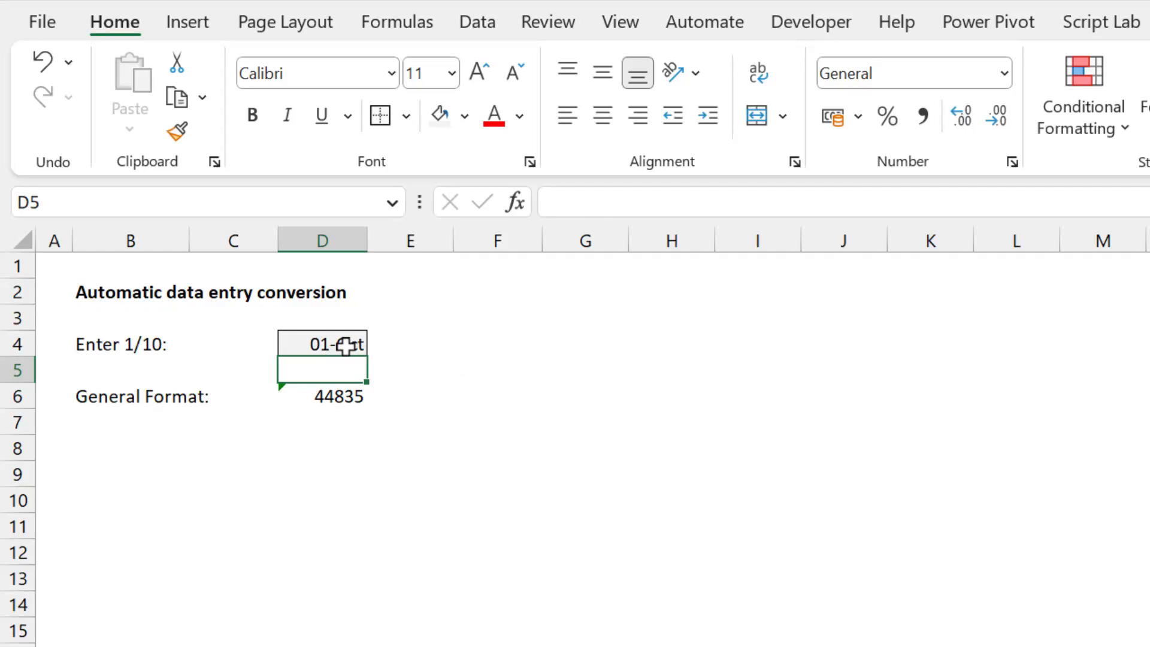
Inspect D4 and D6, where =D4 shows the date as 44835 in General format
{"action": "left_click", "coordinate": [321, 344]}
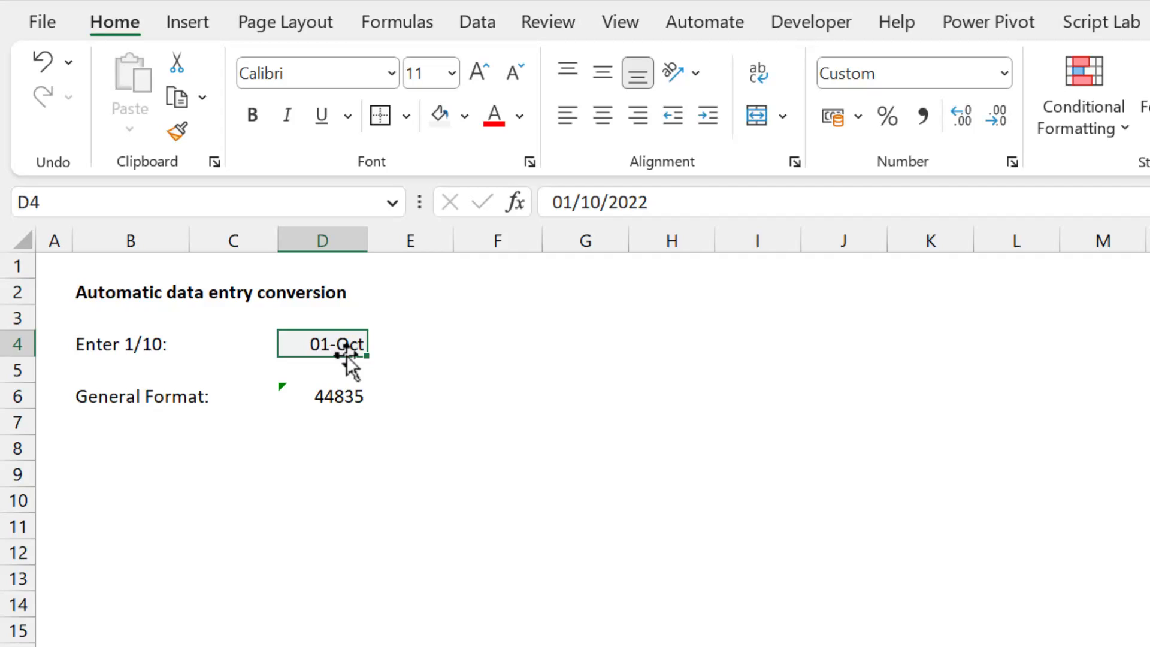
{"action": "left_click", "coordinate": [323, 396]}
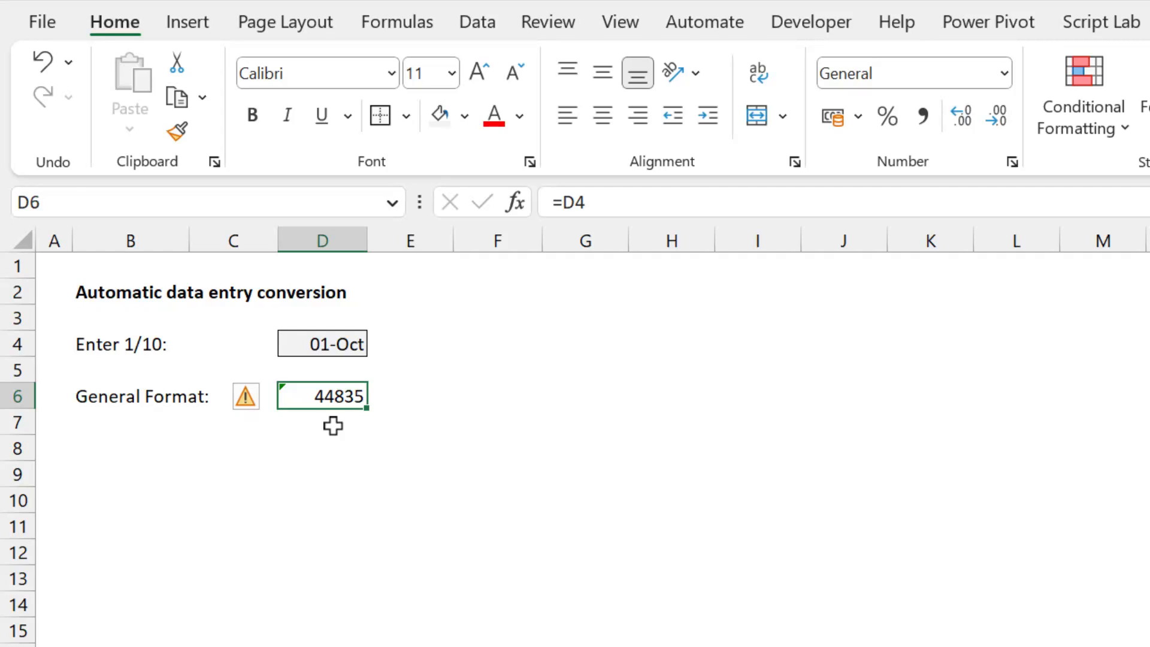
{"action": "left_click", "coordinate": [321, 343]}
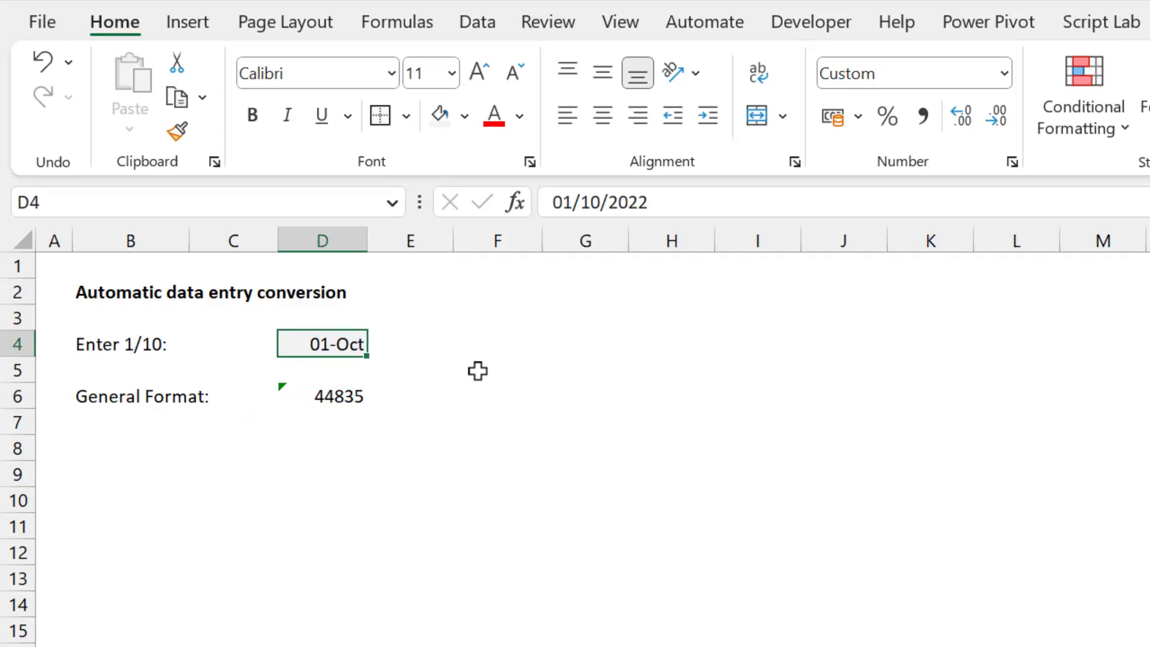
{"action": "left_click", "coordinate": [321, 396]}
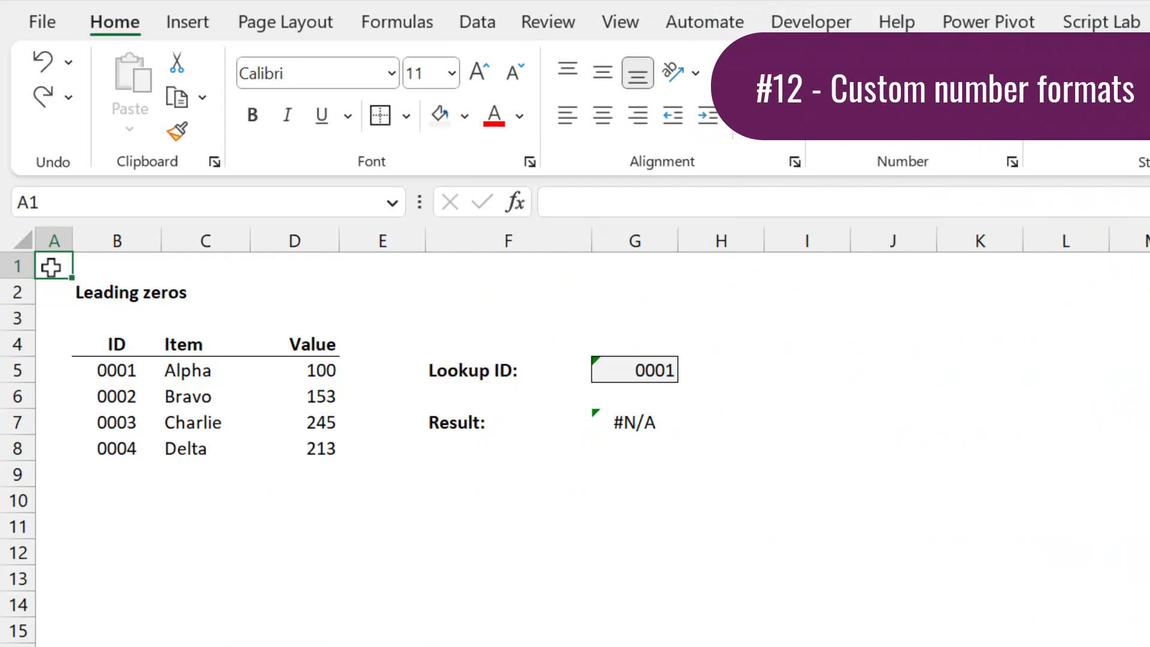
{"action": "left_click", "coordinate": [633, 422]}
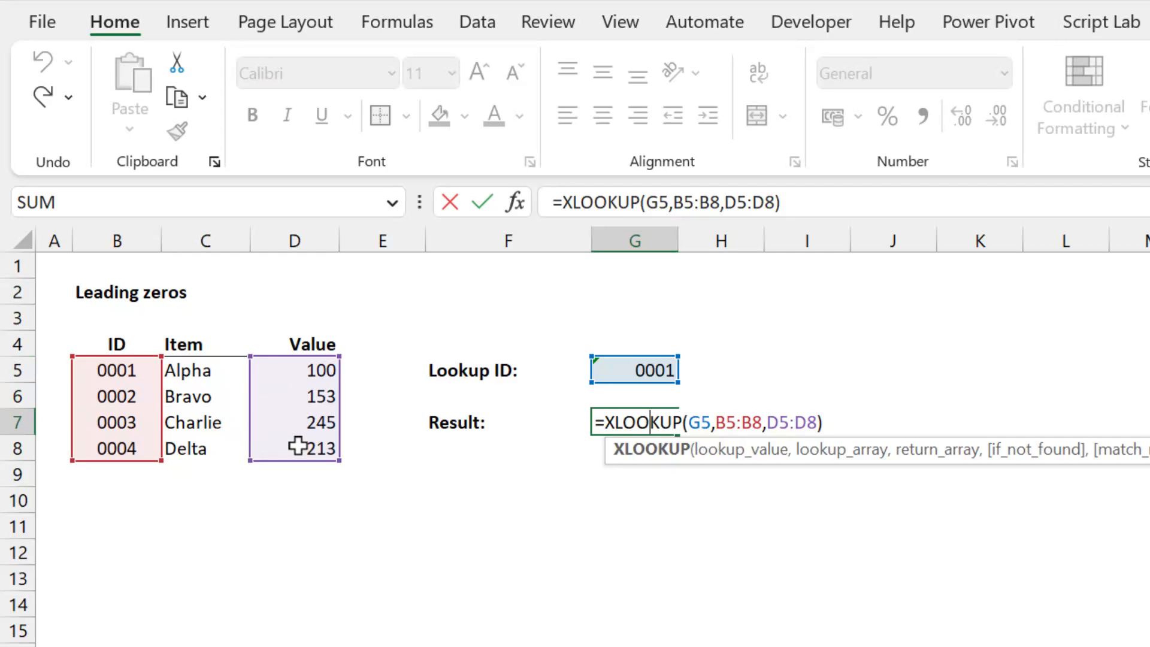
{"action": "key", "text": "Enter"}
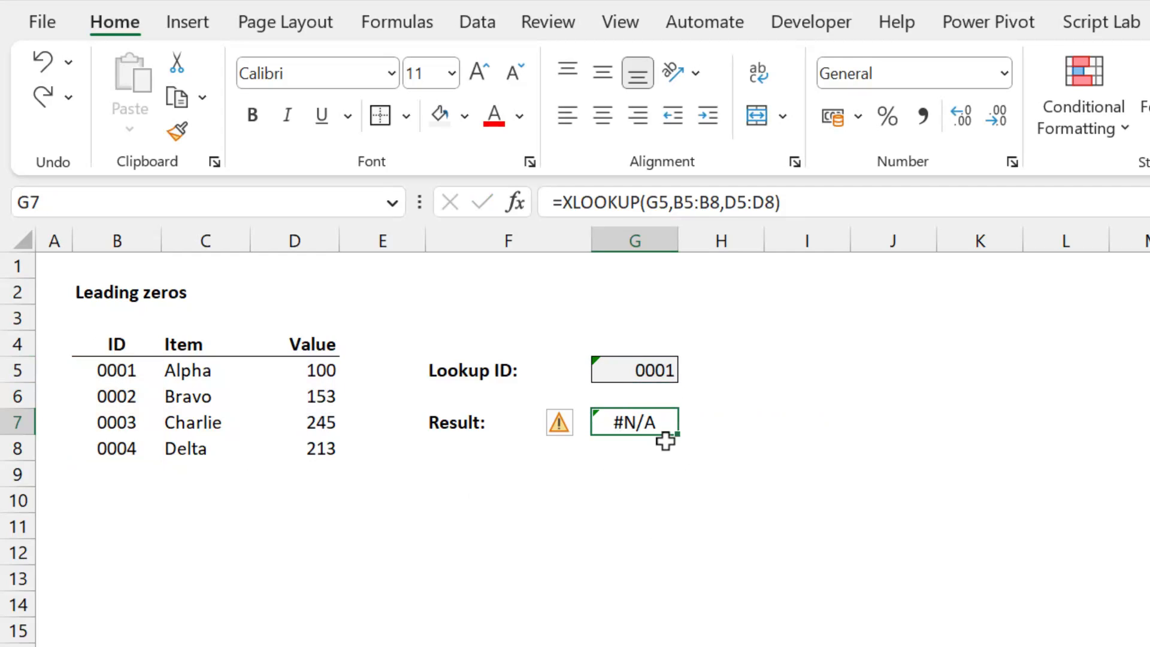
{"action": "mouse_move", "coordinate": [664, 383]}
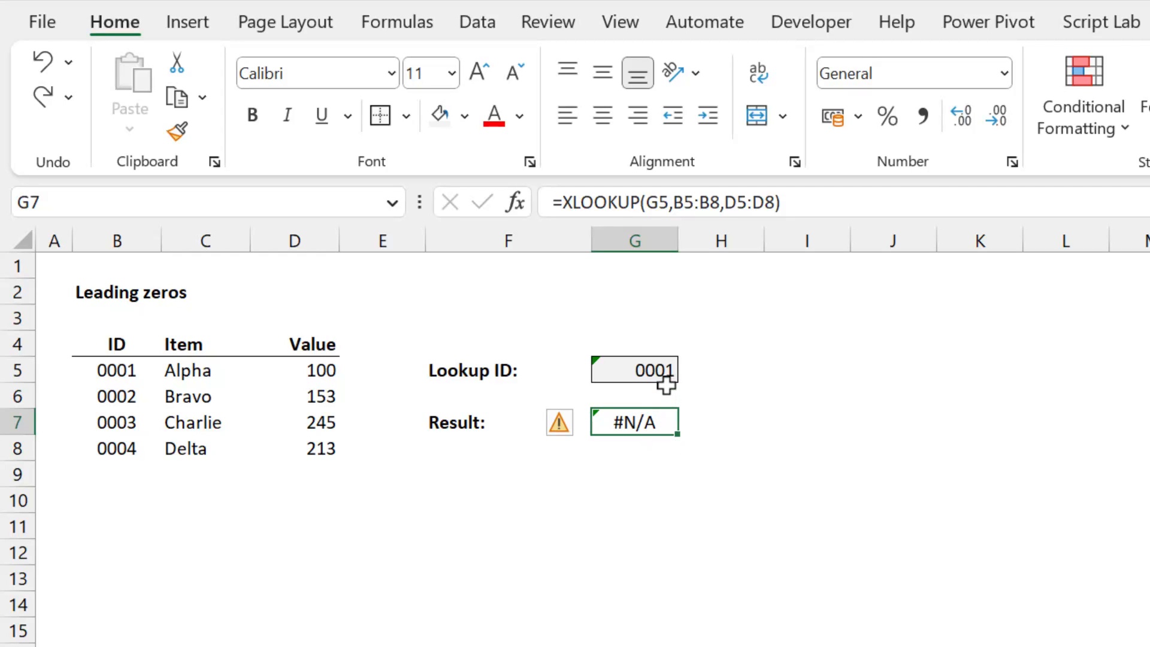
{"action": "left_click", "coordinate": [634, 370]}
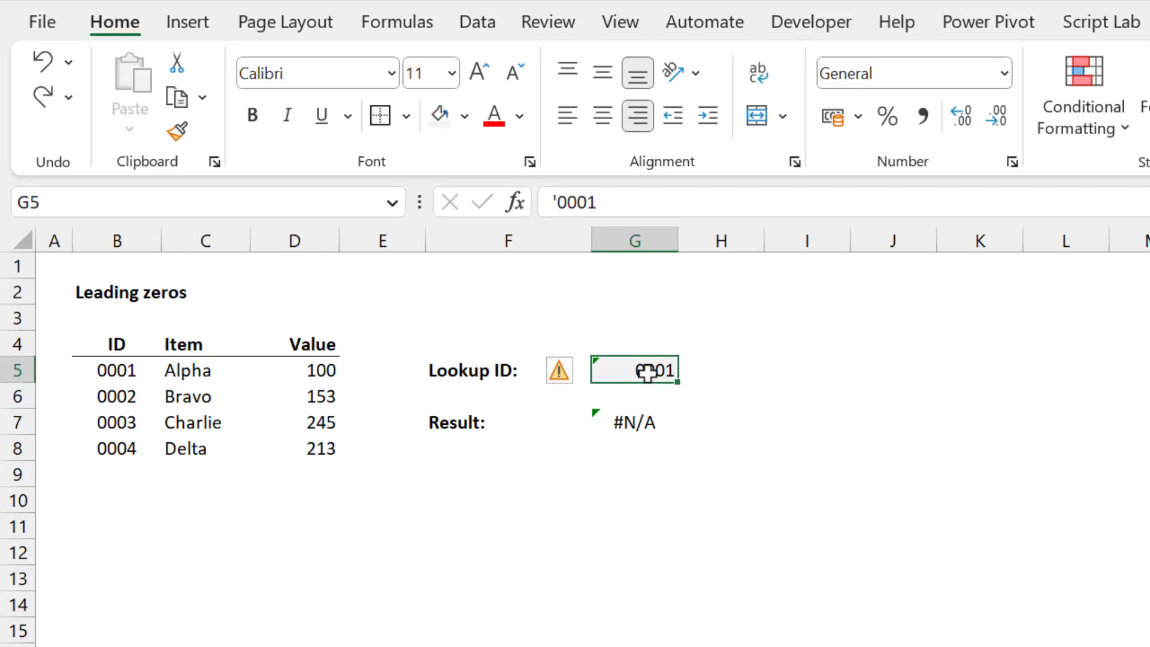
{"action": "mouse_move", "coordinate": [580, 241]}
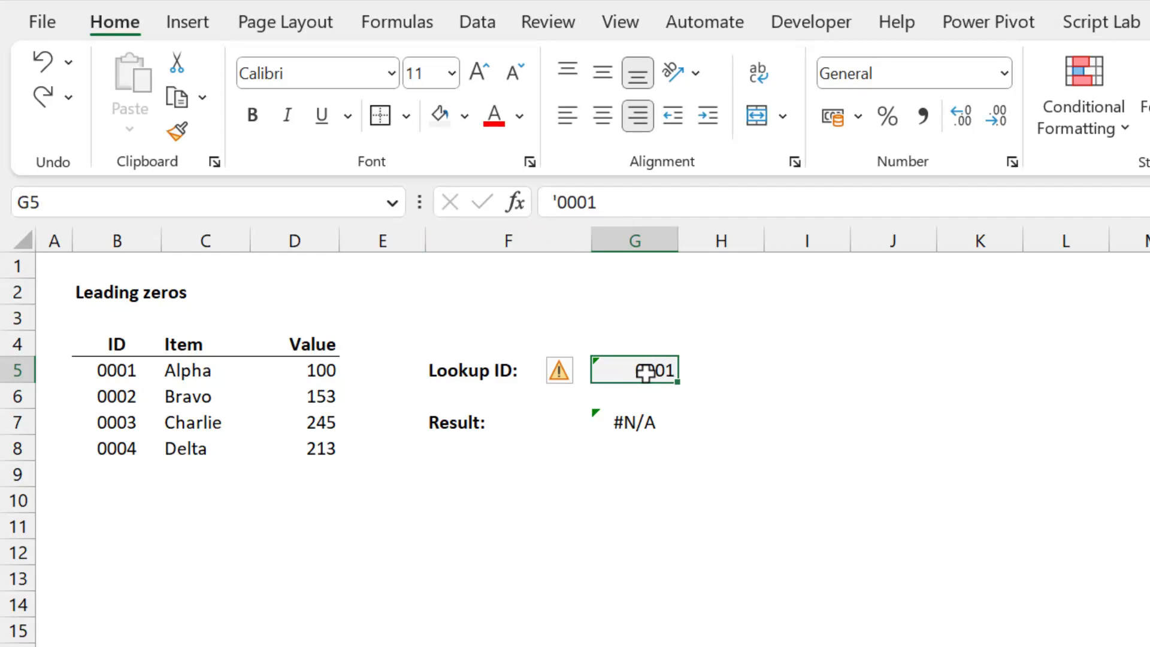
{"action": "mouse_move", "coordinate": [640, 419]}
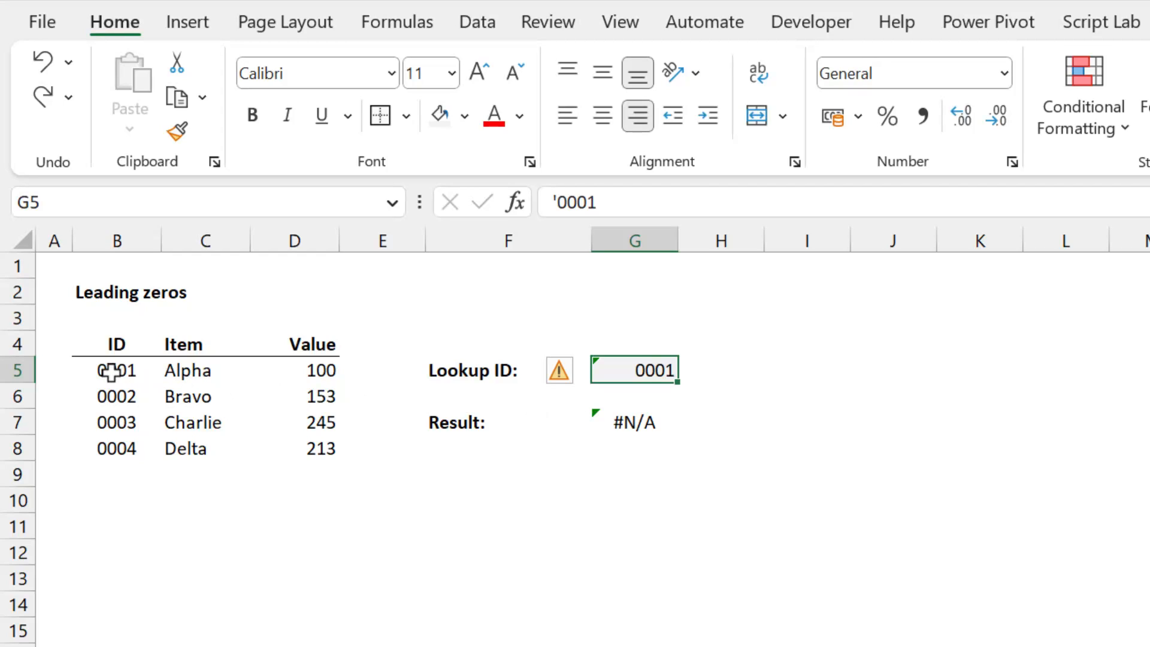
Inspect the Special number format behind ID 0001 in B5, then close Format Cells
{"action": "left_click", "coordinate": [116, 369]}
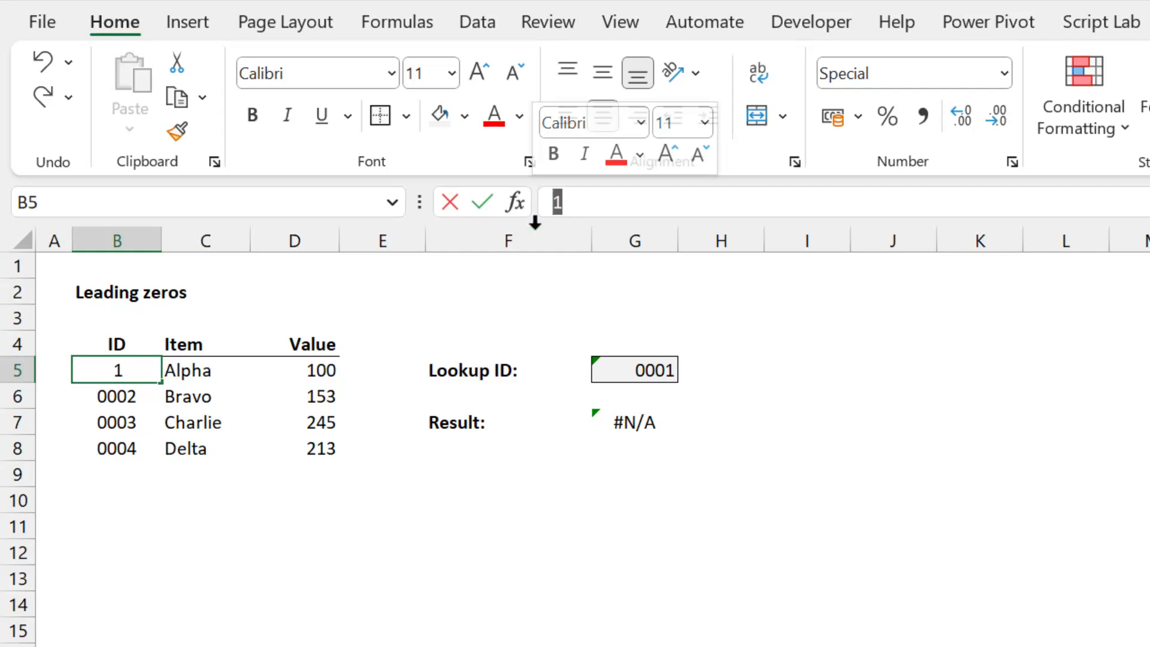
{"action": "key", "text": "enter"}
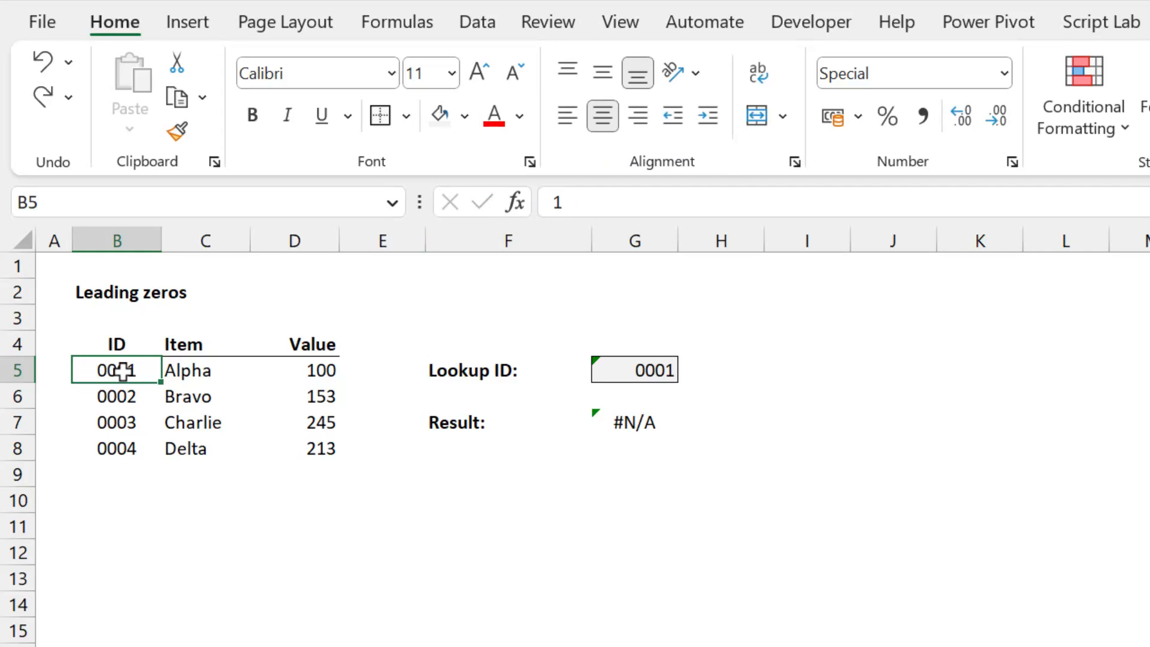
{"action": "mouse_move", "coordinate": [869, 311]}
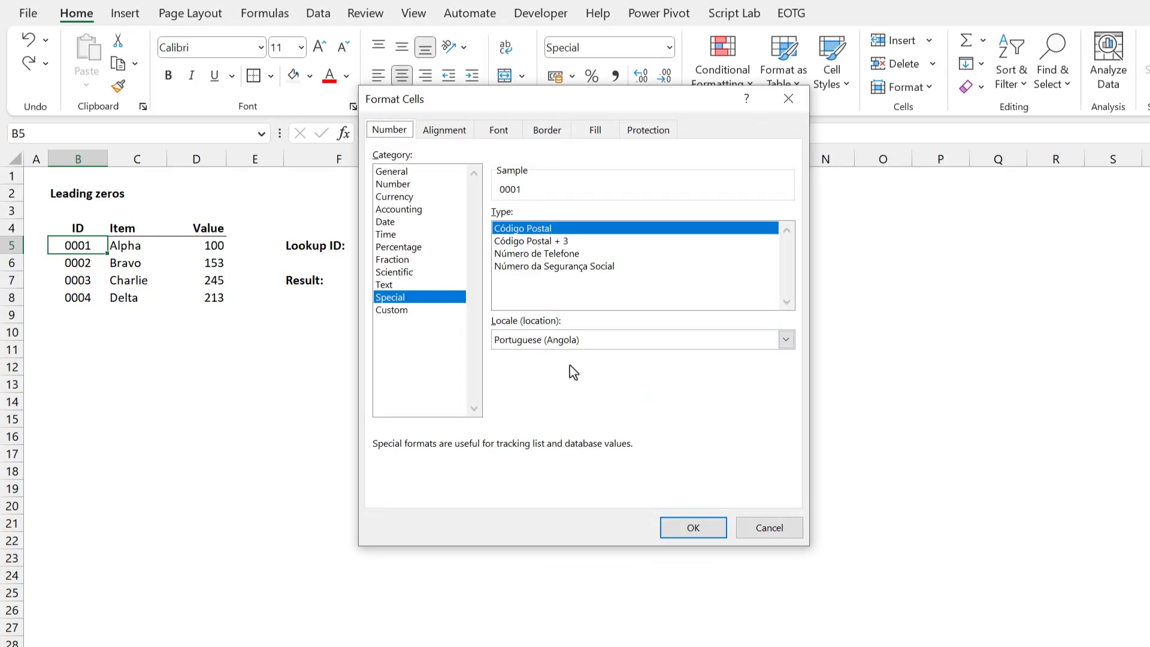
{"action": "left_click", "coordinate": [692, 527]}
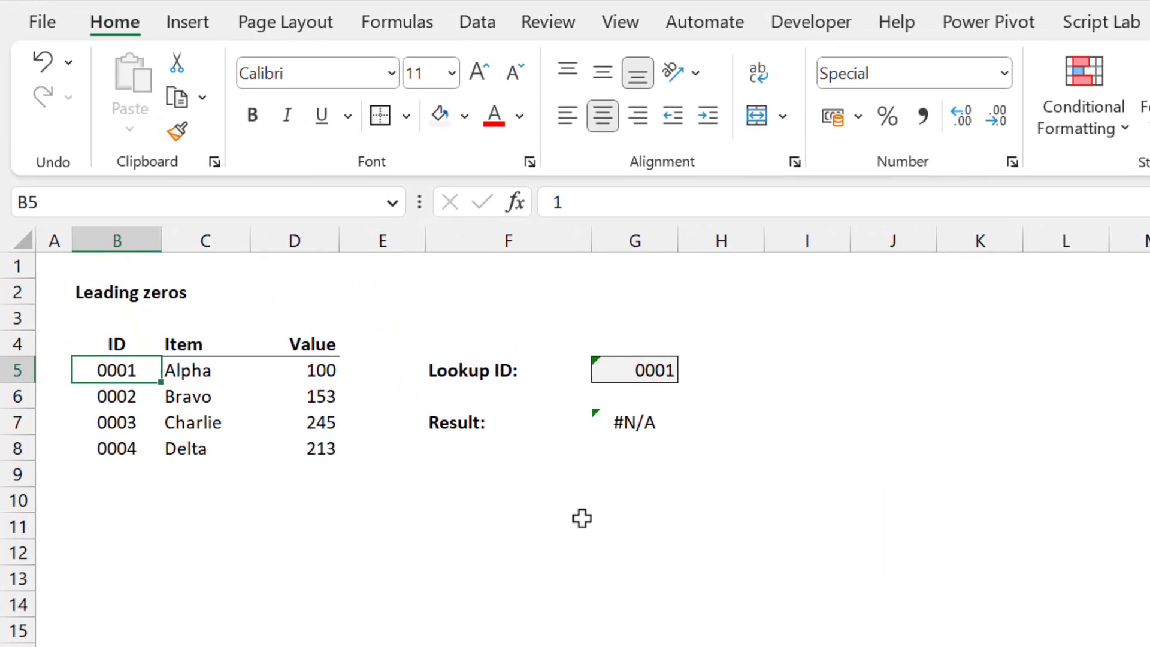
Enter 1 as the lookup ID in G5 and bring up Custom number formats
{"action": "left_click", "coordinate": [634, 369]}
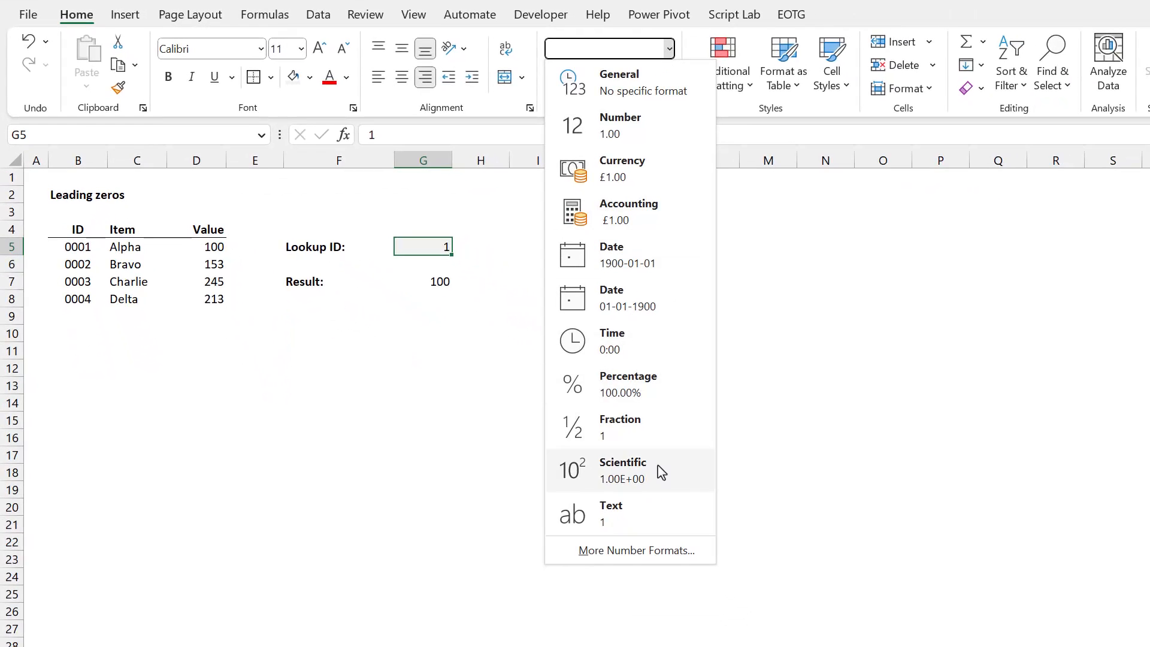
{"action": "left_click", "coordinate": [630, 551]}
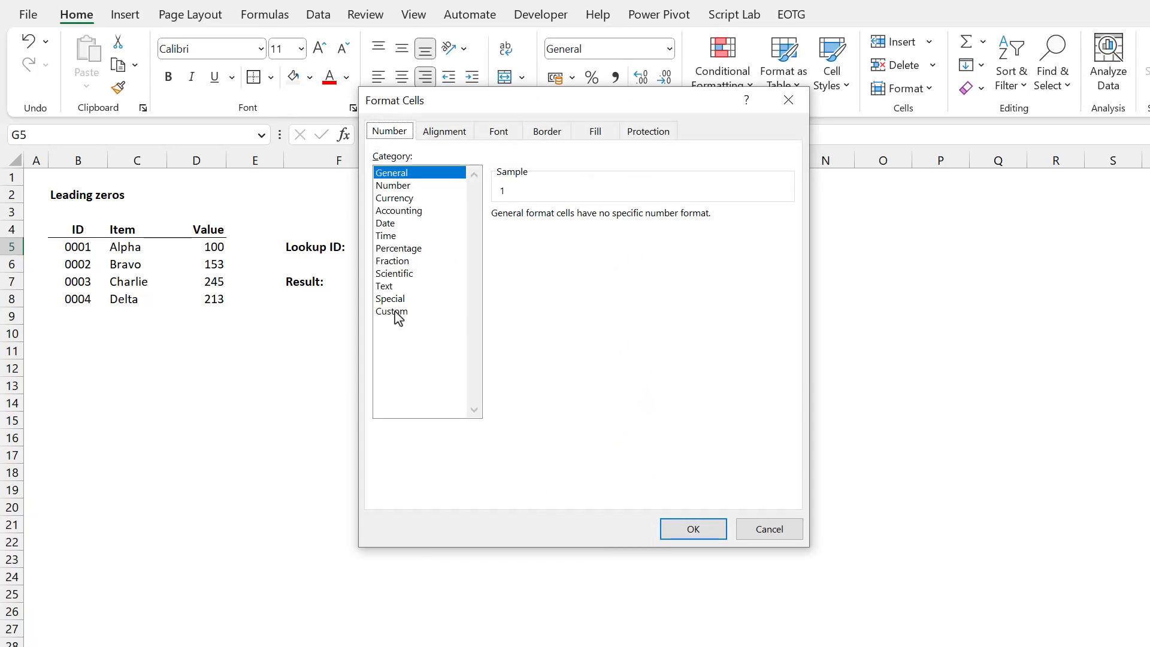
{"action": "left_click", "coordinate": [391, 310]}
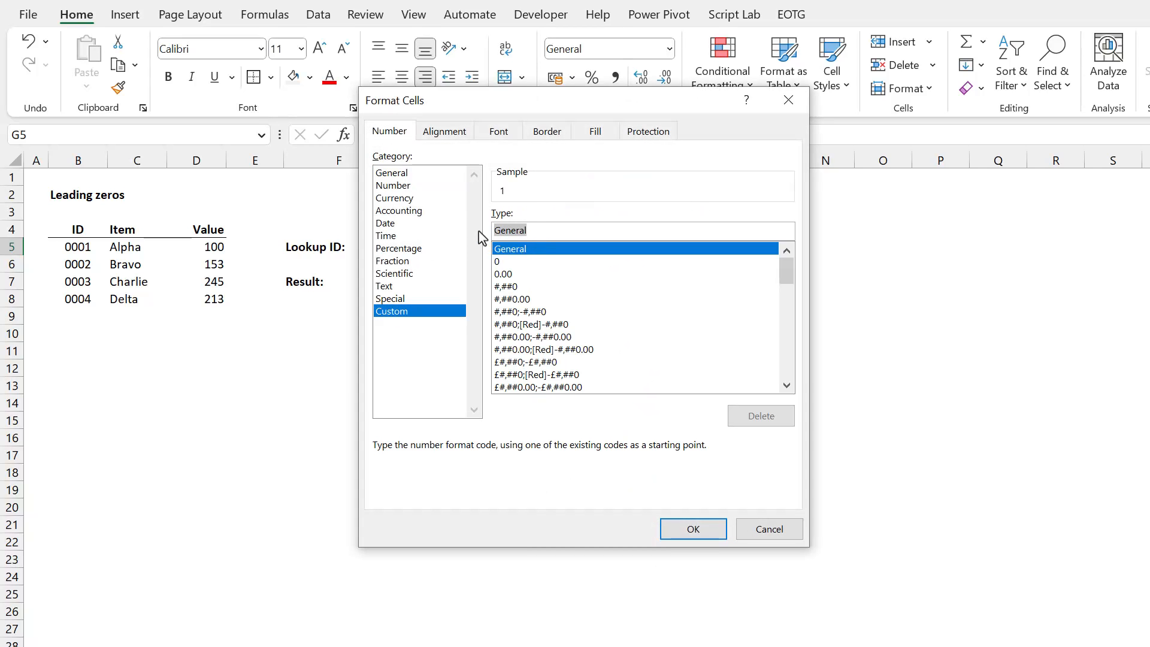
{"action": "left_click", "coordinate": [692, 529]}
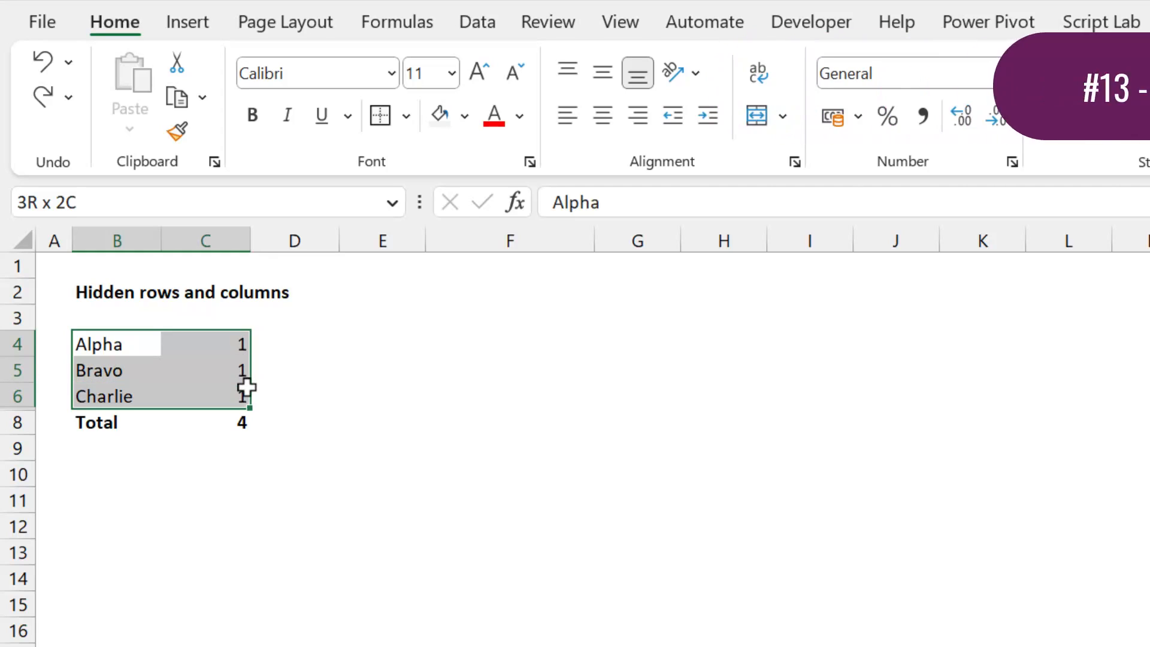
Check the total formula in C8 and unhide the hidden Delta row 7
{"action": "left_click", "coordinate": [206, 422]}
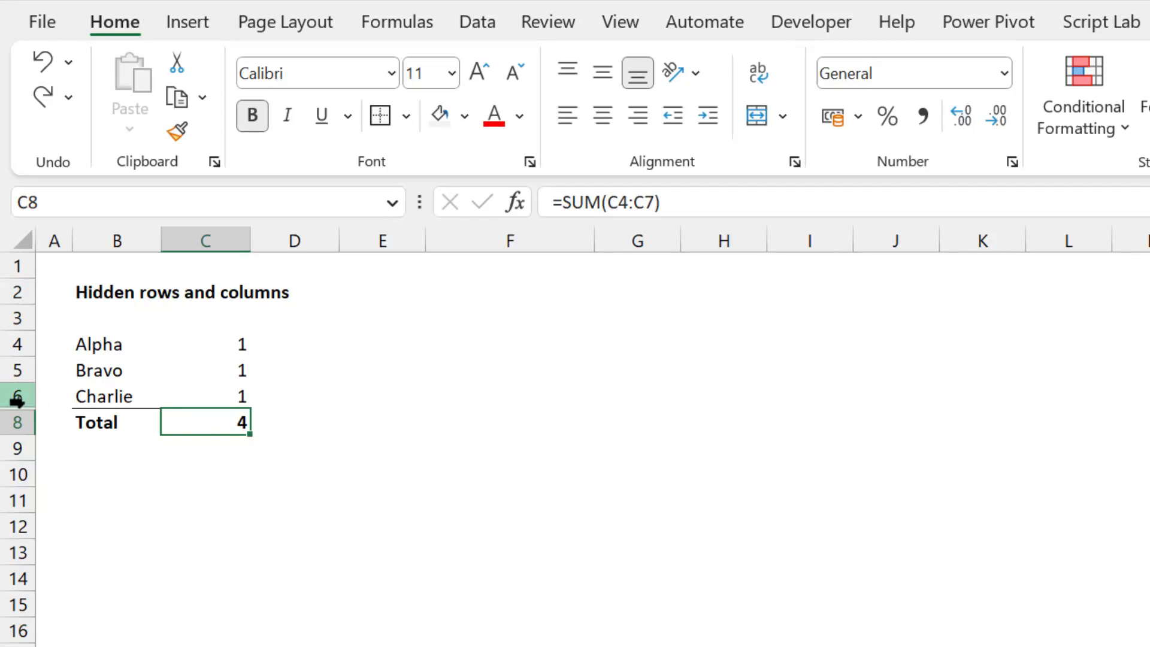
{"action": "right_click", "coordinate": [16, 396]}
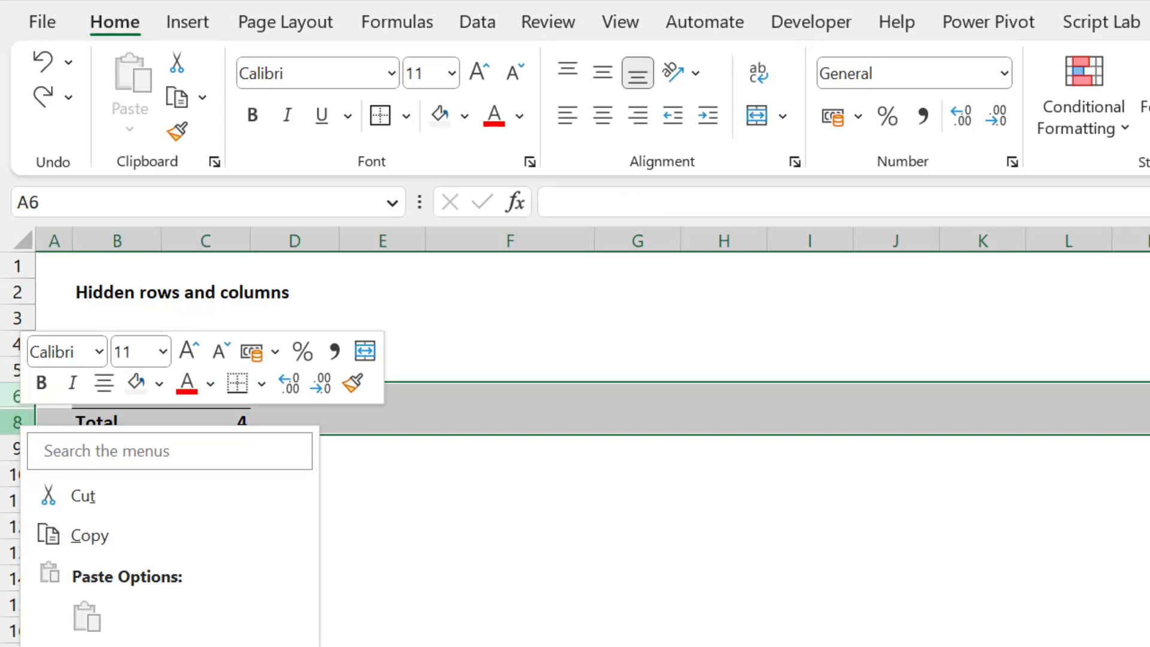
{"action": "left_click", "coordinate": [238, 464]}
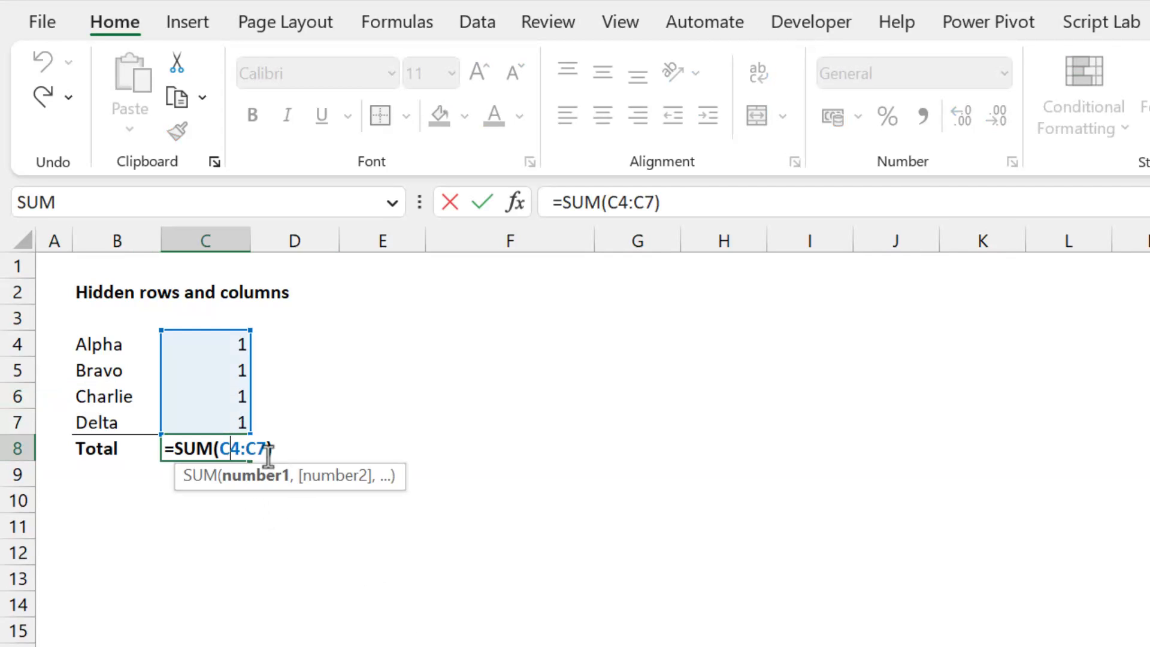
{"action": "mouse_move", "coordinate": [308, 464]}
{"action": "type", "text": "BTOTAL"}
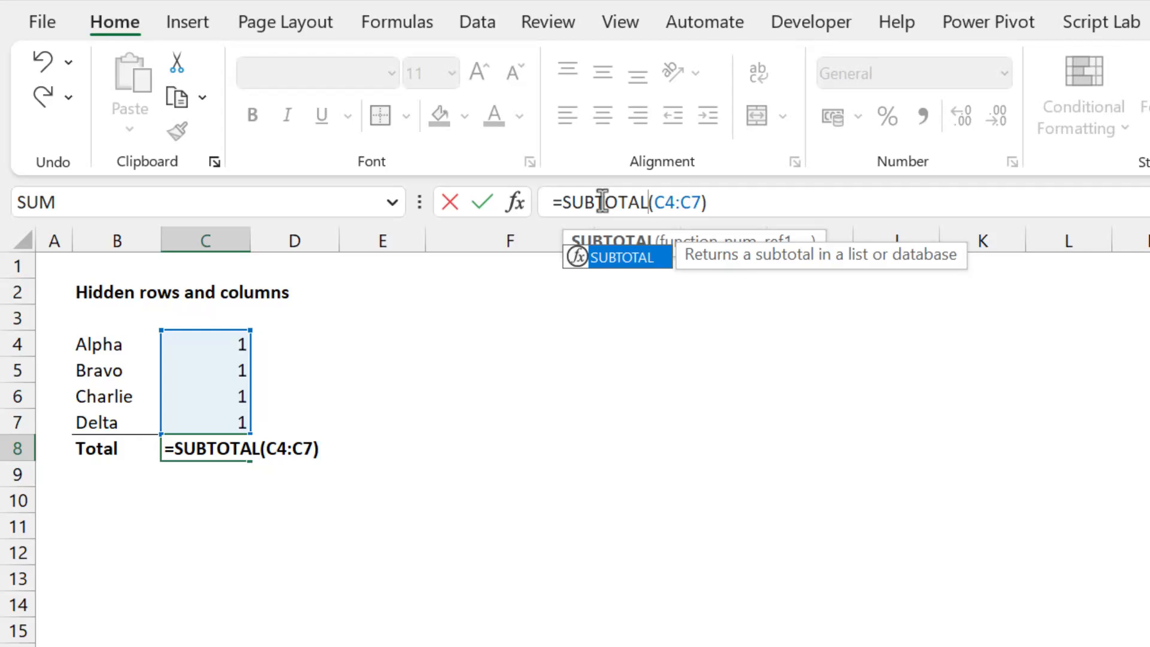
Change the total in C8 to =SUBTOTAL(9,C4:C7) so it shows 3
{"action": "type", "text": "10("}
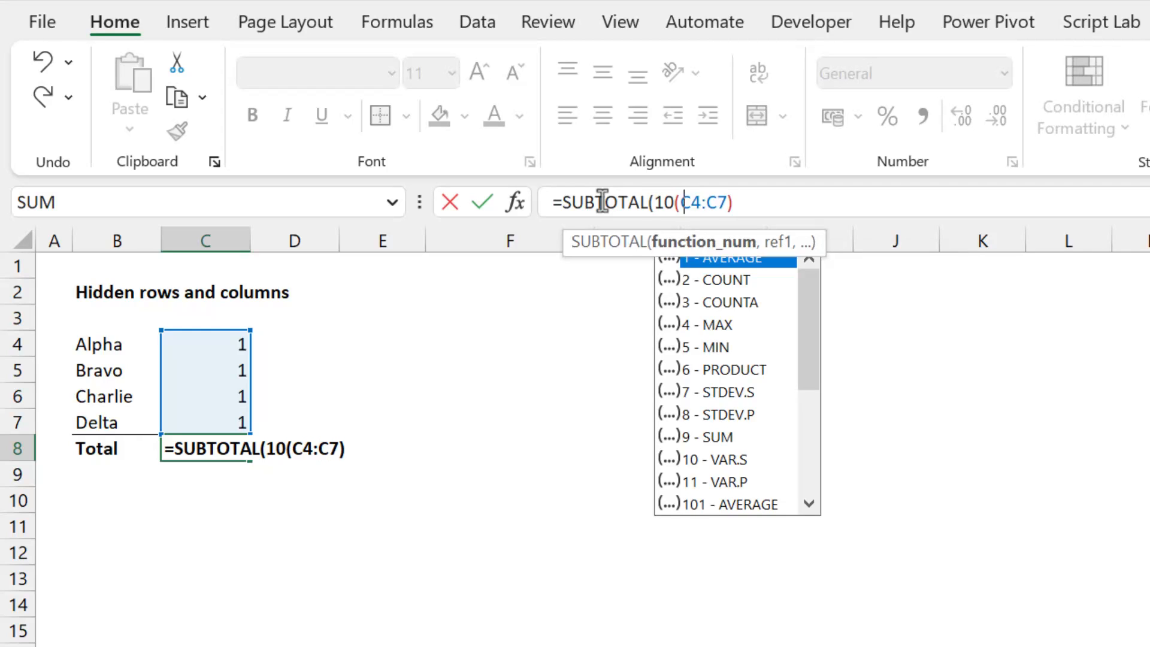
{"action": "type", "text": "9,"}
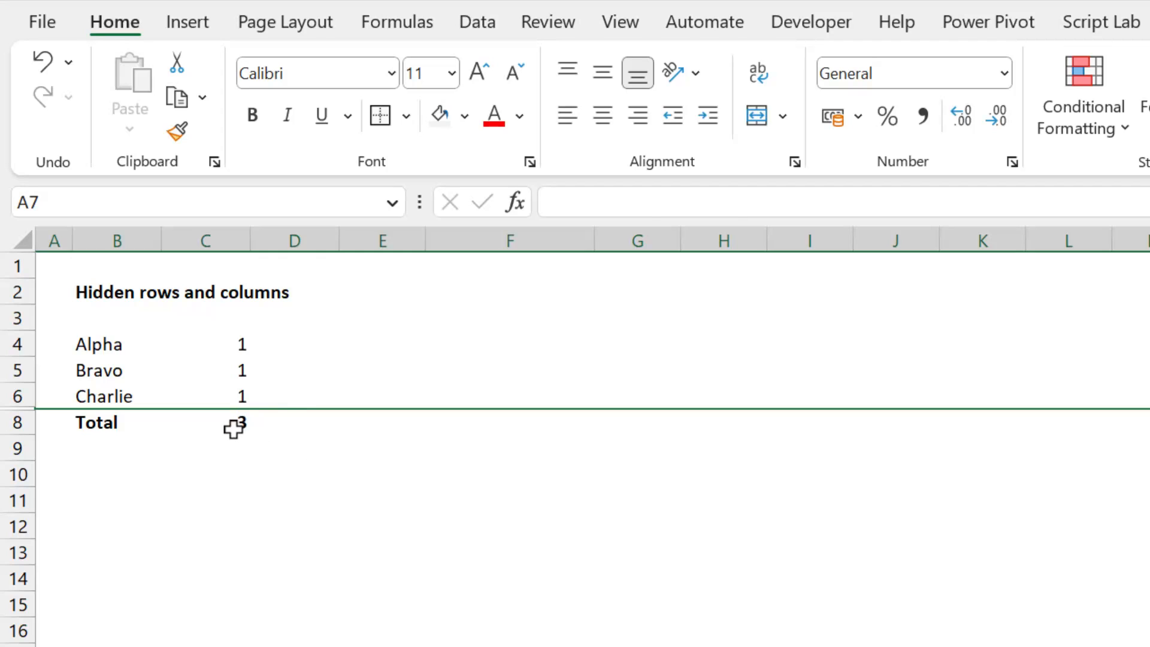
{"action": "left_click", "coordinate": [235, 422]}
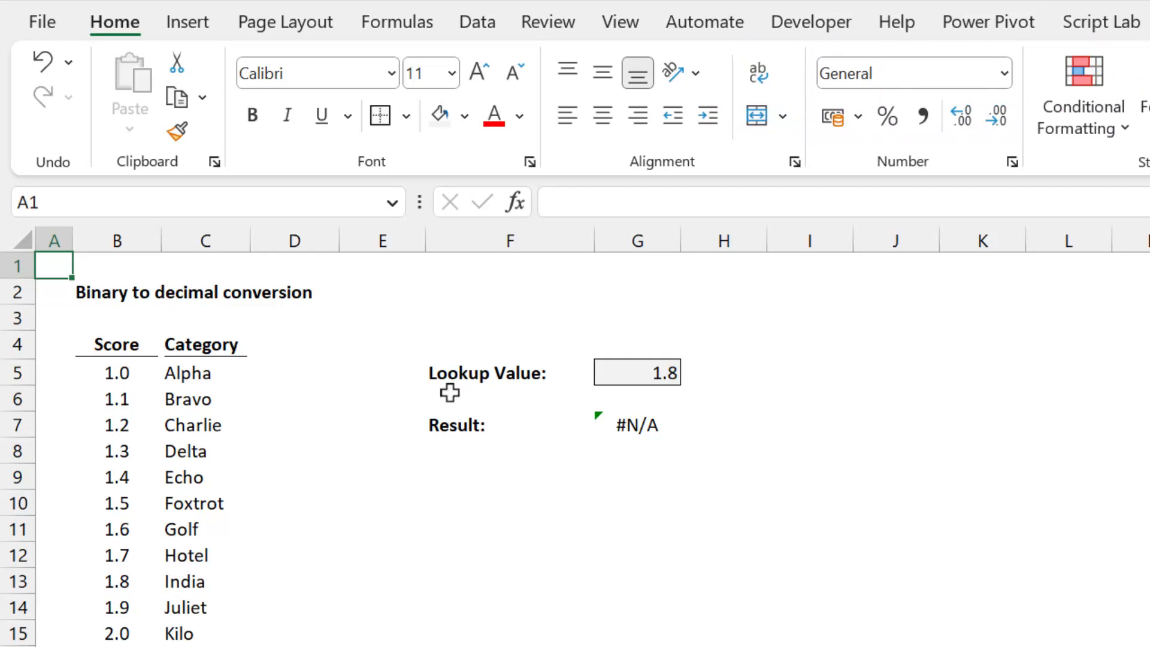
{"action": "type", "text": "=XLOOKUP(G5,B5:B15,C5:C15)"}
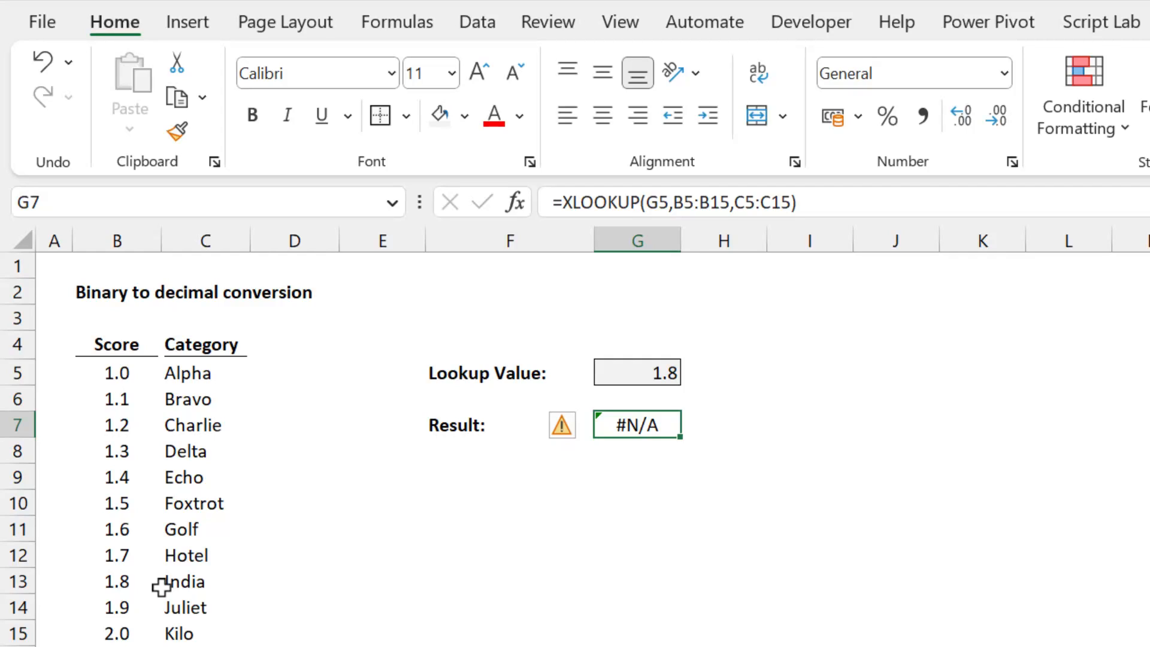
{"action": "left_click", "coordinate": [115, 372]}
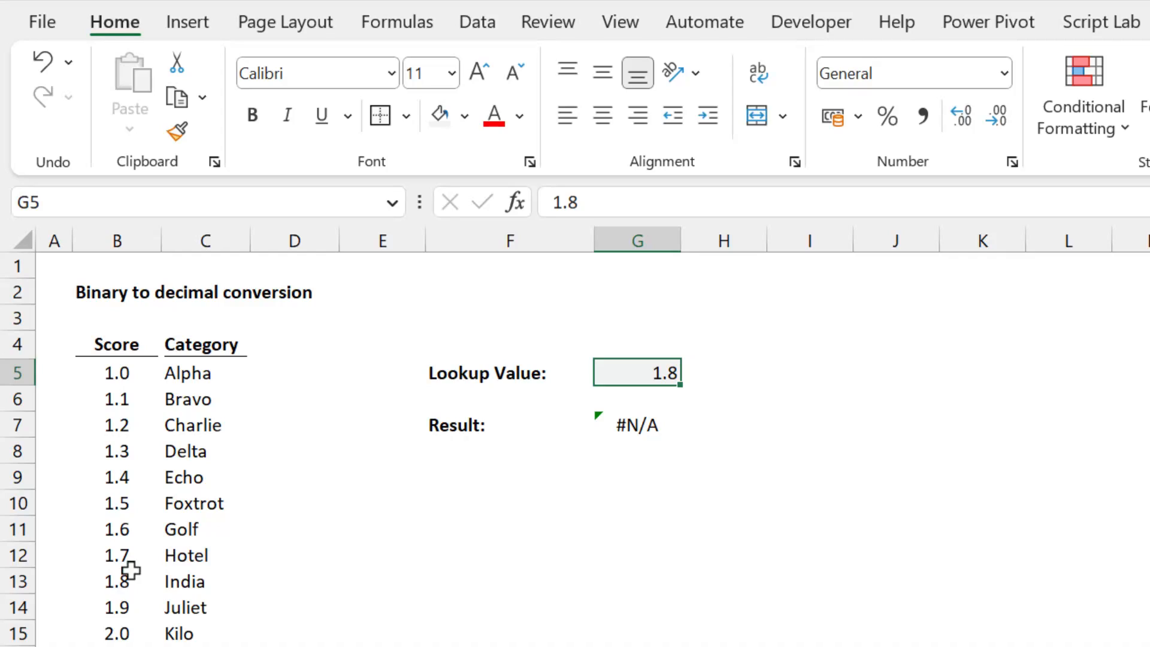
Change B6 to =ROUND(B5+0.1,1), fill down to B15, and confirm G7 shows India
{"action": "left_click", "coordinate": [116, 581]}
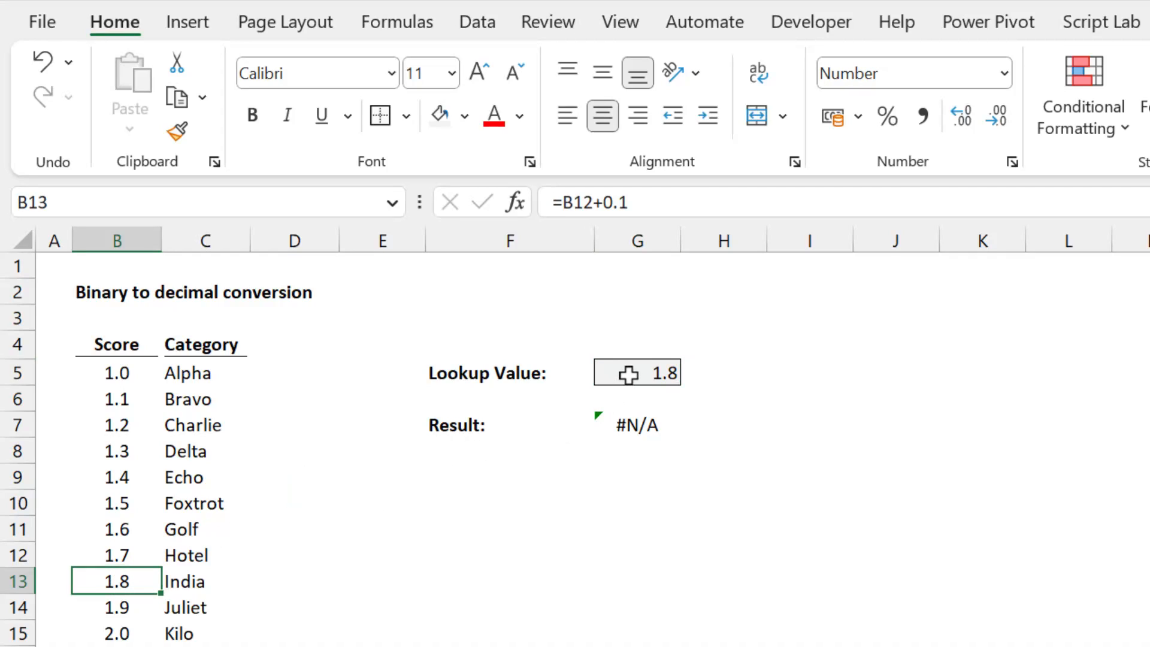
{"action": "left_click", "coordinate": [637, 372]}
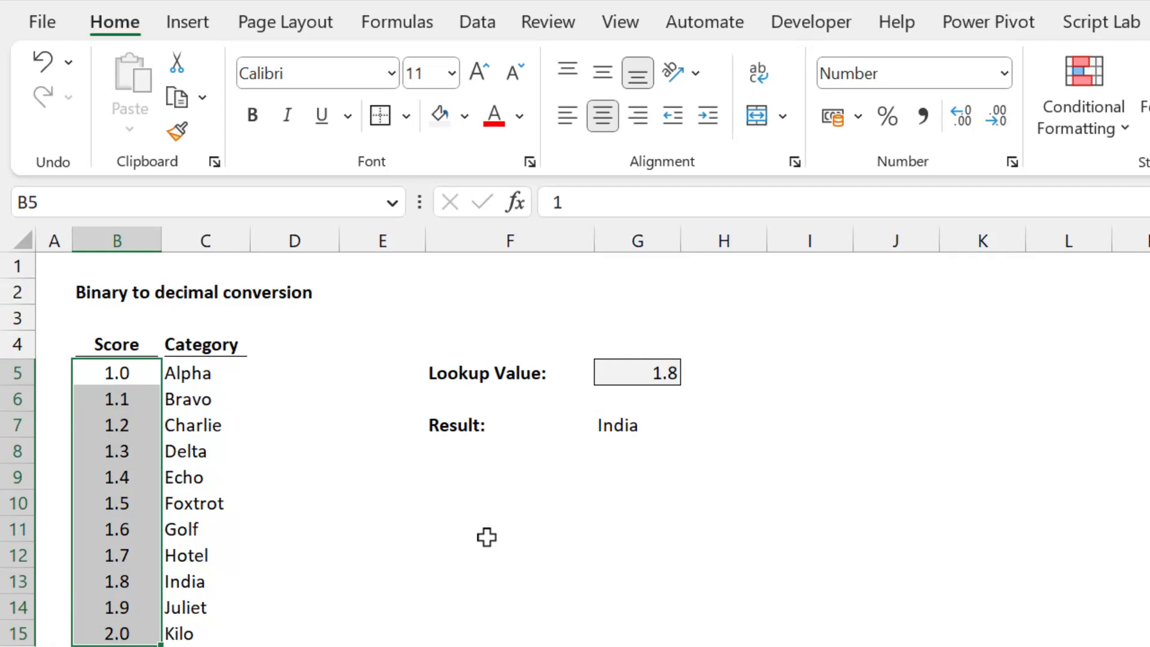
{"action": "left_click", "coordinate": [115, 398]}
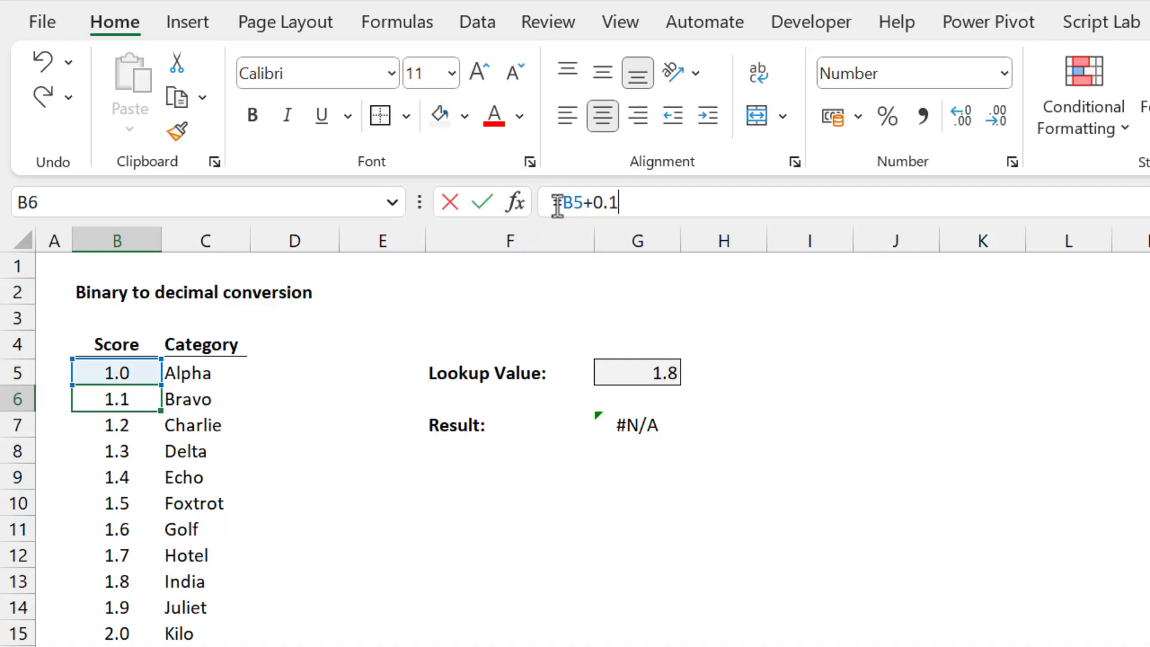
{"action": "type", "text": "ROUND("}
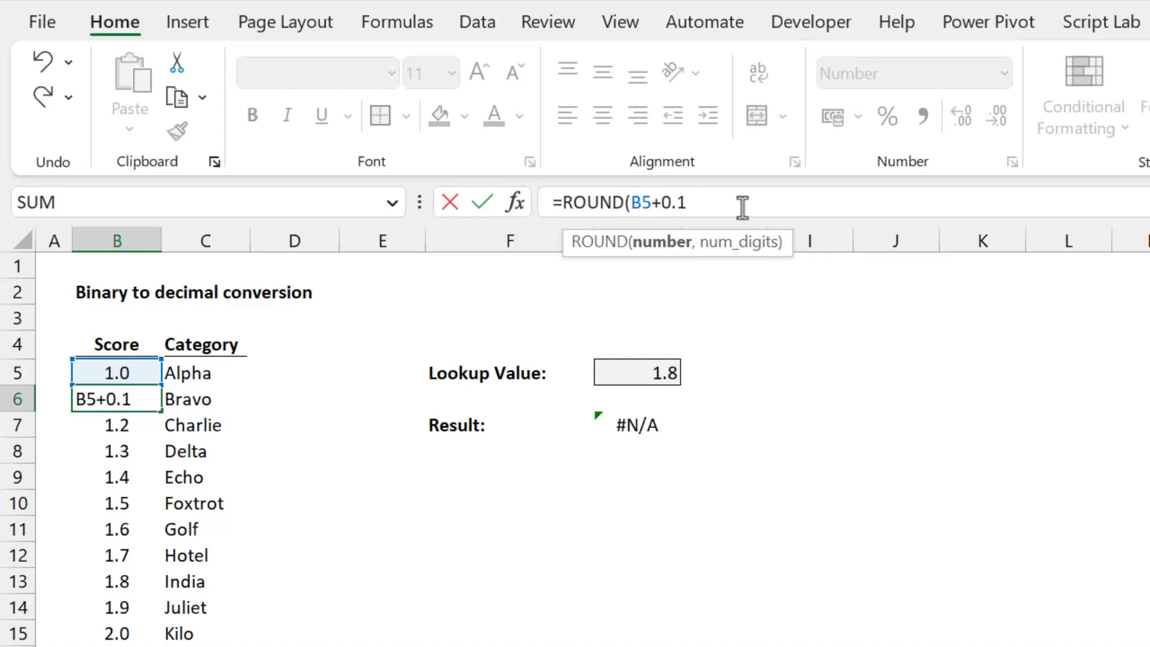
{"action": "type", "text": ",1)"}
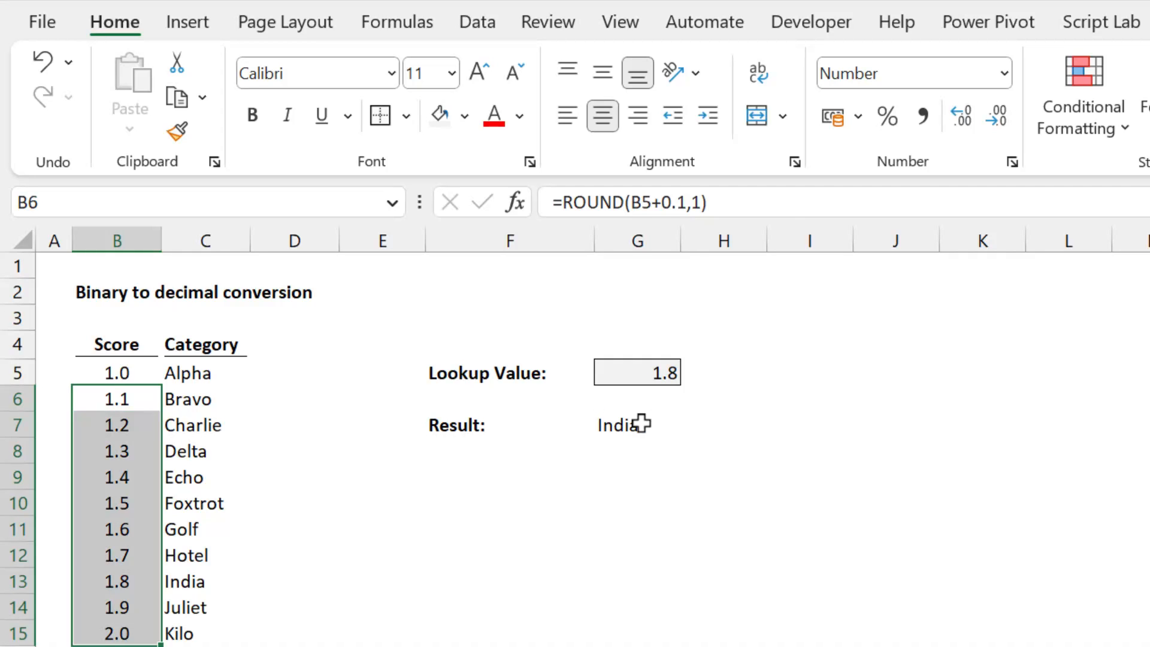
{"action": "left_click", "coordinate": [637, 424]}
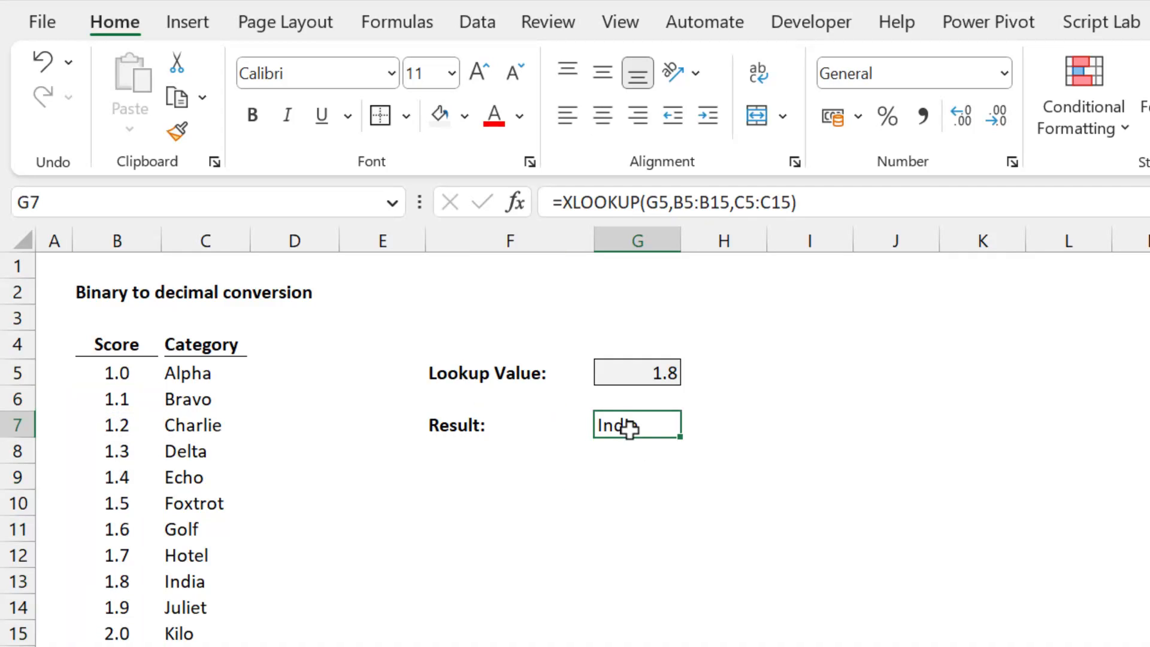